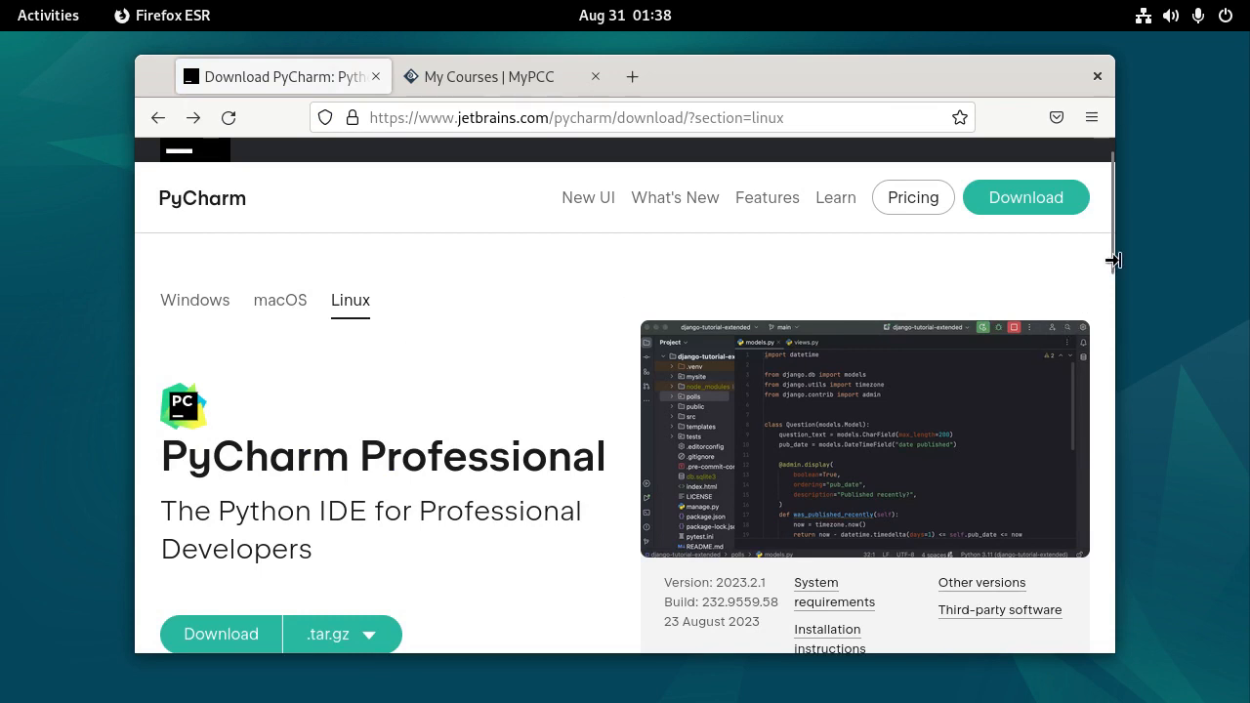
# Step: Start the PyCharm Professional 2023.2.1 Linux .tar.gz download from the JetBrains site
pyautogui.scroll(-3)
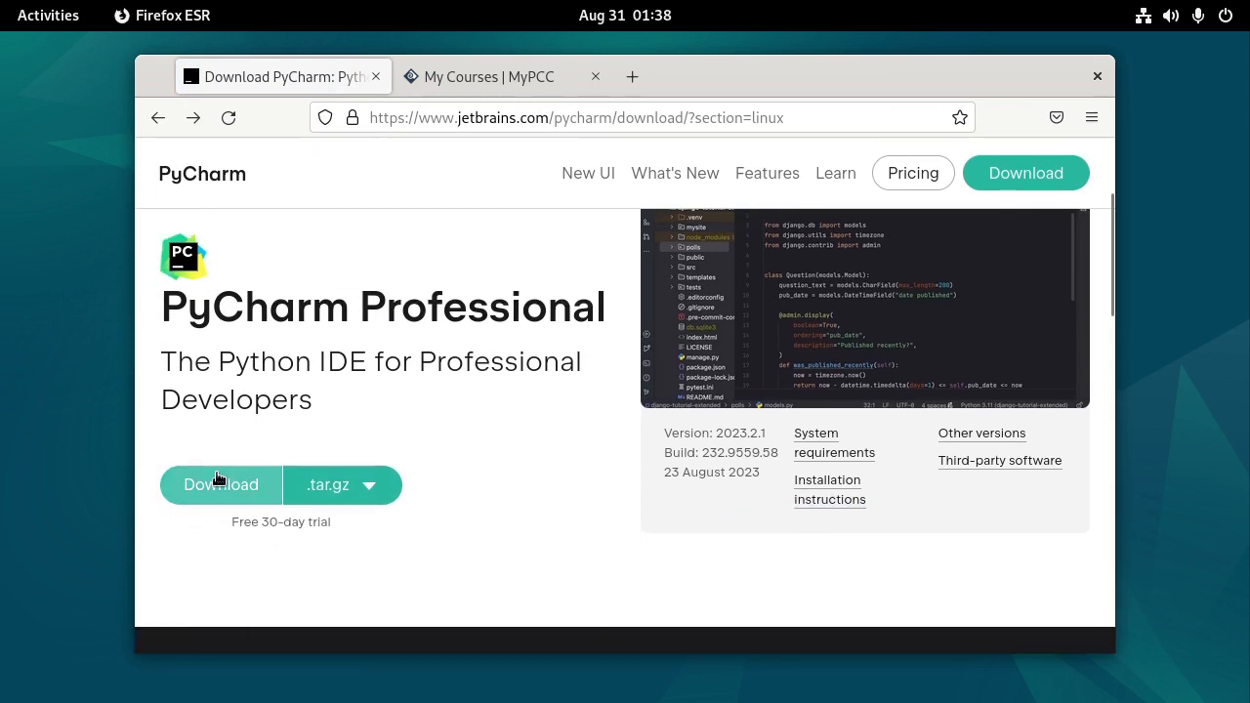
pyautogui.click(221, 484)
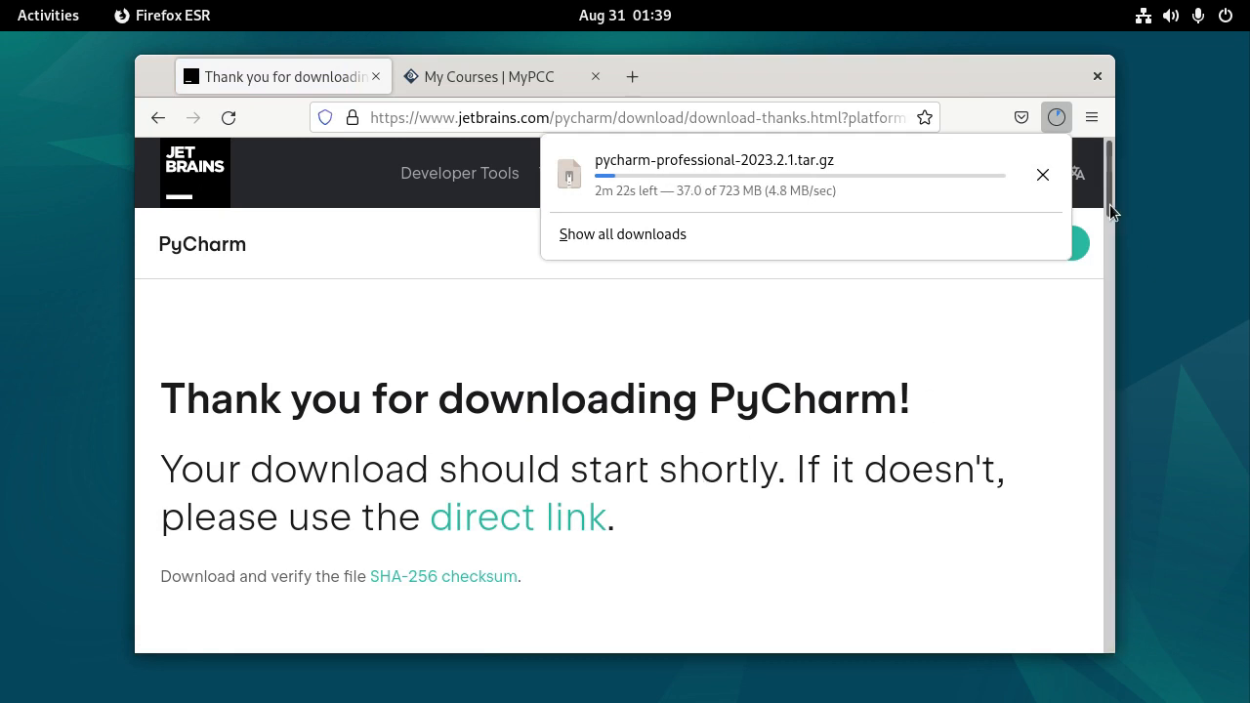
pyautogui.scroll(-3)
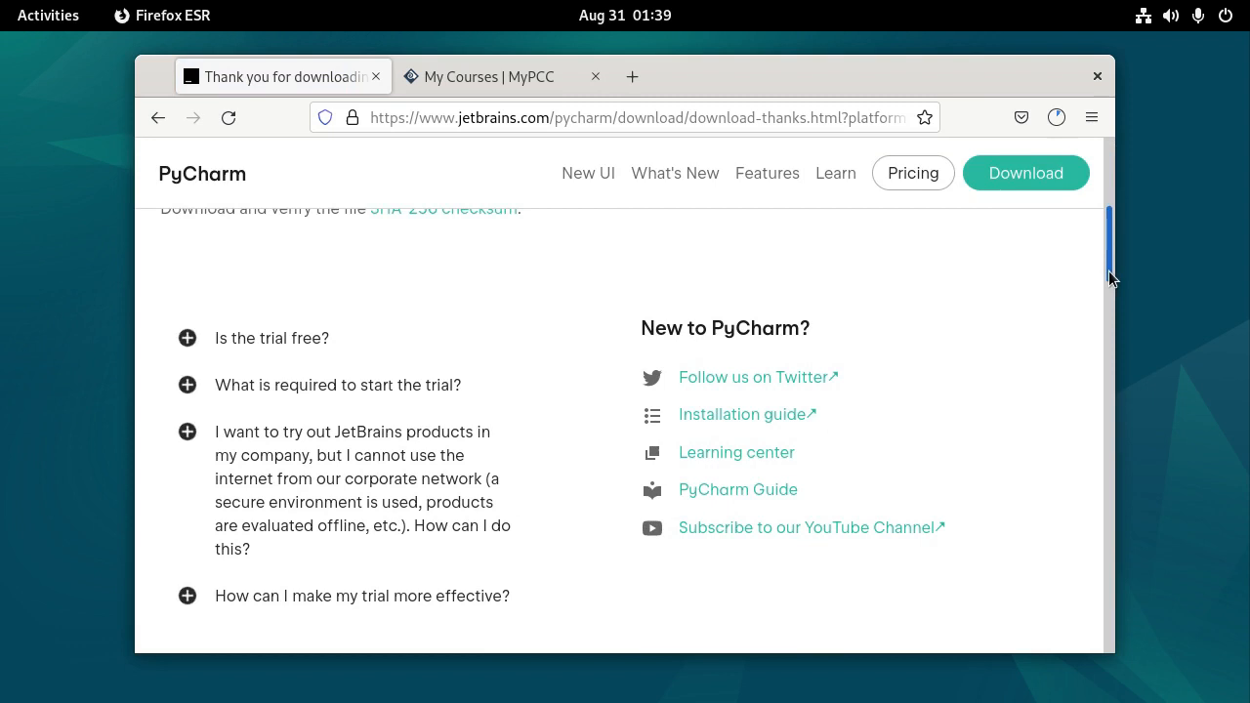
pyautogui.scroll(-3)
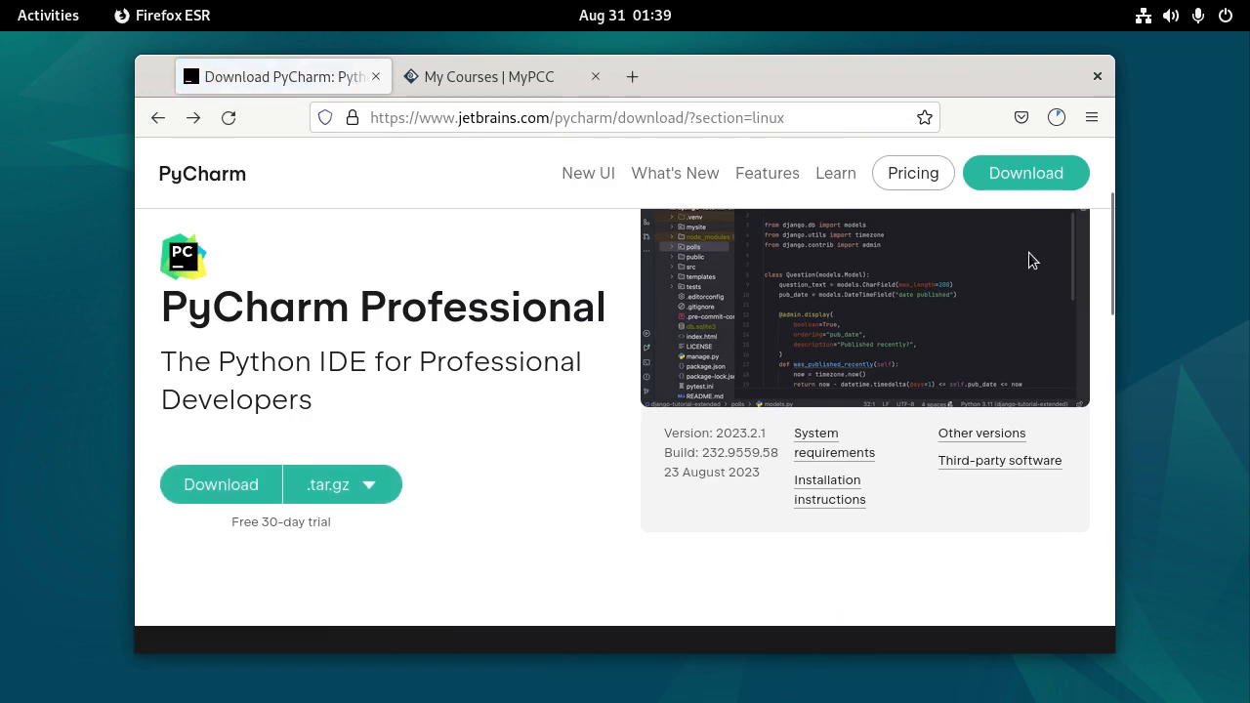
pyautogui.moveTo(1050, 254)
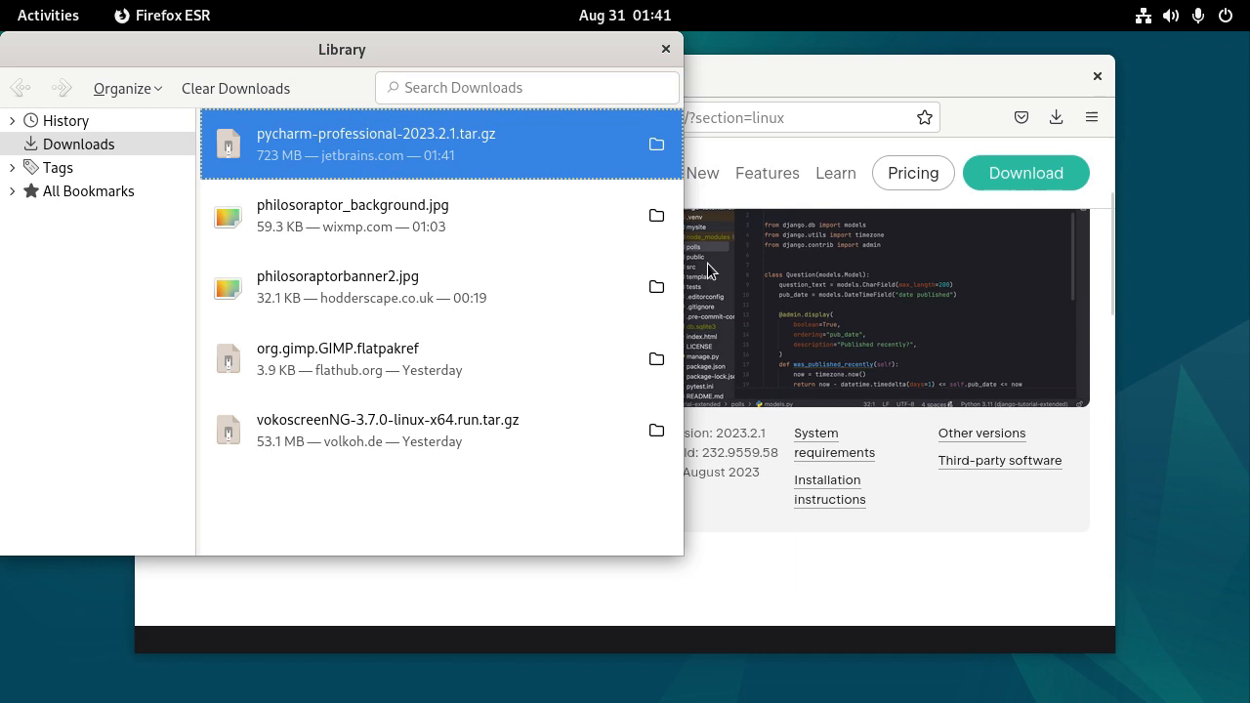
pyautogui.moveTo(414, 140)
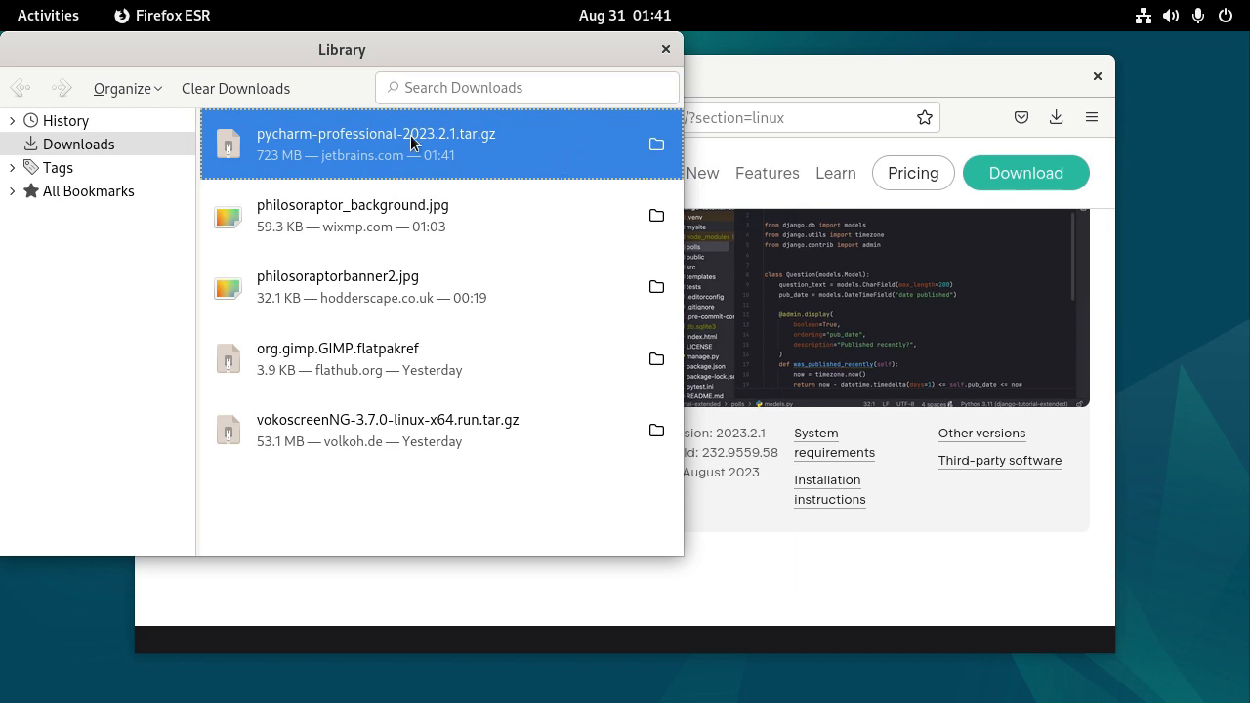
pyautogui.moveTo(453, 144)
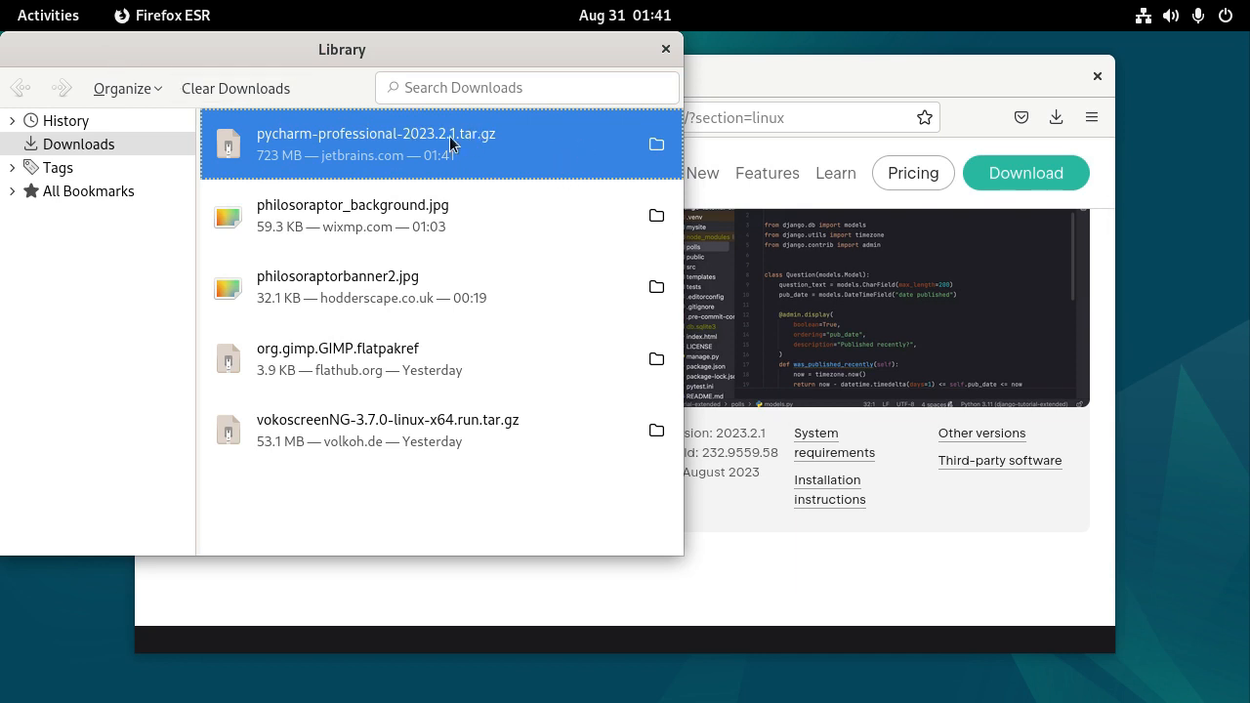
pyautogui.moveTo(465, 145)
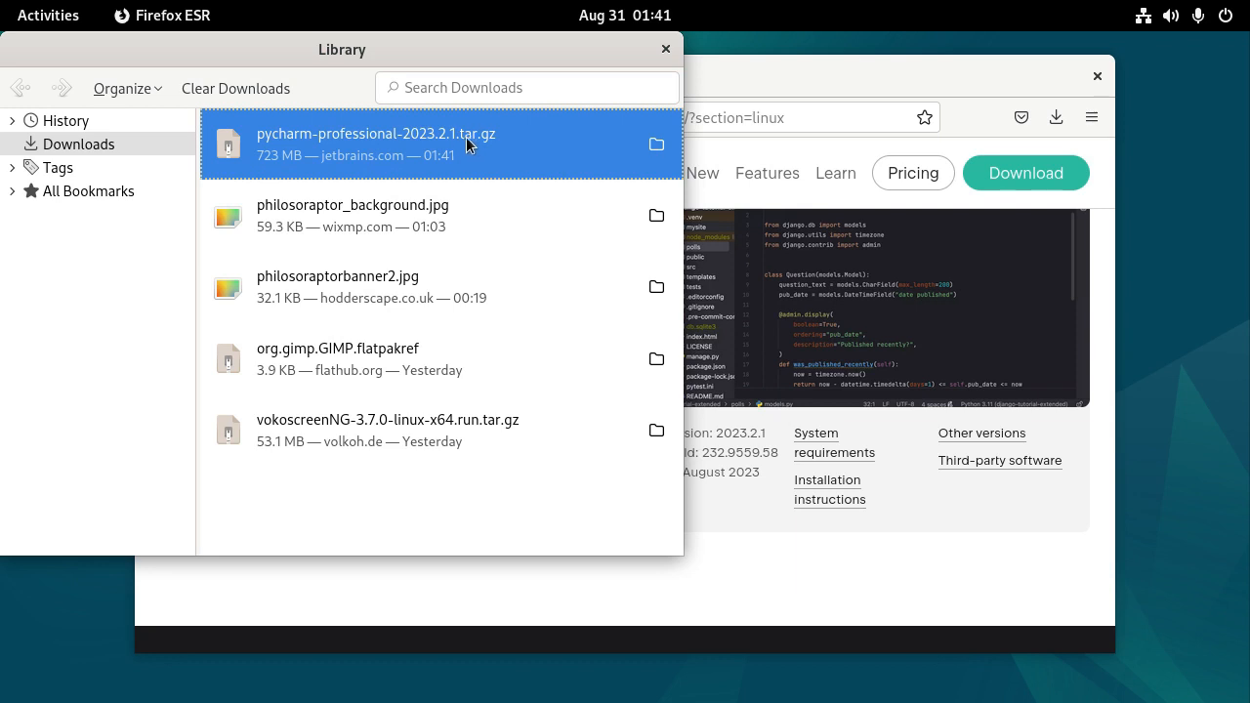
pyautogui.moveTo(441, 153)
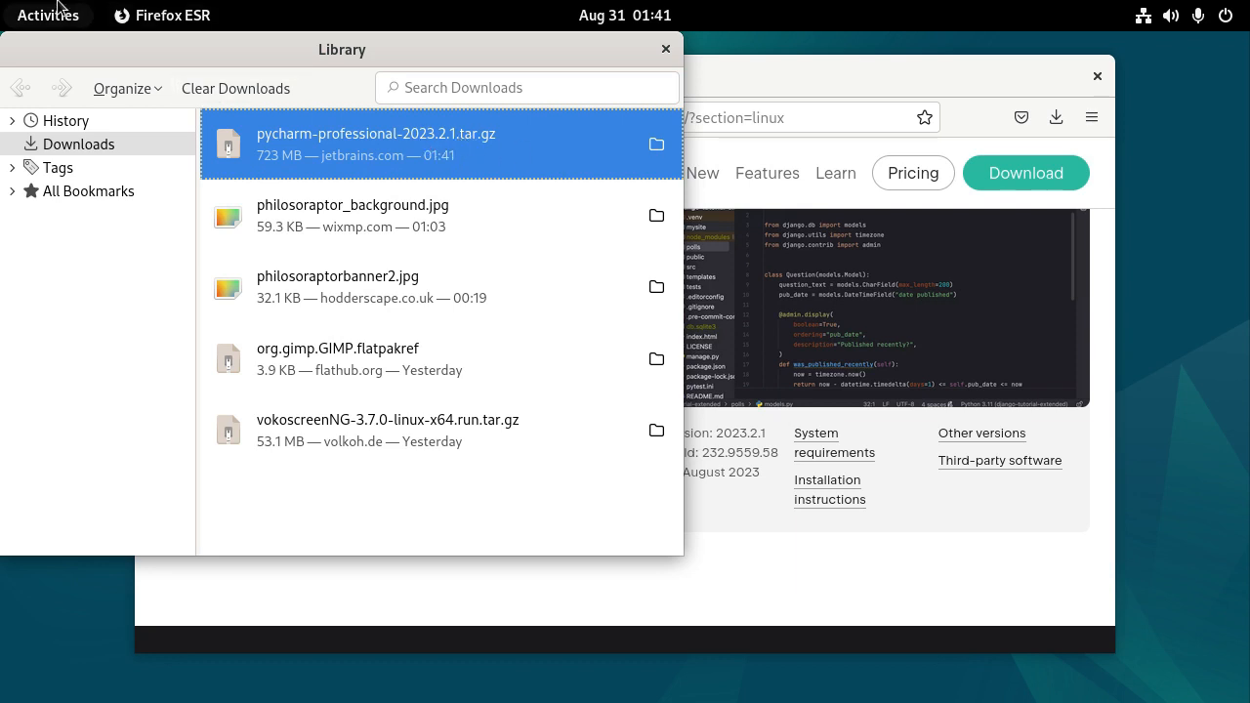
# Step: Launch a Terminal from the Activities applications grid
pyautogui.click(47, 16)
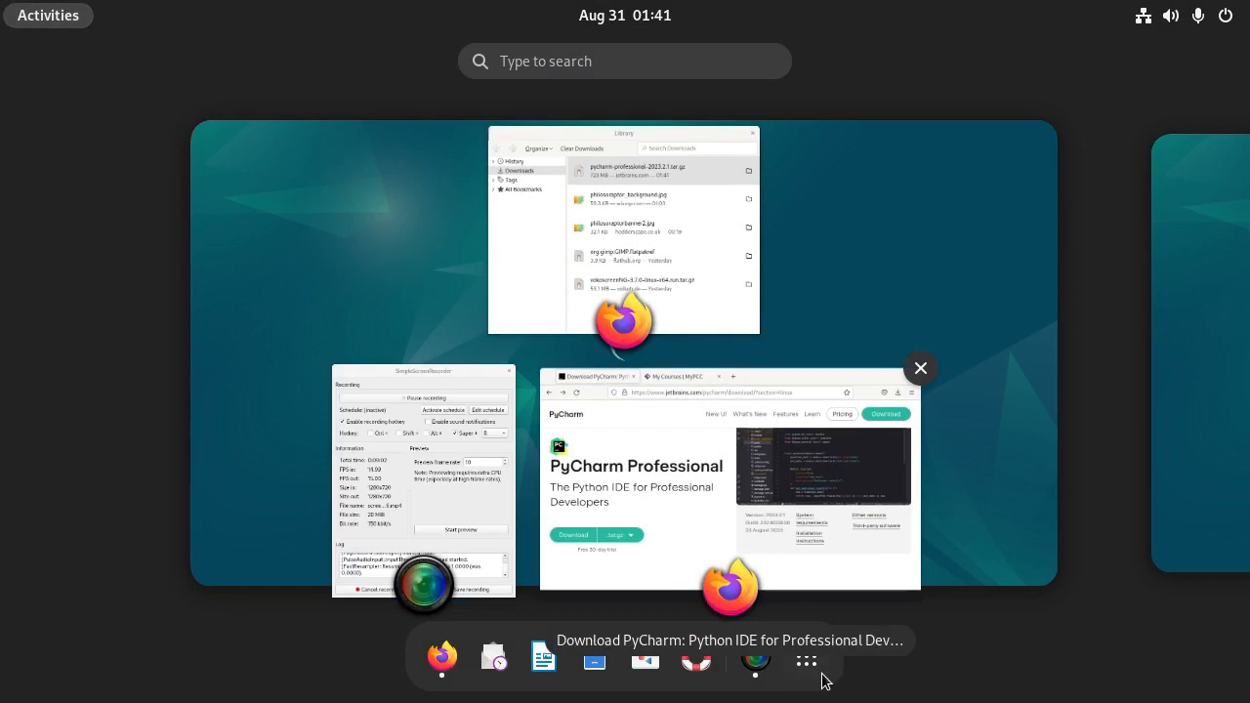
pyautogui.click(804, 656)
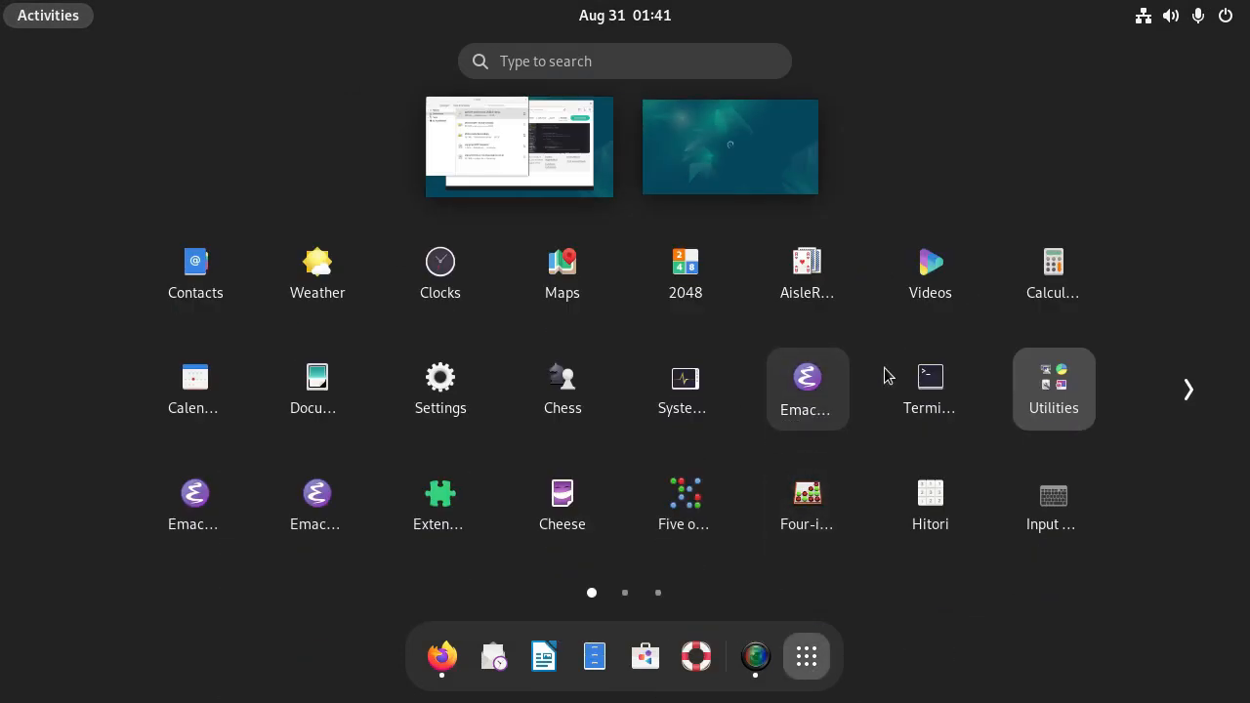
pyautogui.click(929, 374)
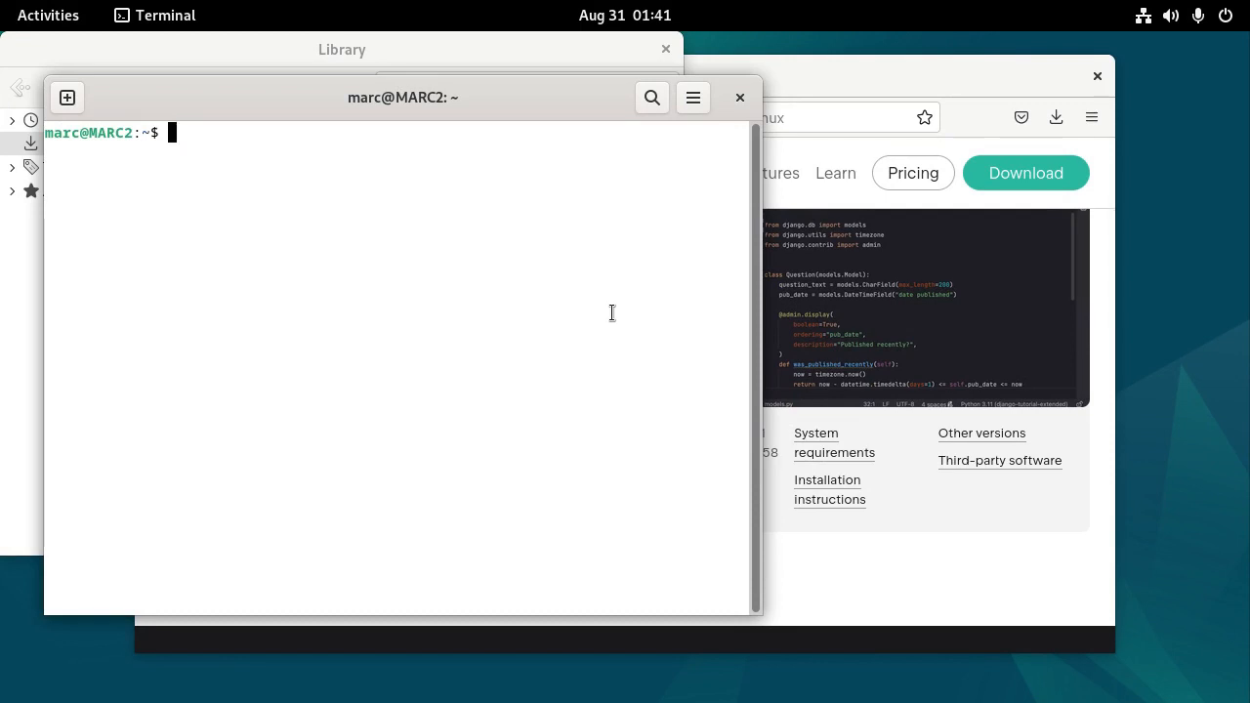
# Step: Check python3 resolves to /usr/bin/python3 and reports Python 3.11.2
pyautogui.write('which python')
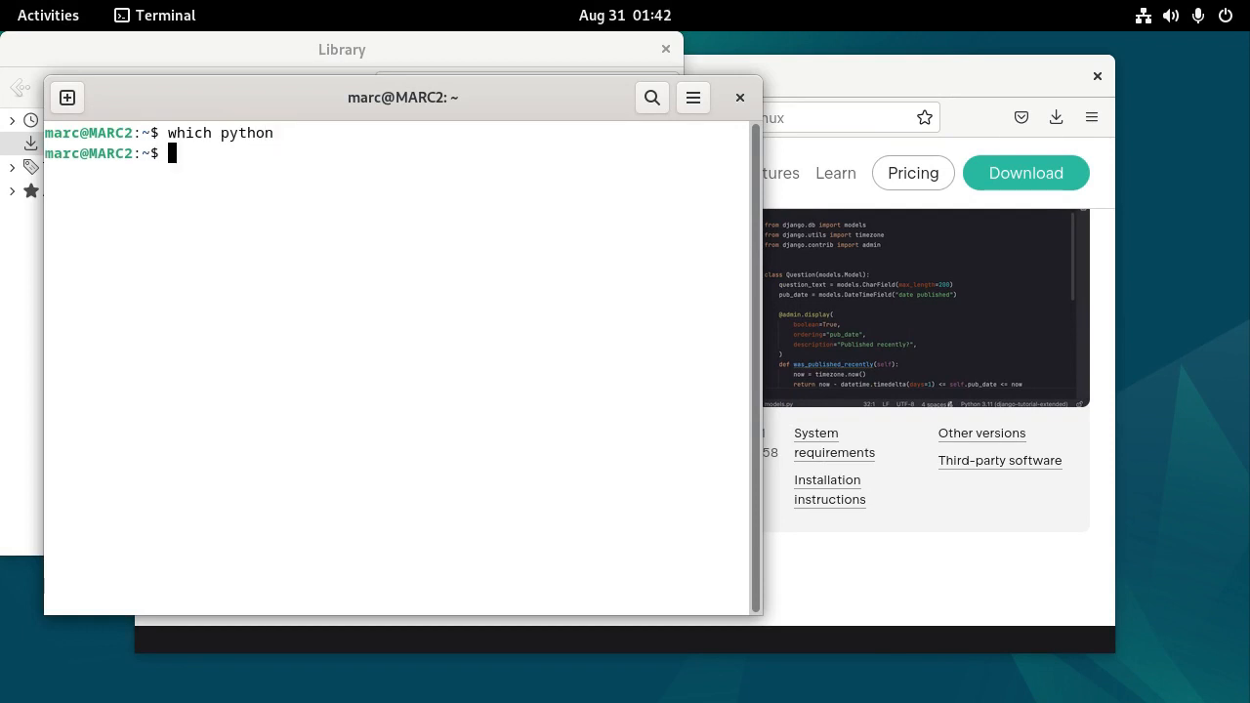
pyautogui.write('which python3')
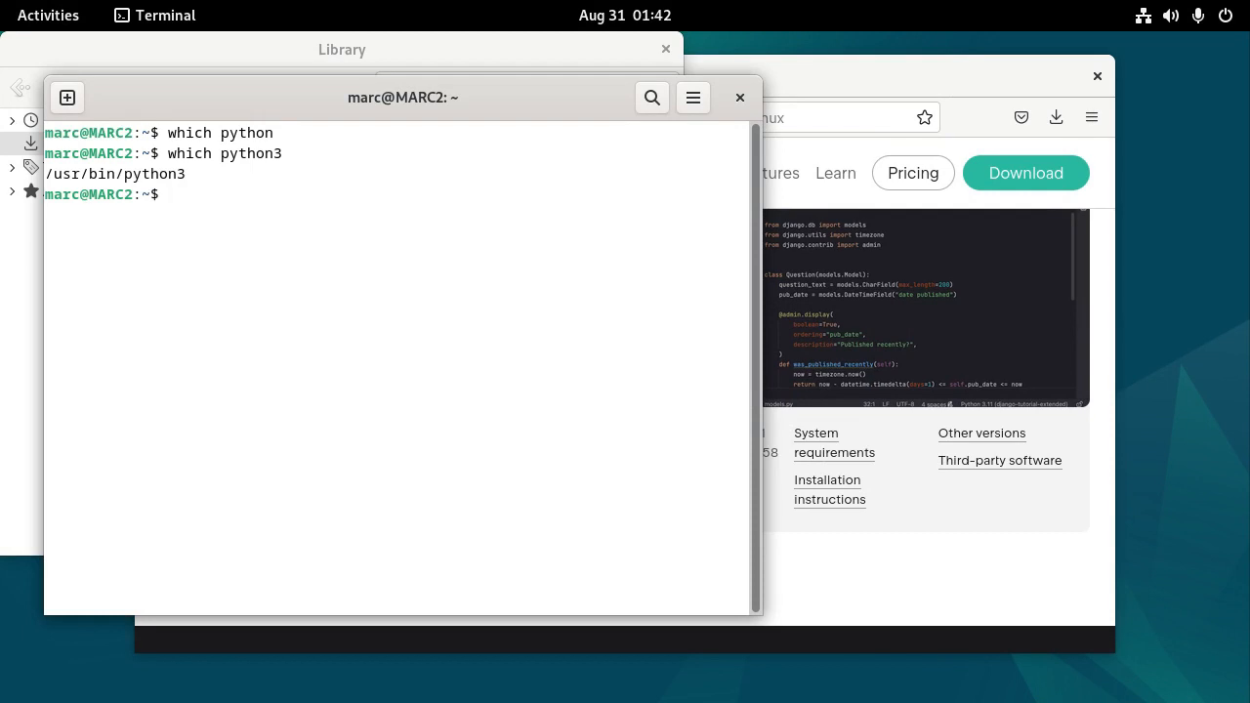
pyautogui.write('python3')
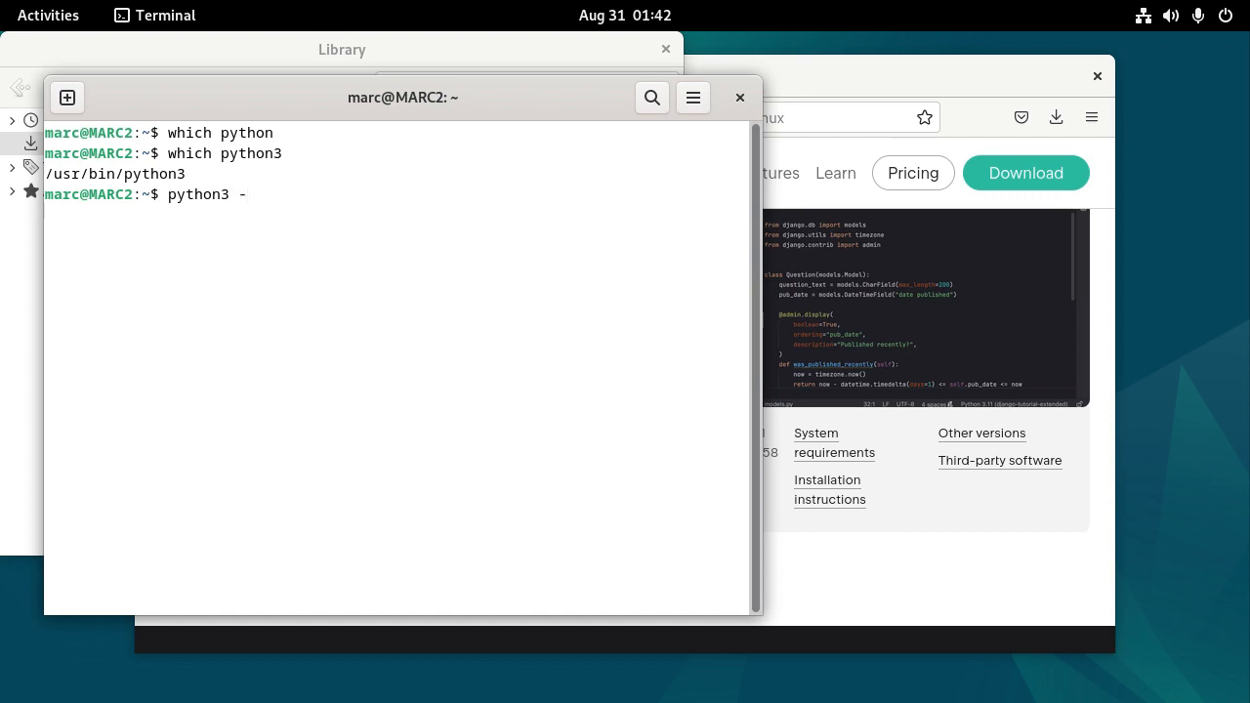
pyautogui.write('-version')
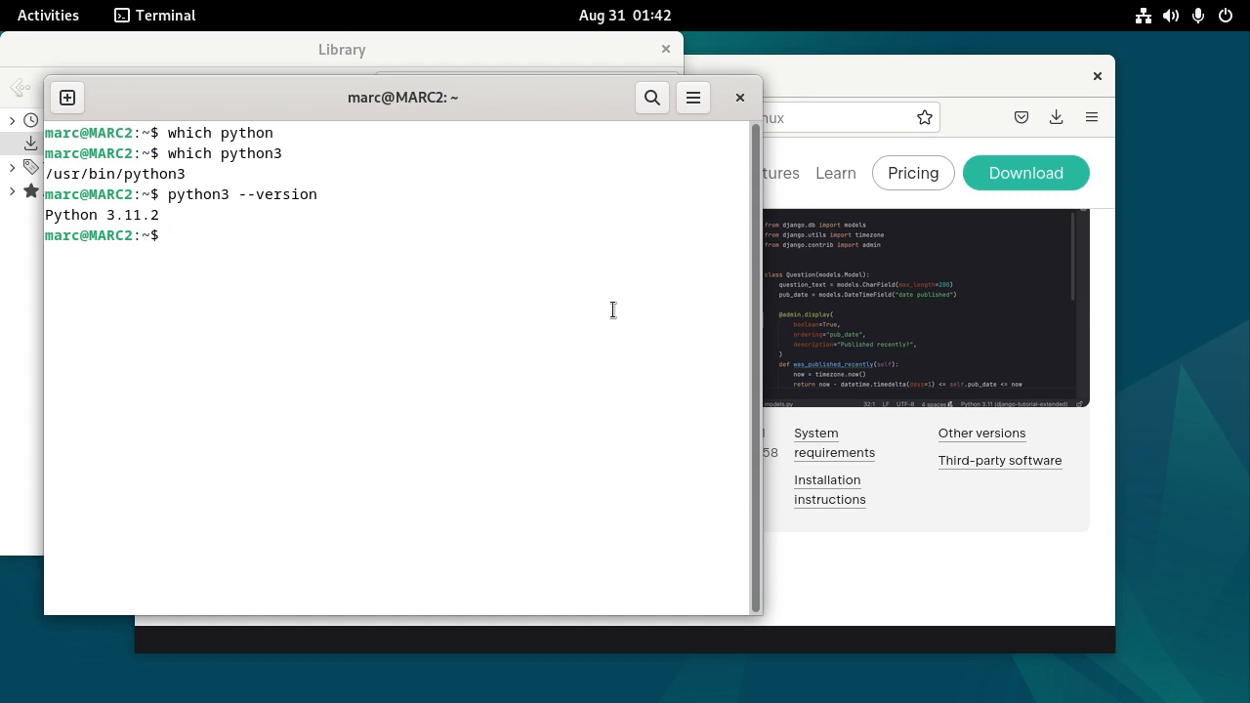
pyautogui.moveTo(160, 215)
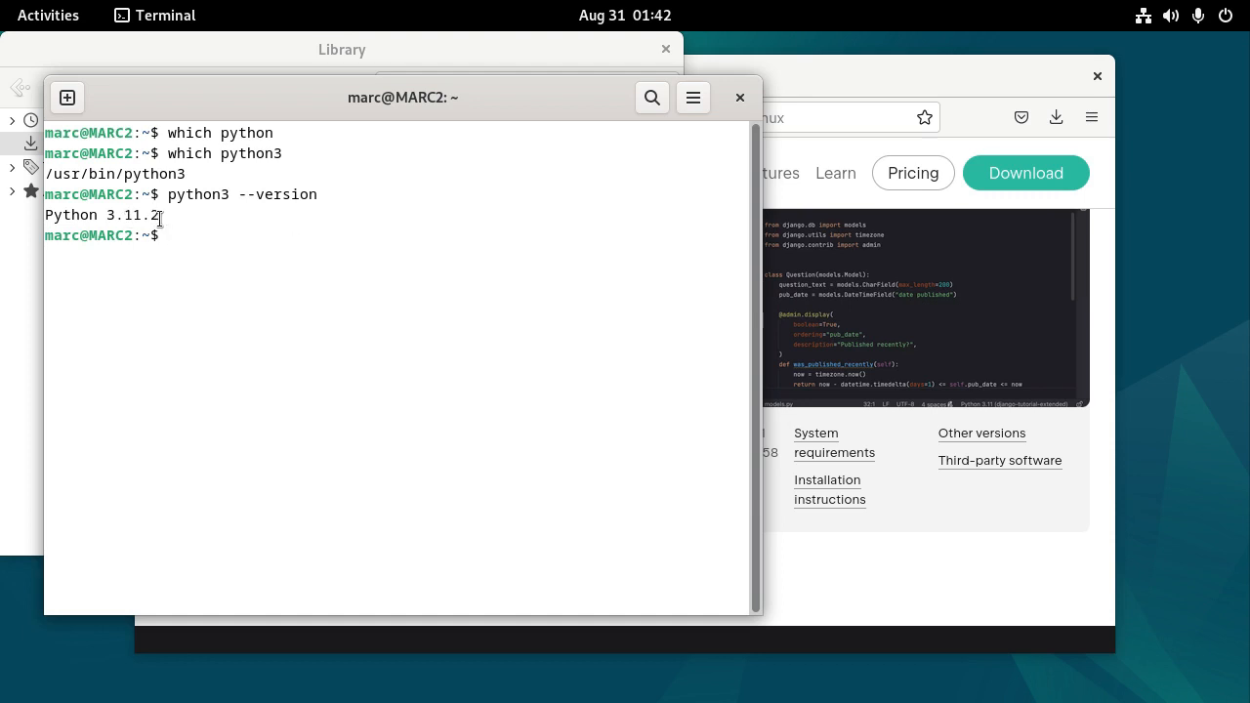
pyautogui.moveTo(824, 244)
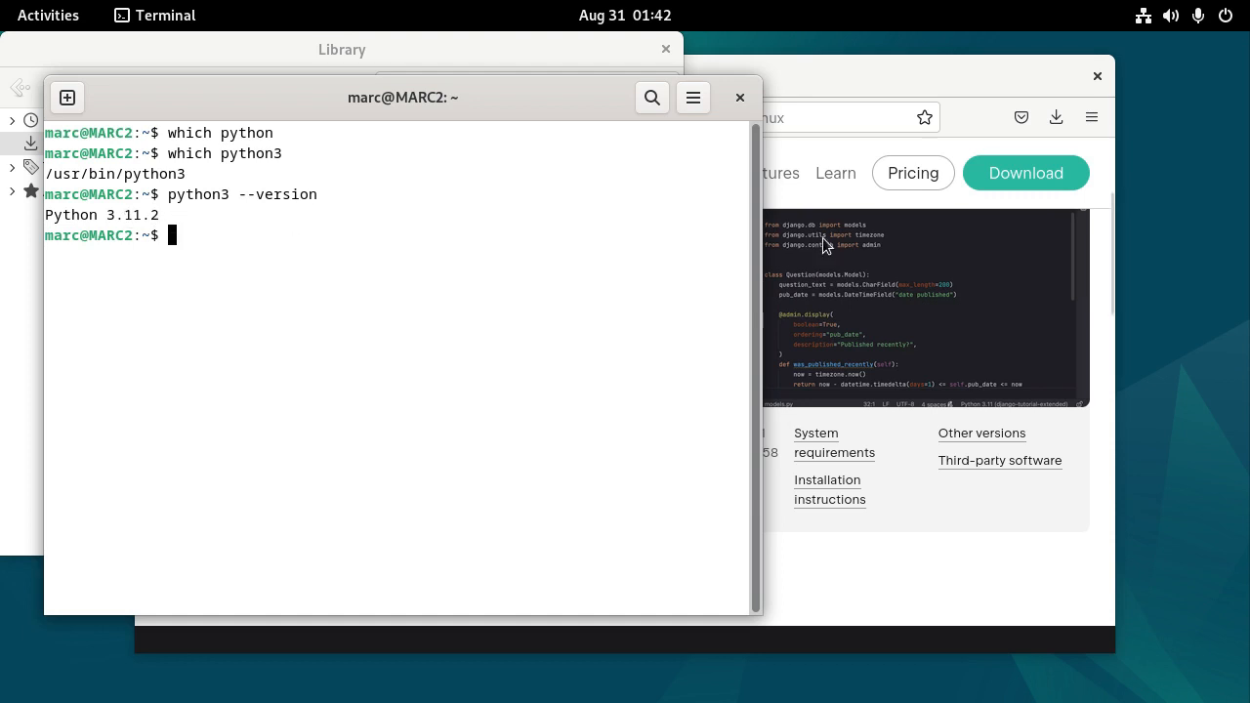
# Step: Browse python.org in a new tab and reach the Python 3.11.5 release page
pyautogui.click(738, 76)
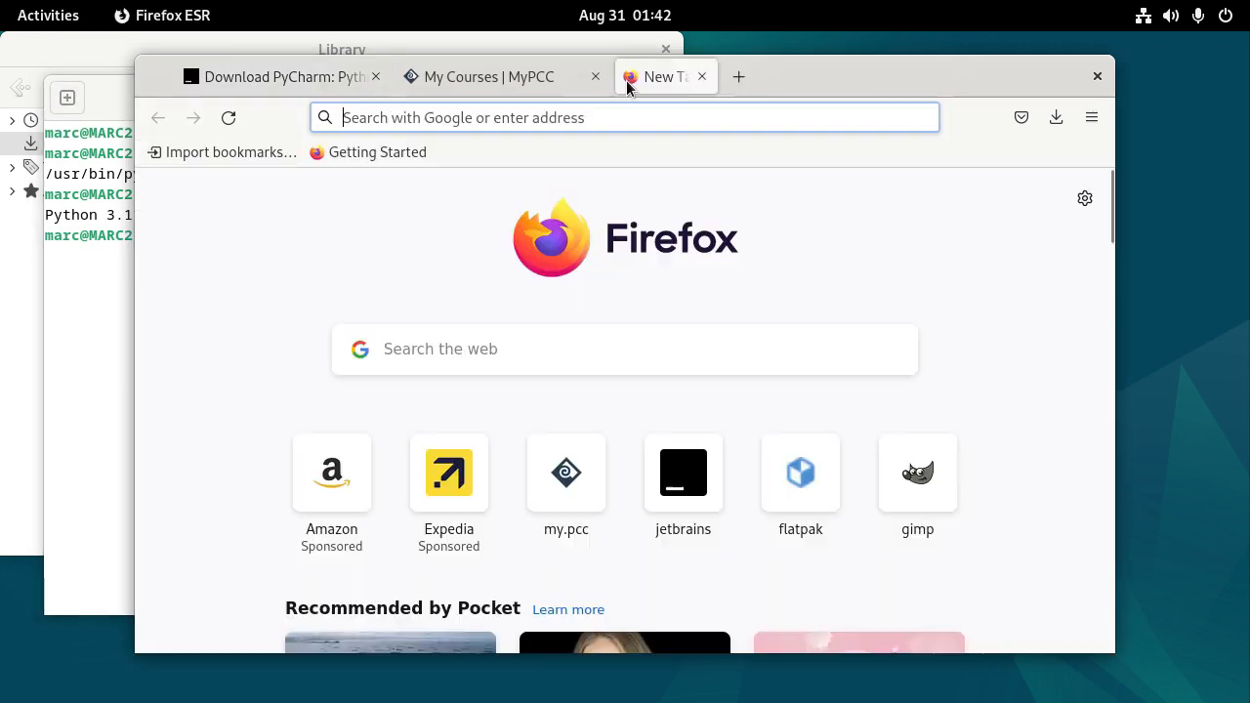
pyautogui.write('python.org')
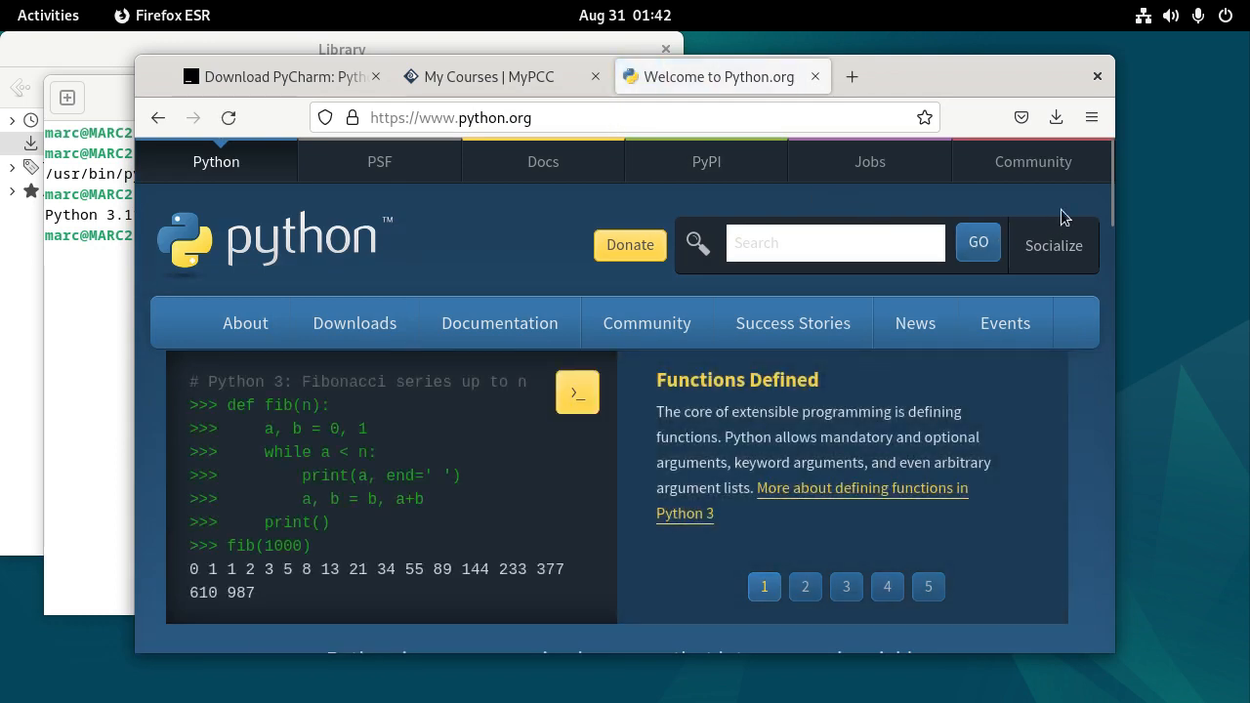
pyautogui.scroll(-3)
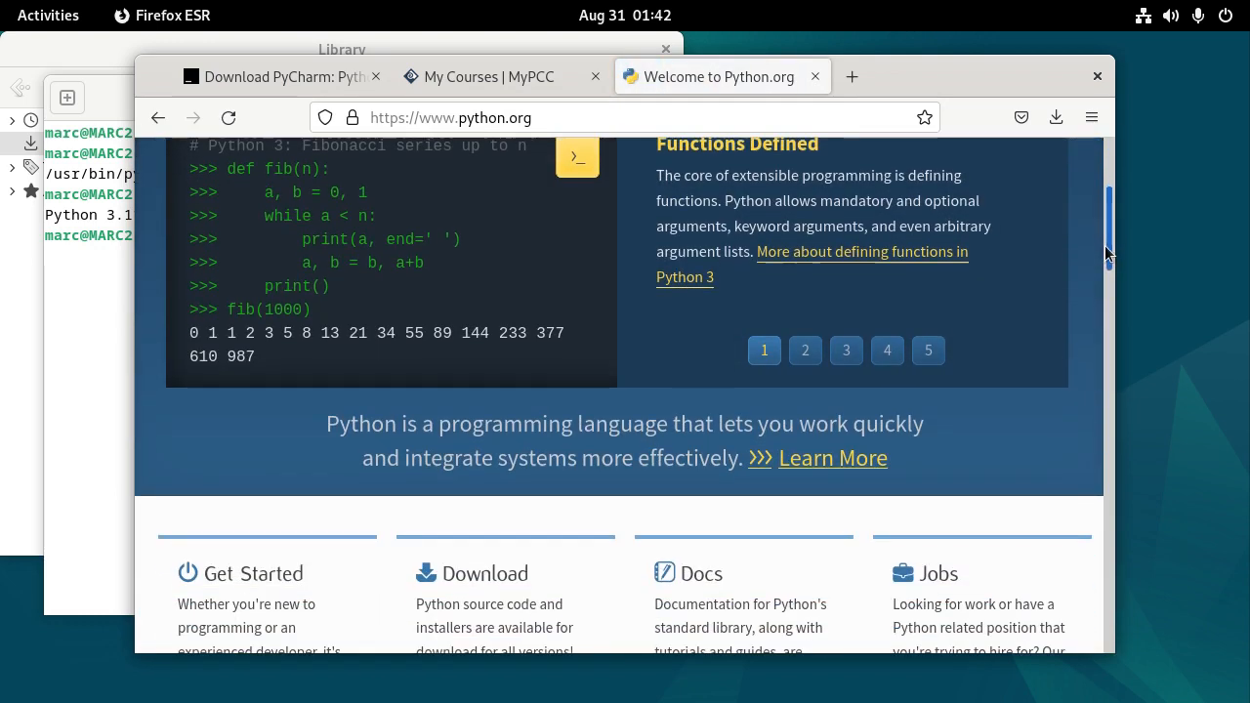
pyautogui.scroll(-3)
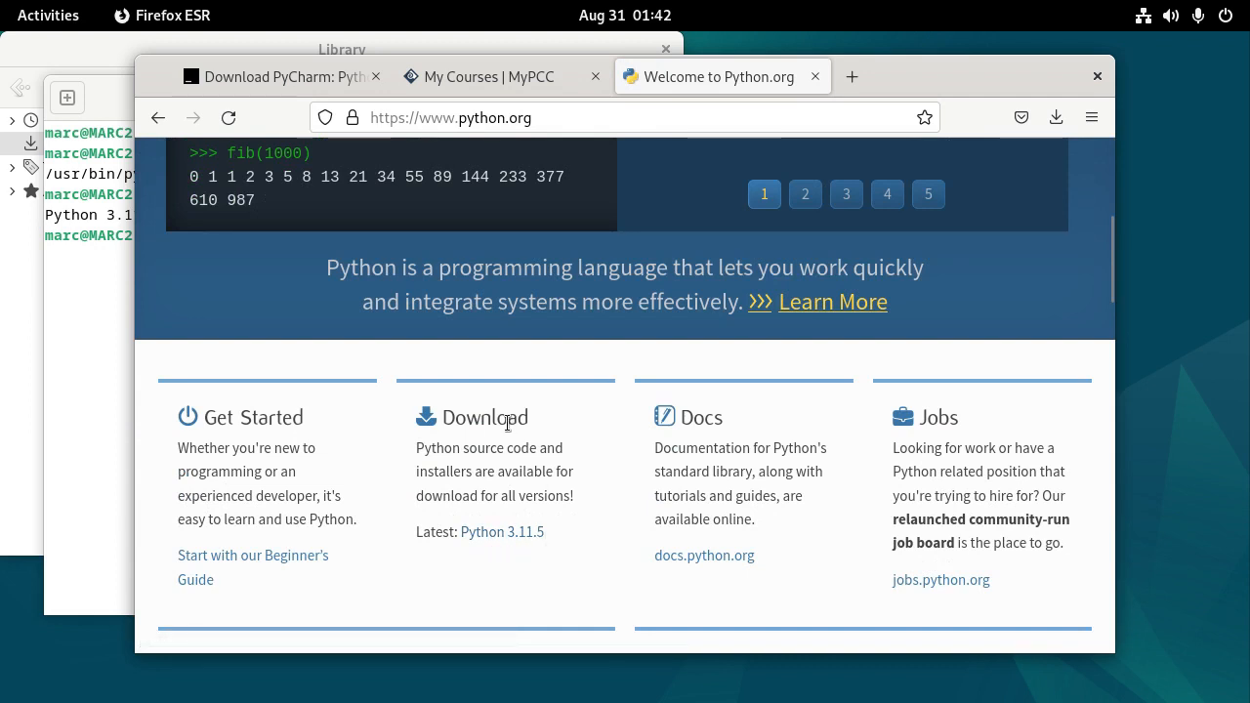
pyautogui.click(500, 531)
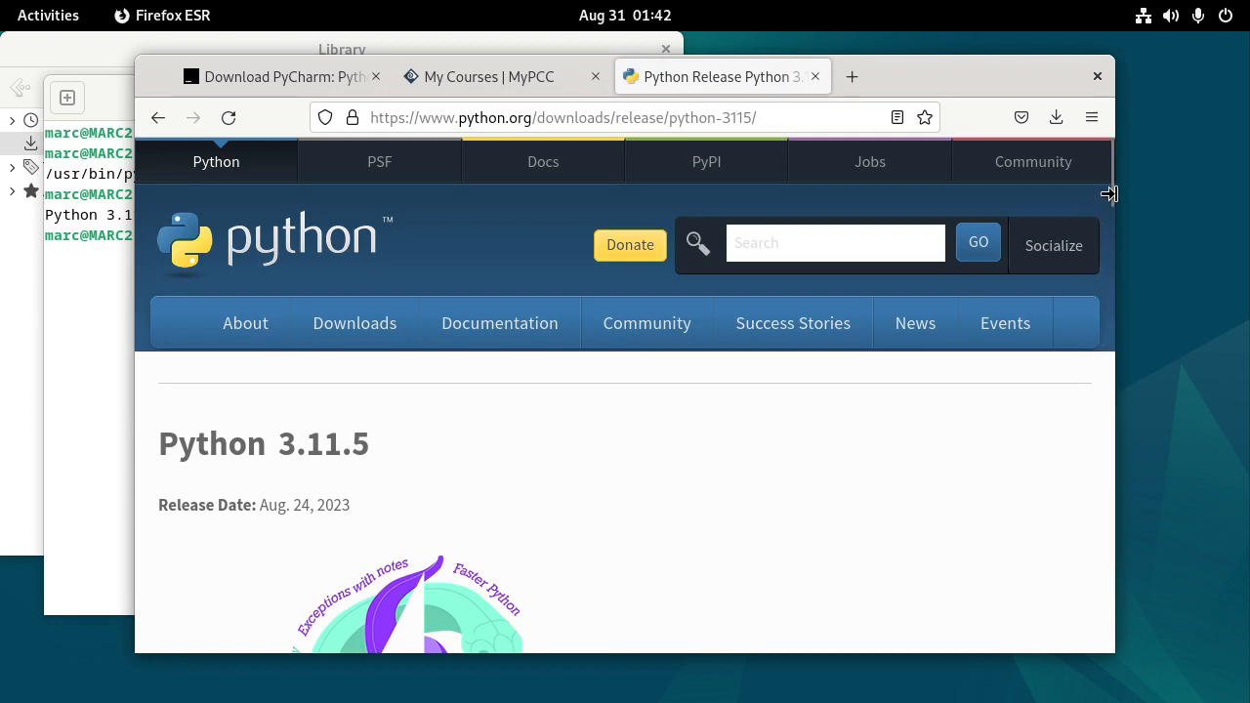
pyautogui.scroll(-3)
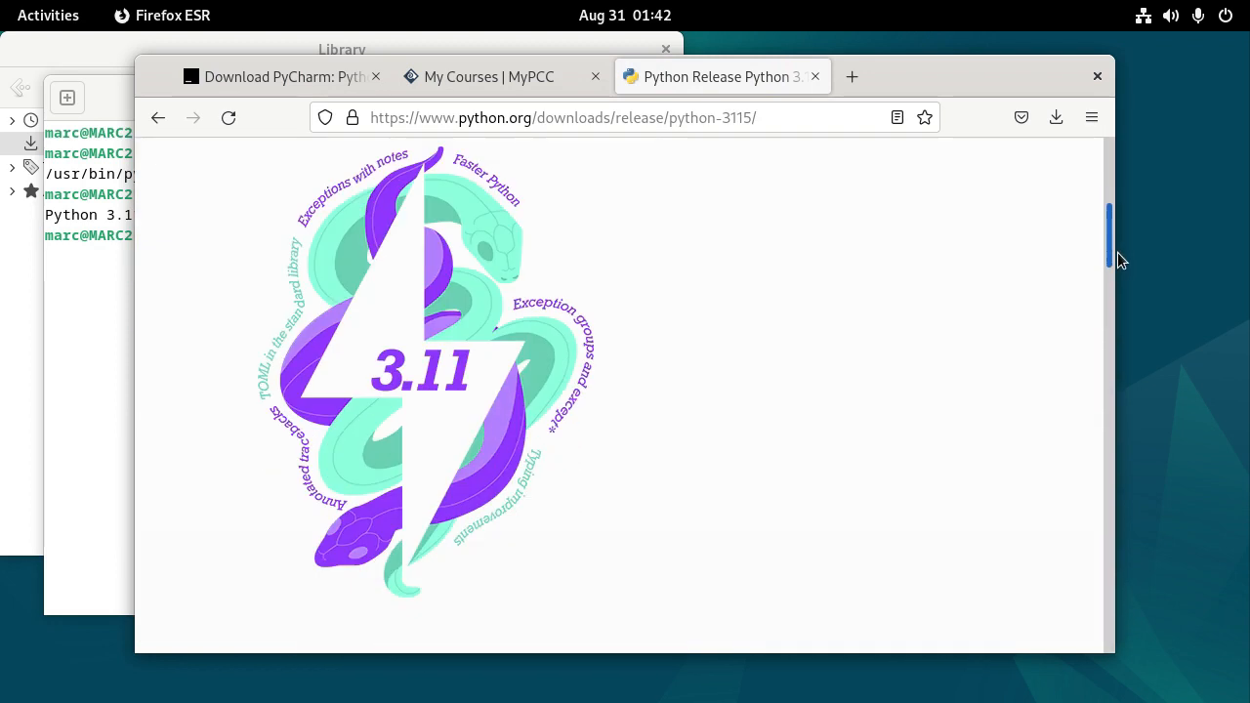
pyautogui.scroll(-3)
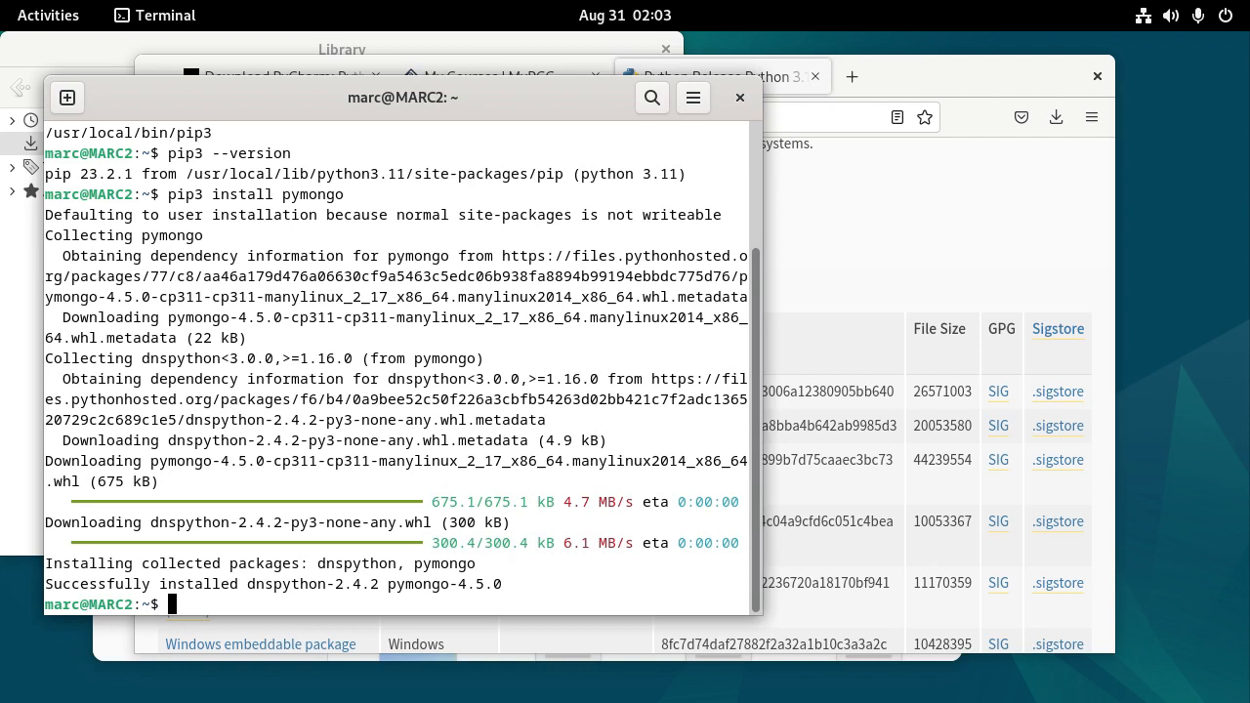
pyautogui.moveTo(480, 246)
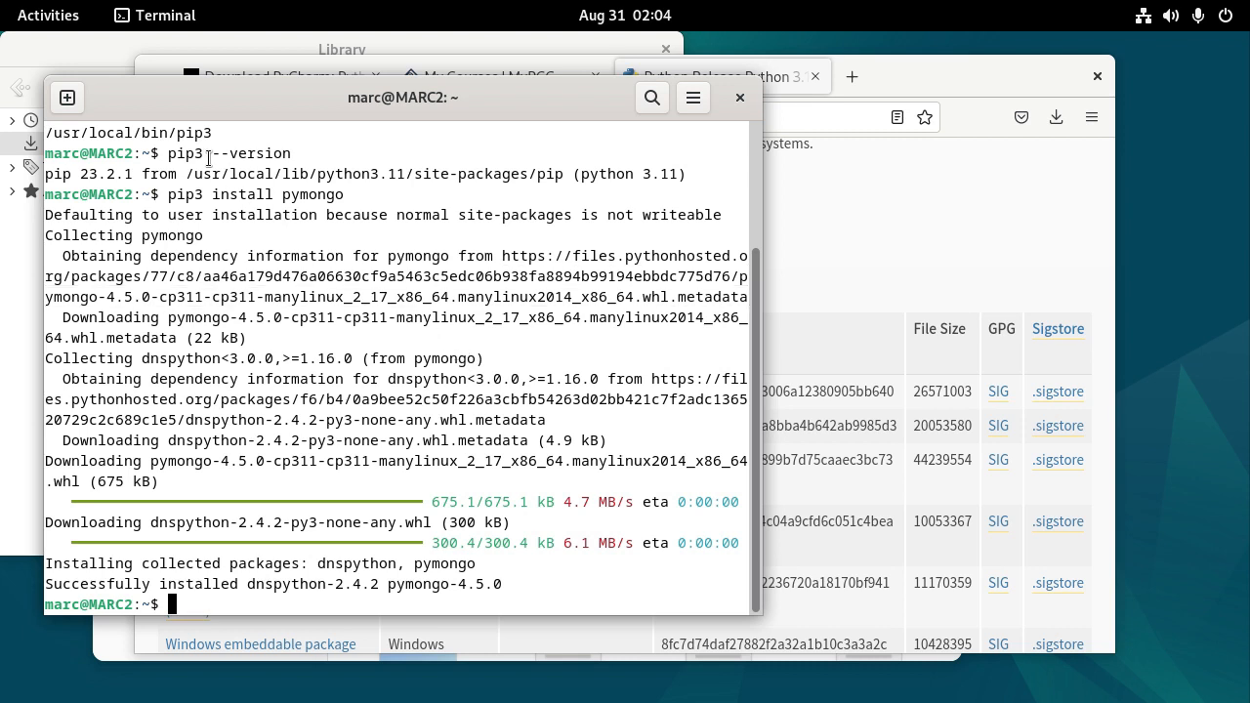
pyautogui.moveTo(301, 211)
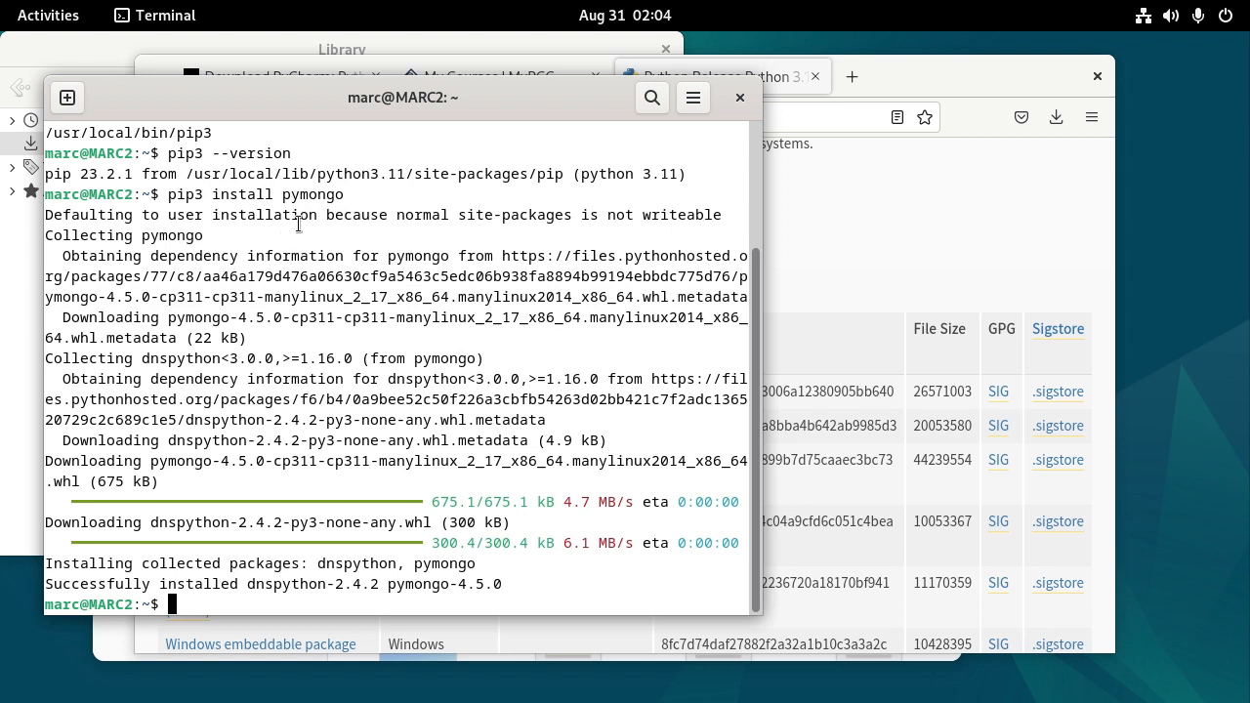
pyautogui.moveTo(310, 227)
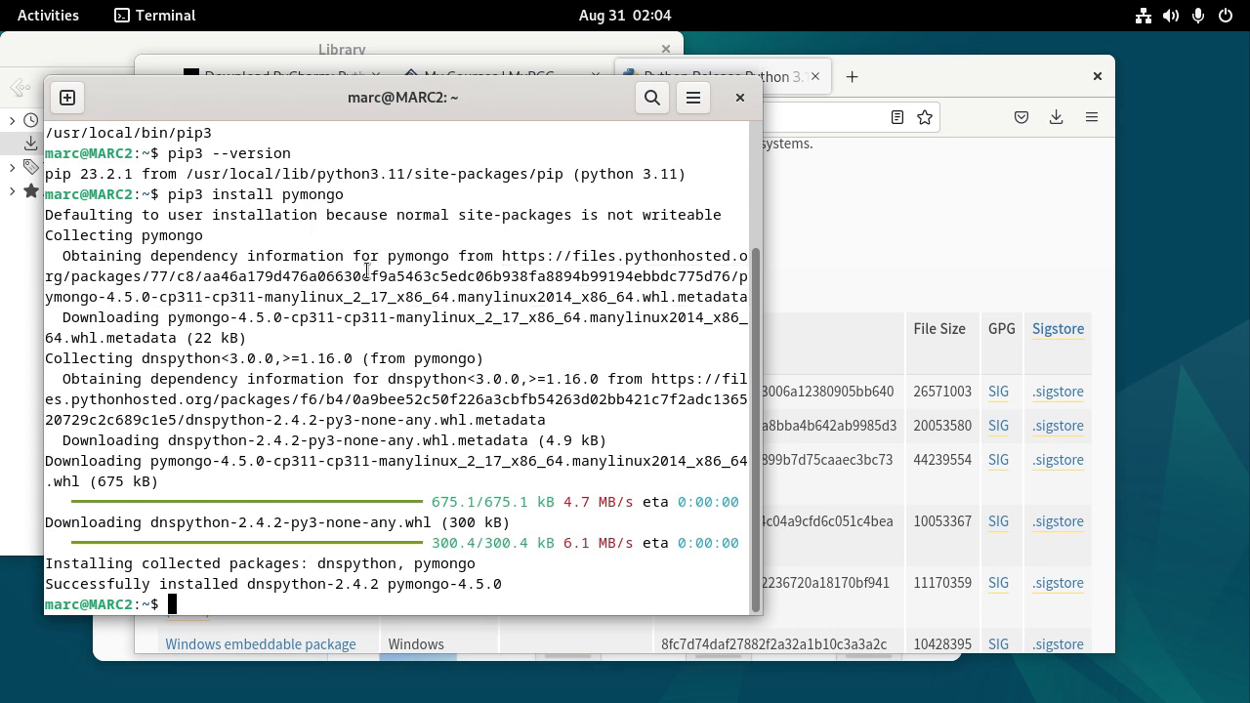
pyautogui.moveTo(363, 325)
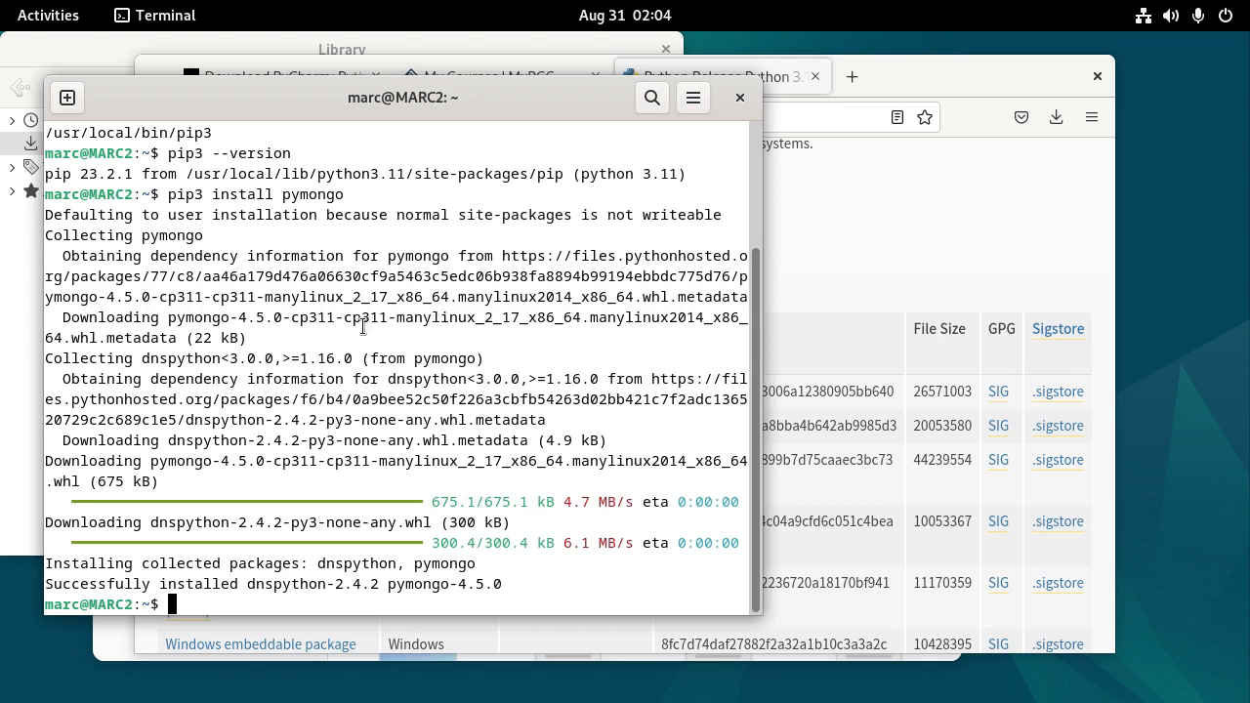
# Step: Confirm python3 now resolves to /usr/local/bin/python3 reporting version 3.11.5
pyautogui.write('which')
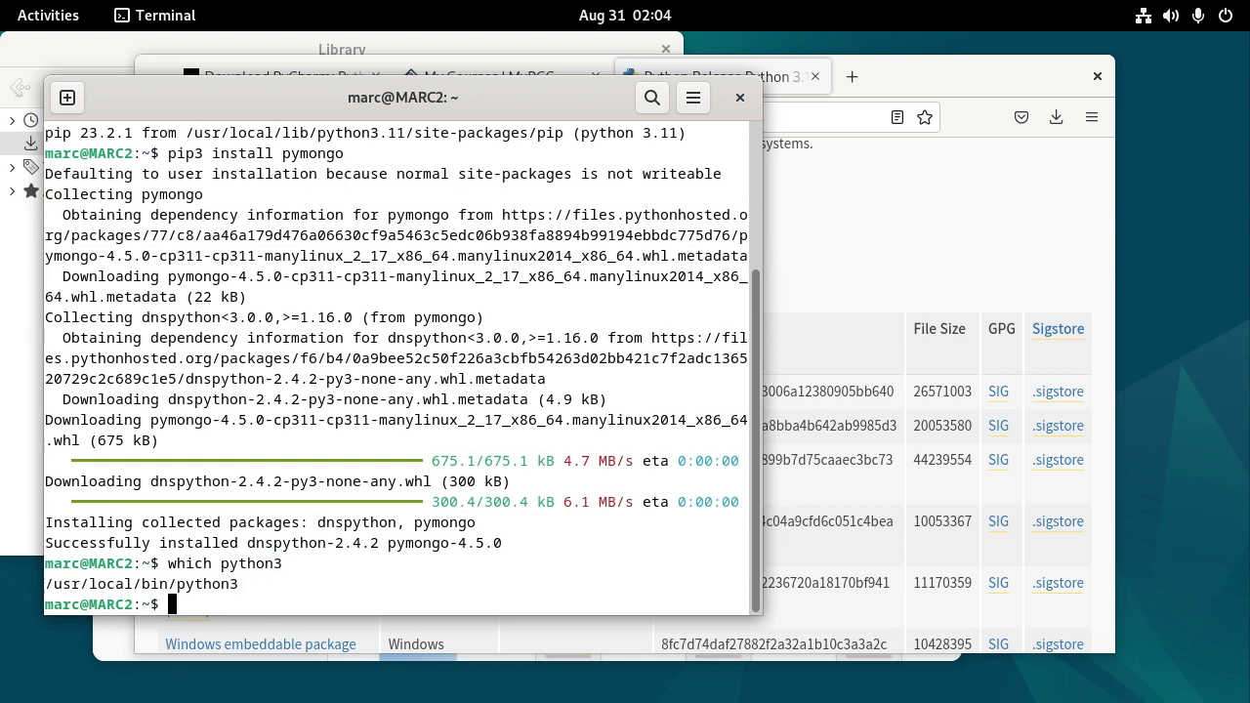
pyautogui.write('python3 --version')
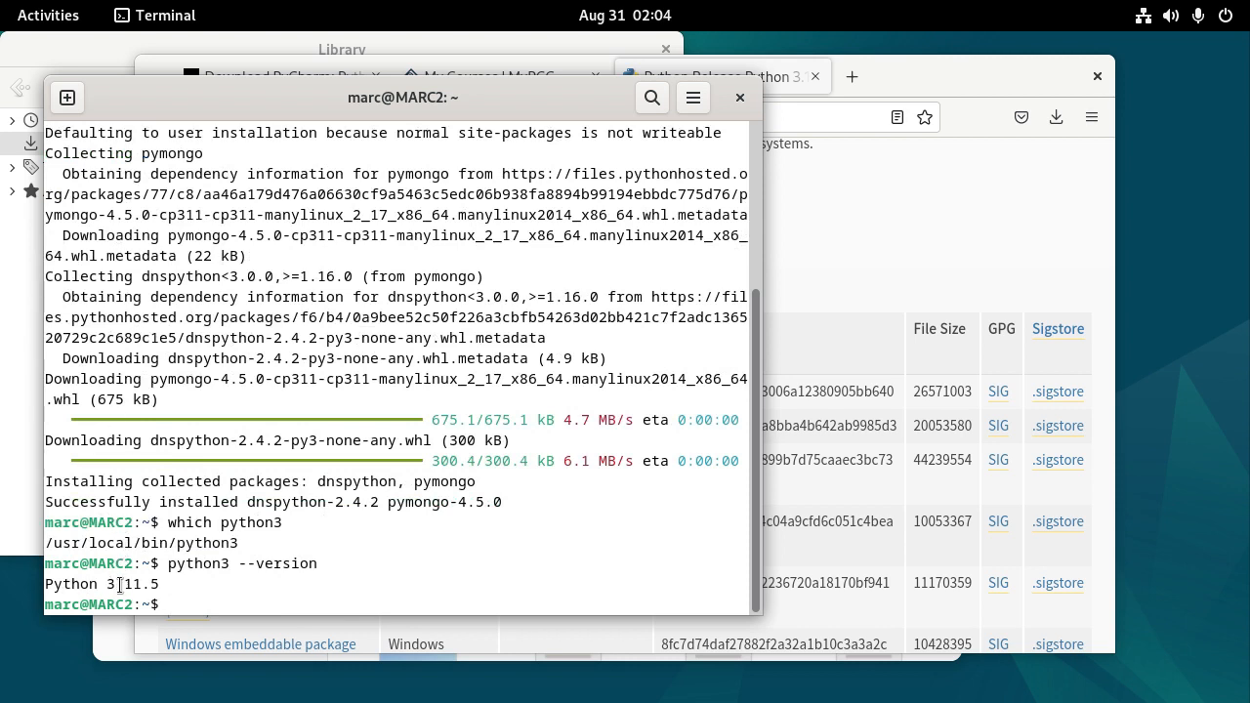
pyautogui.doubleClick(134, 584)
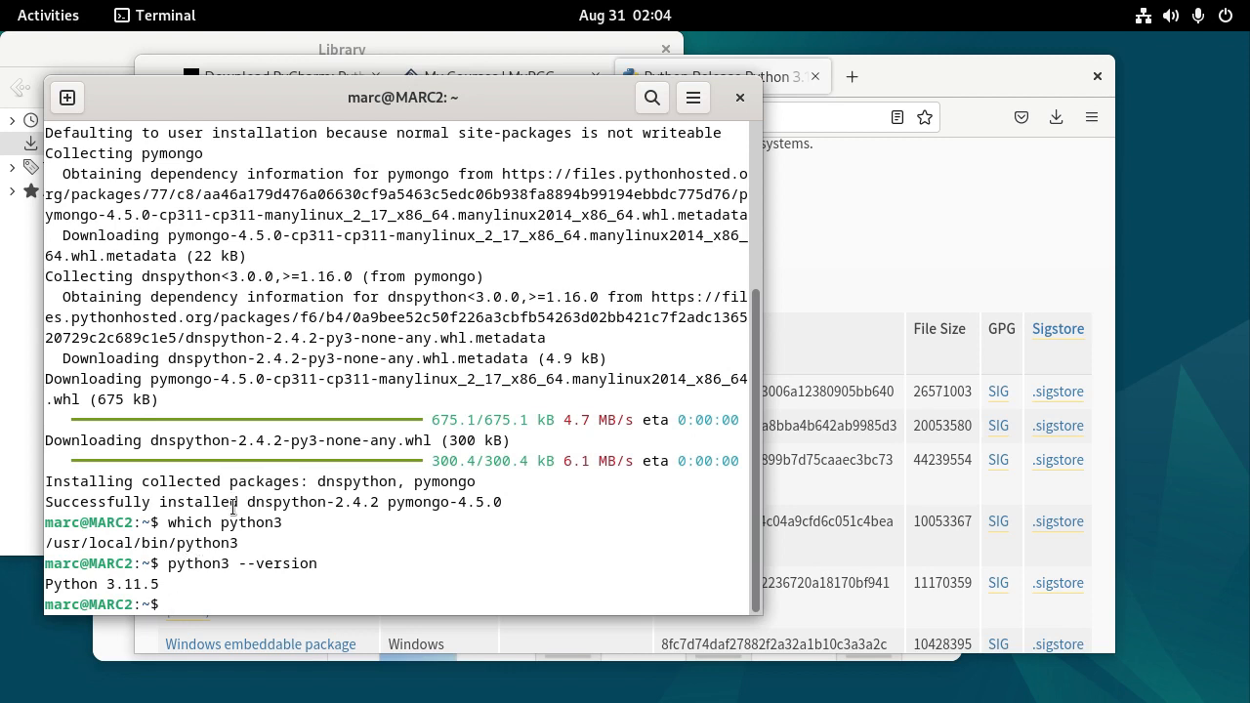
# Step: Change into the Downloads folder and list its contents
pyautogui.write('cd')
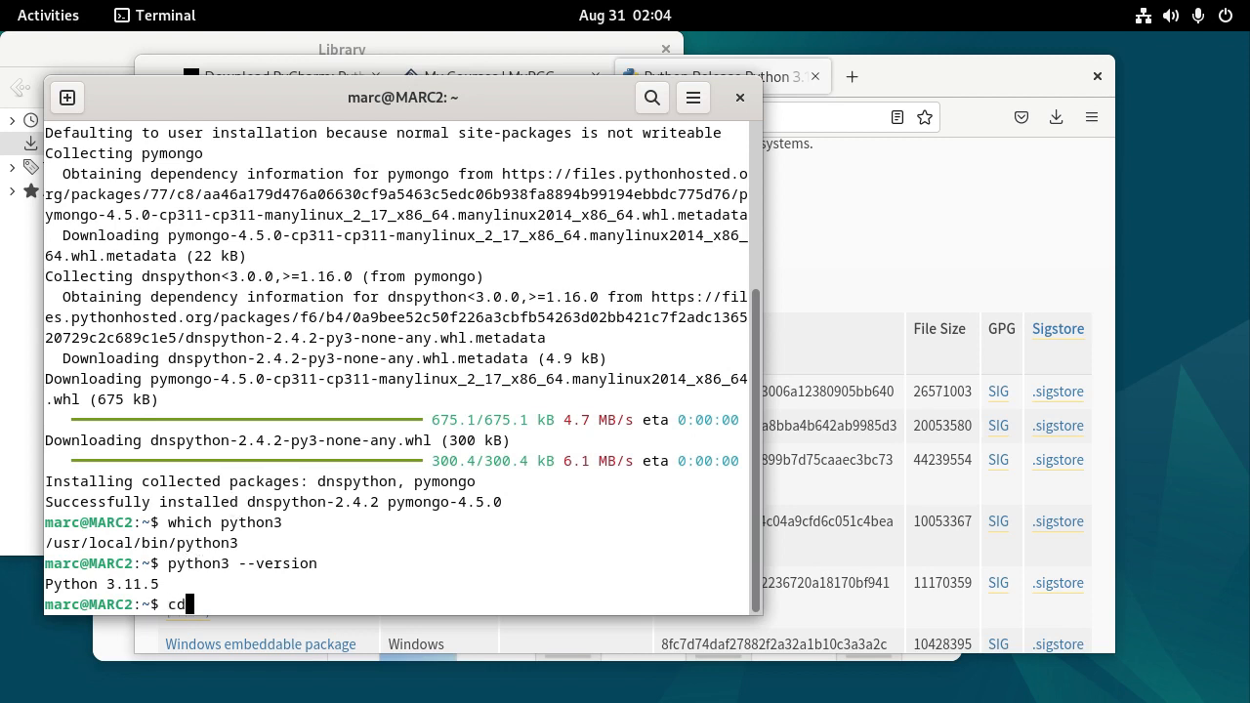
pyautogui.write('Downloads/')
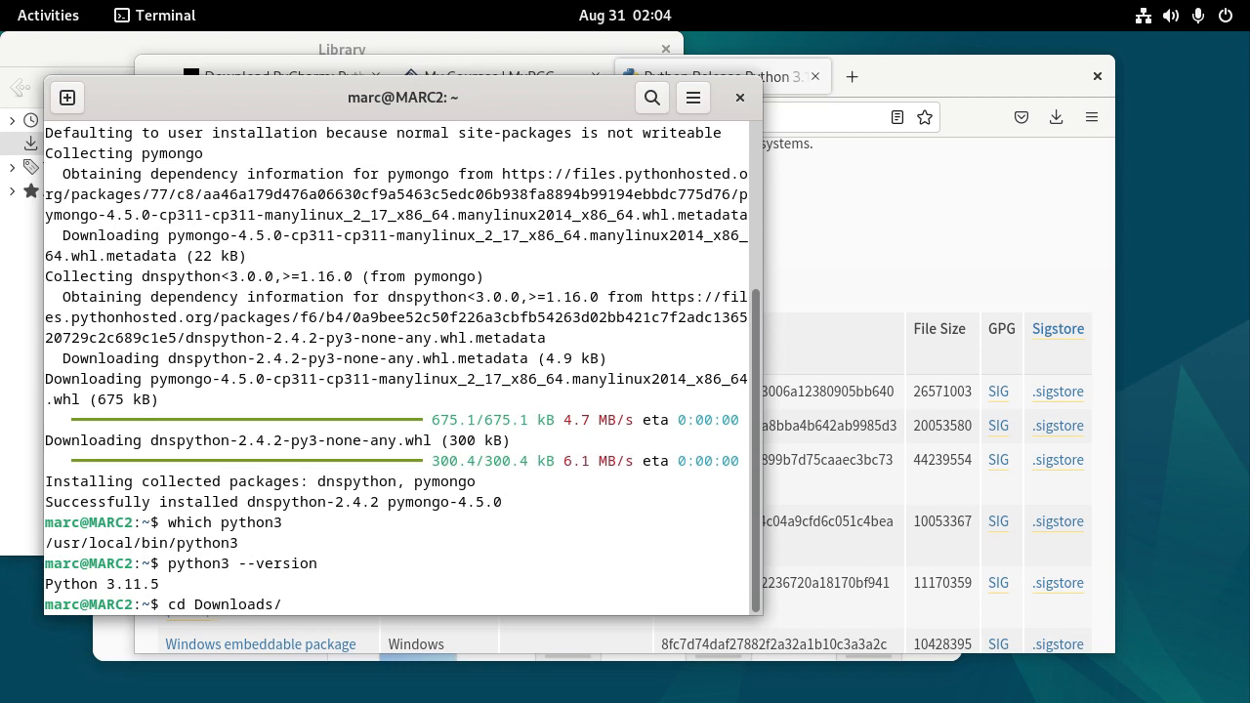
pyautogui.write('ls')
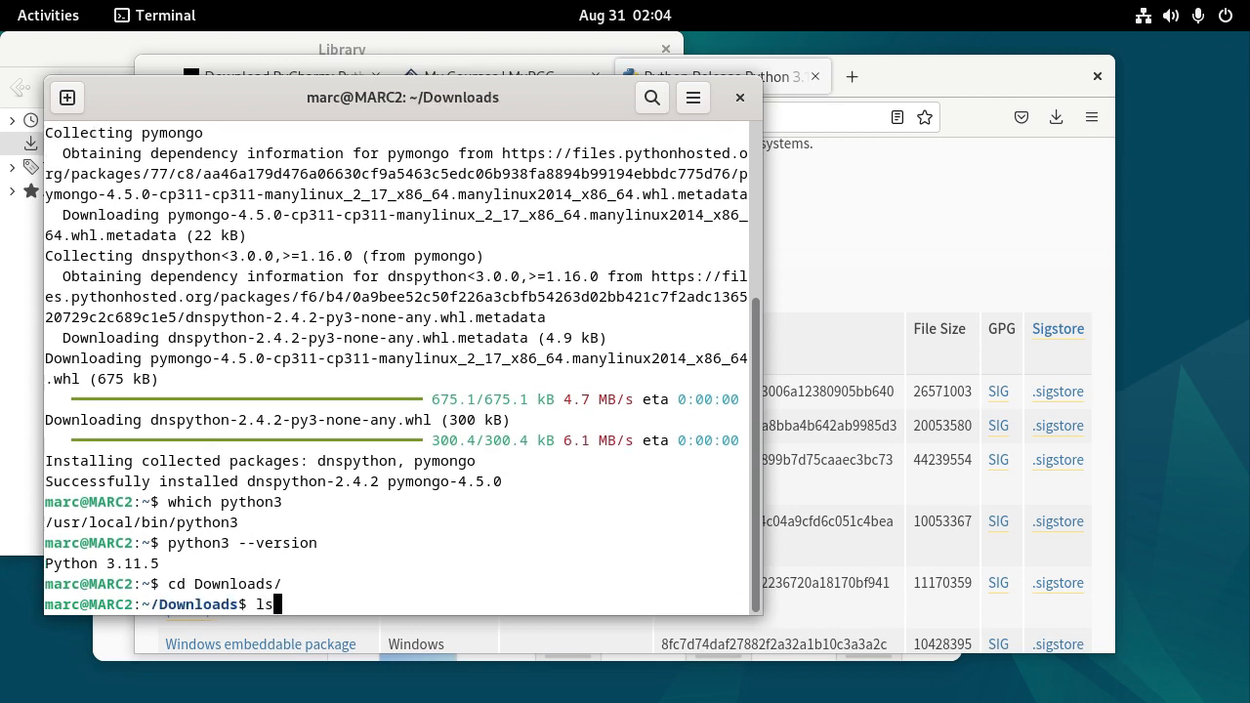
pyautogui.press('Return')
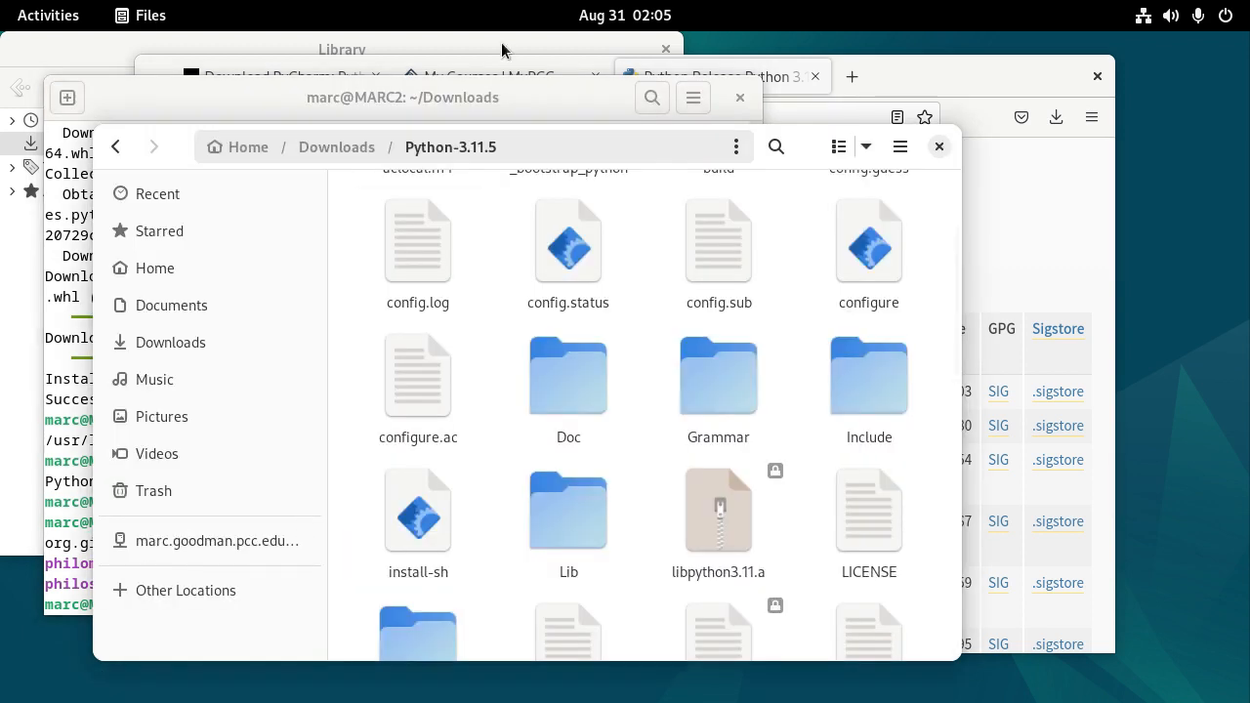
# Step: Open pycharm-professional-2023.2.1.tar.gz from Downloads in Archive Manager
pyautogui.click(116, 147)
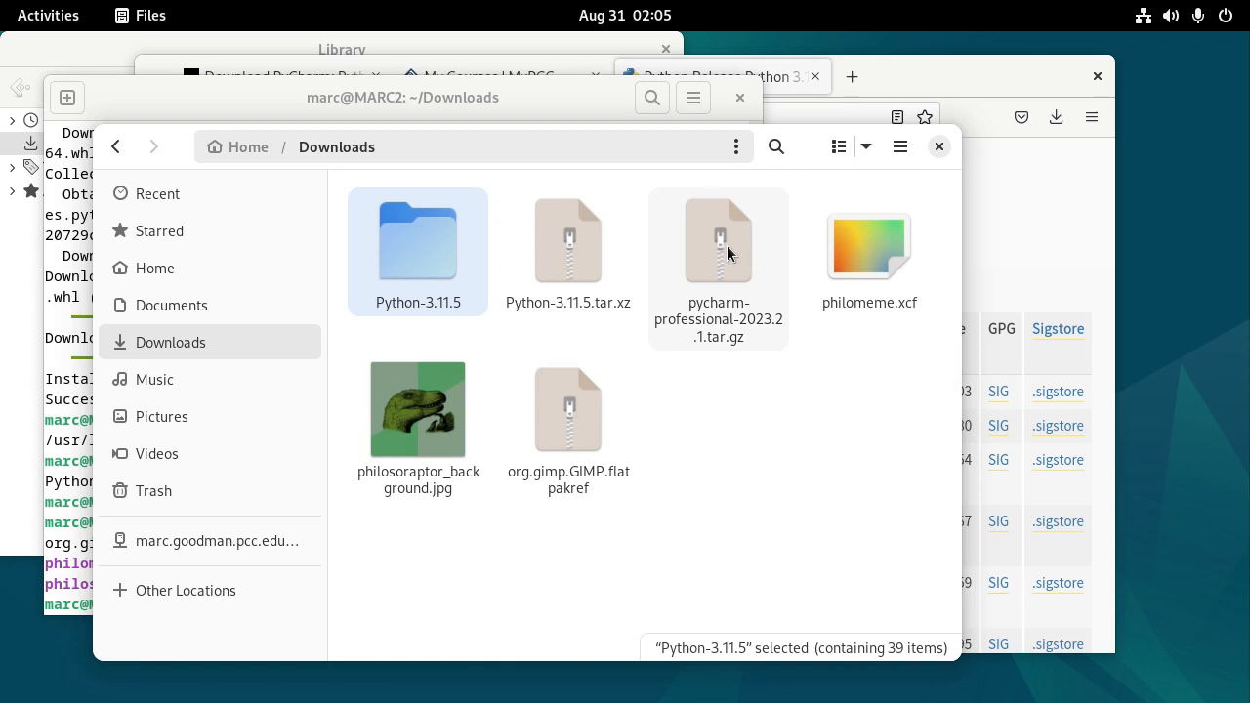
pyautogui.doubleClick(719, 240)
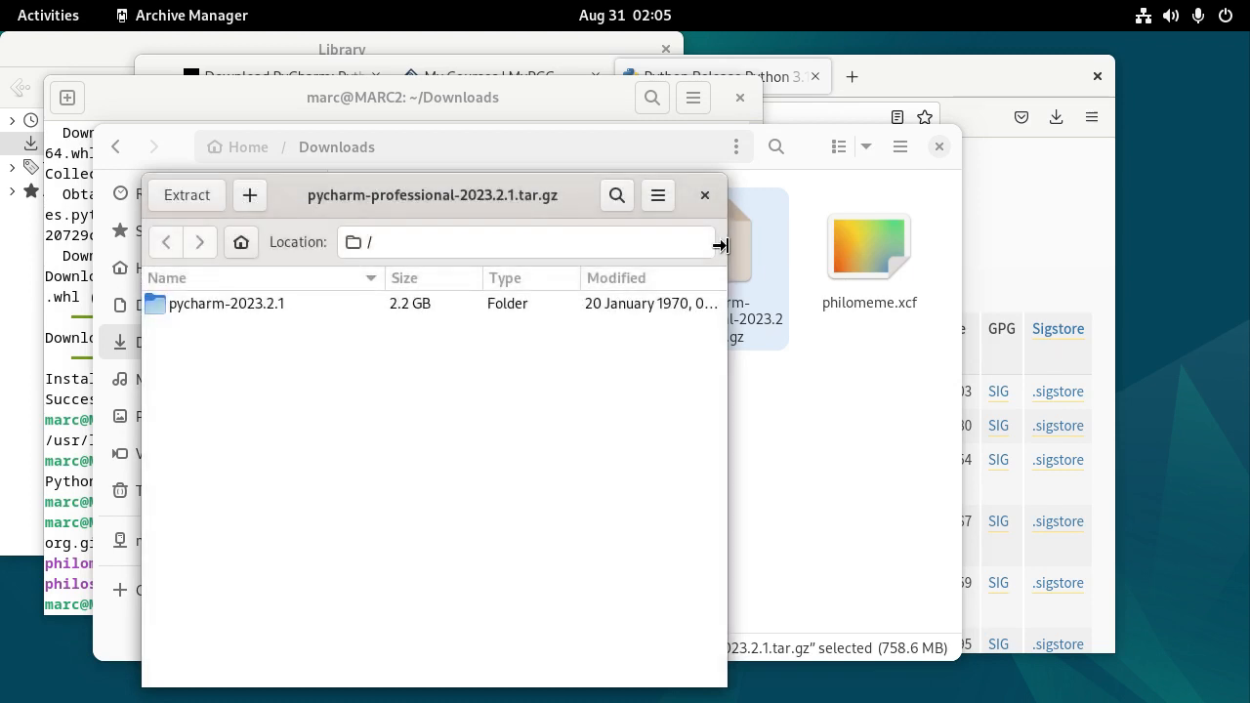
pyautogui.moveTo(195, 313)
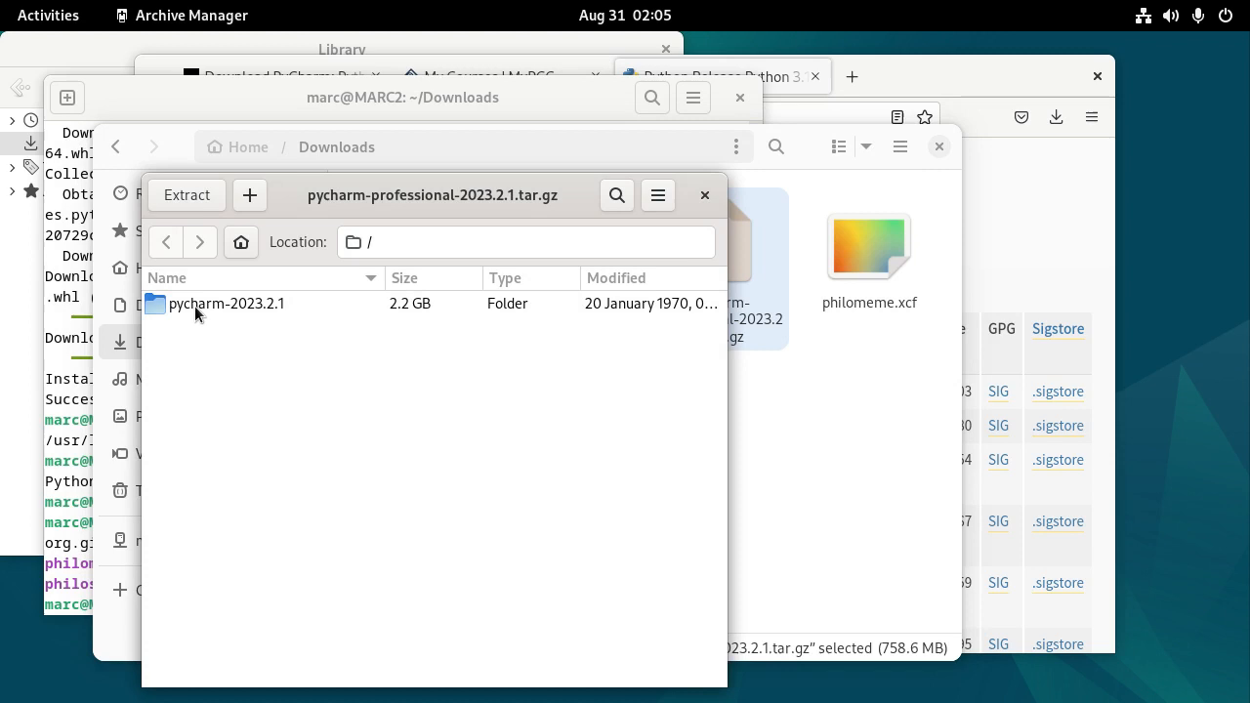
# Step: Extract the pycharm-2023.2.1 folder into Downloads and show it in Files
pyautogui.doubleClick(227, 303)
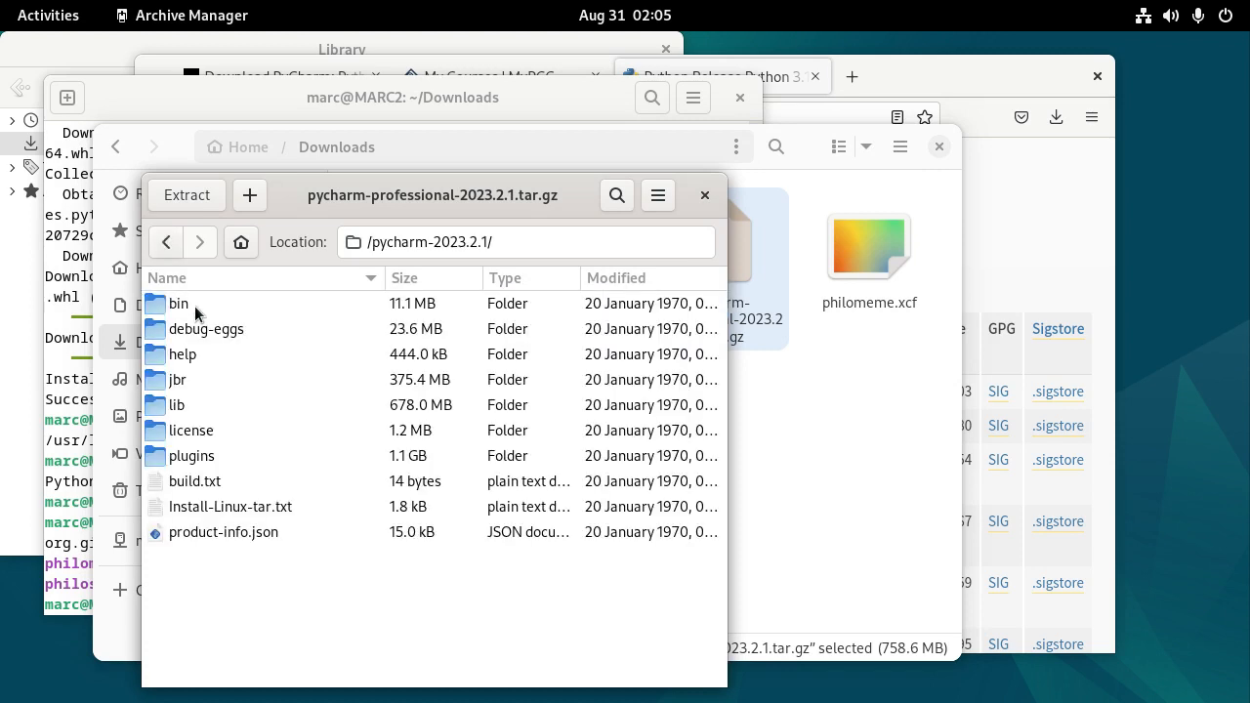
pyautogui.click(164, 242)
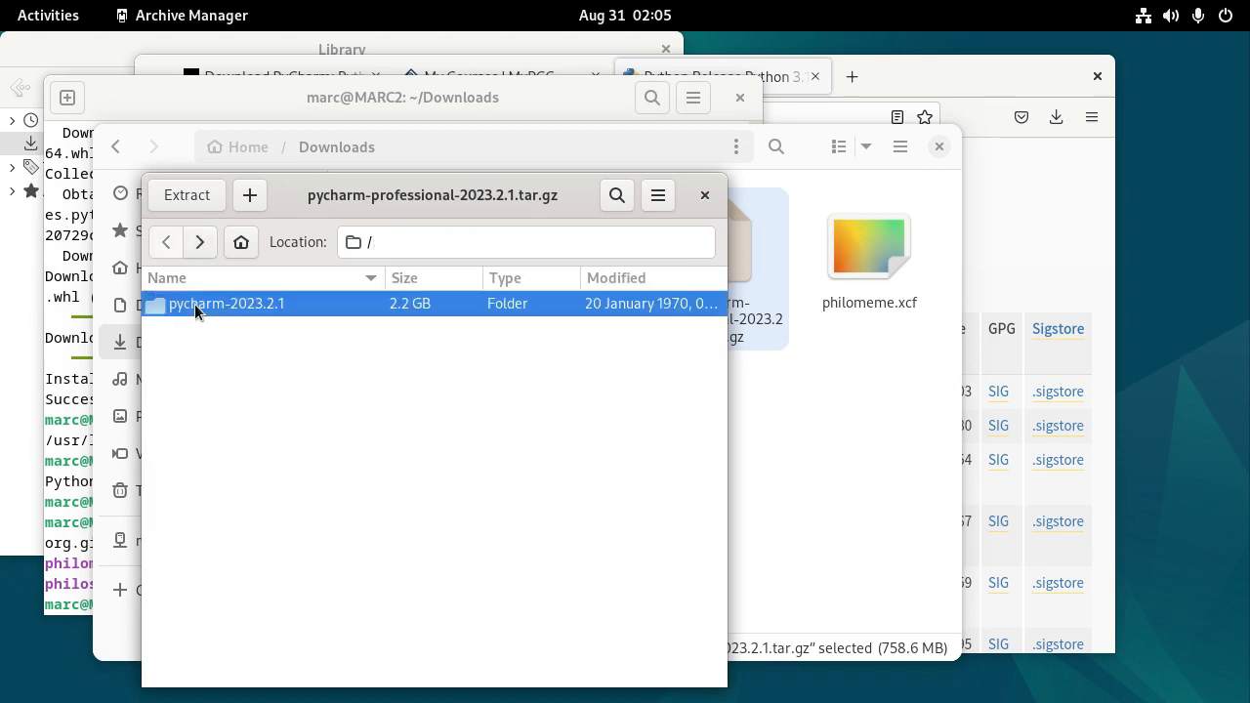
pyautogui.click(185, 195)
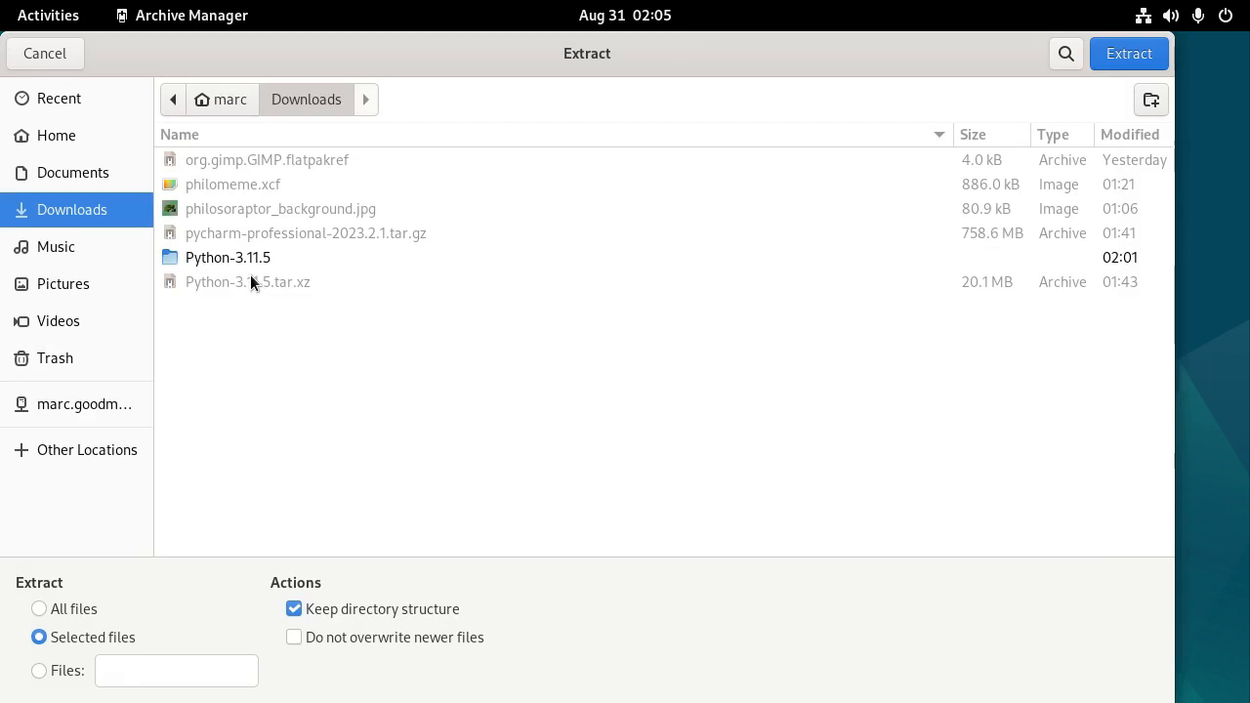
pyautogui.moveTo(1148, 98)
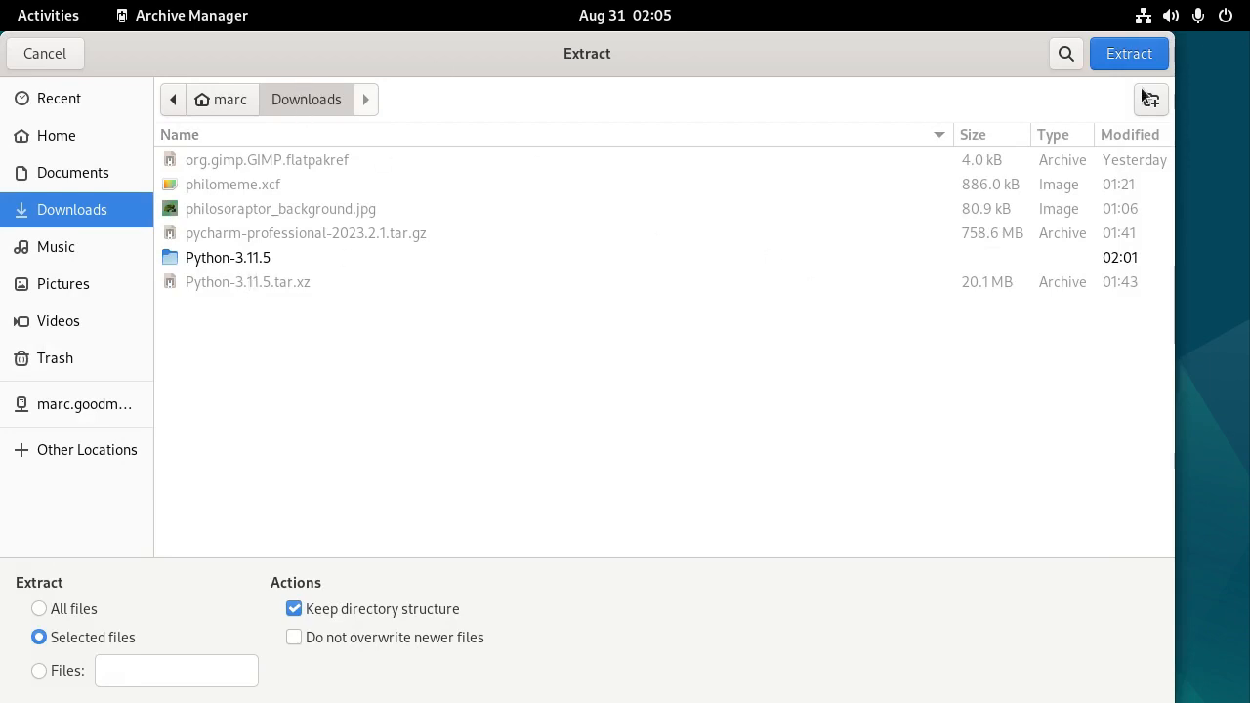
pyautogui.click(1128, 54)
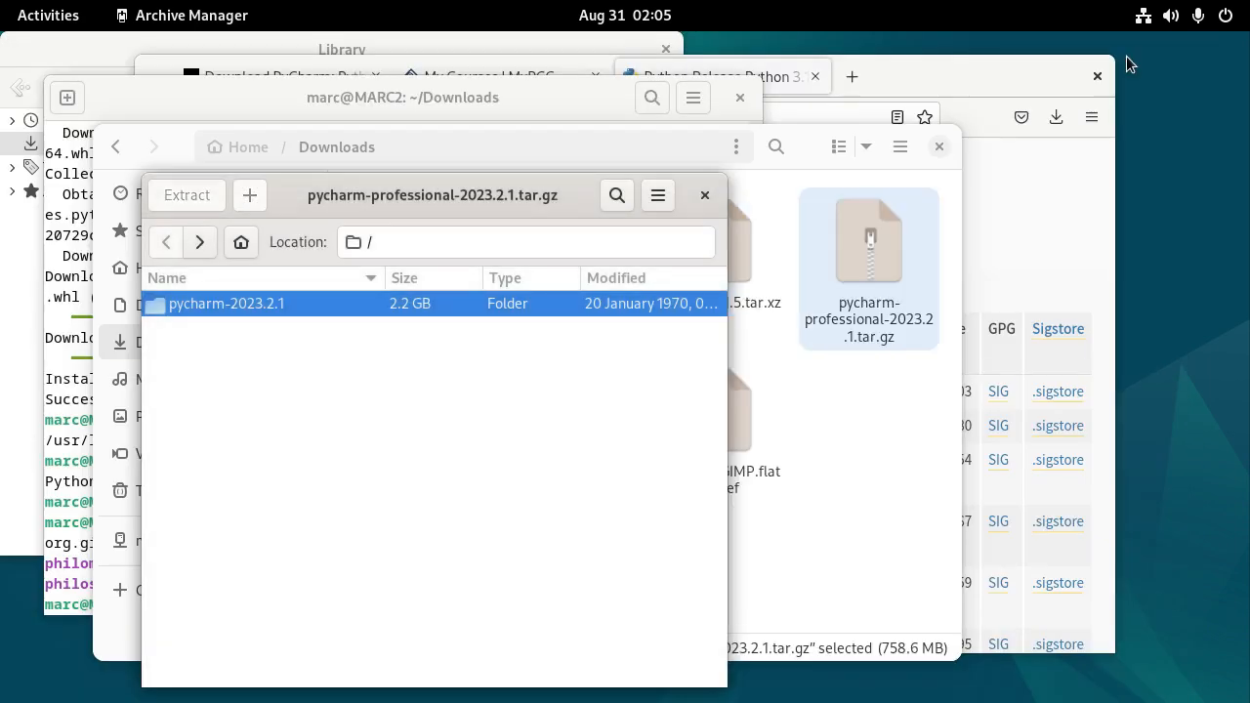
pyautogui.click(185, 195)
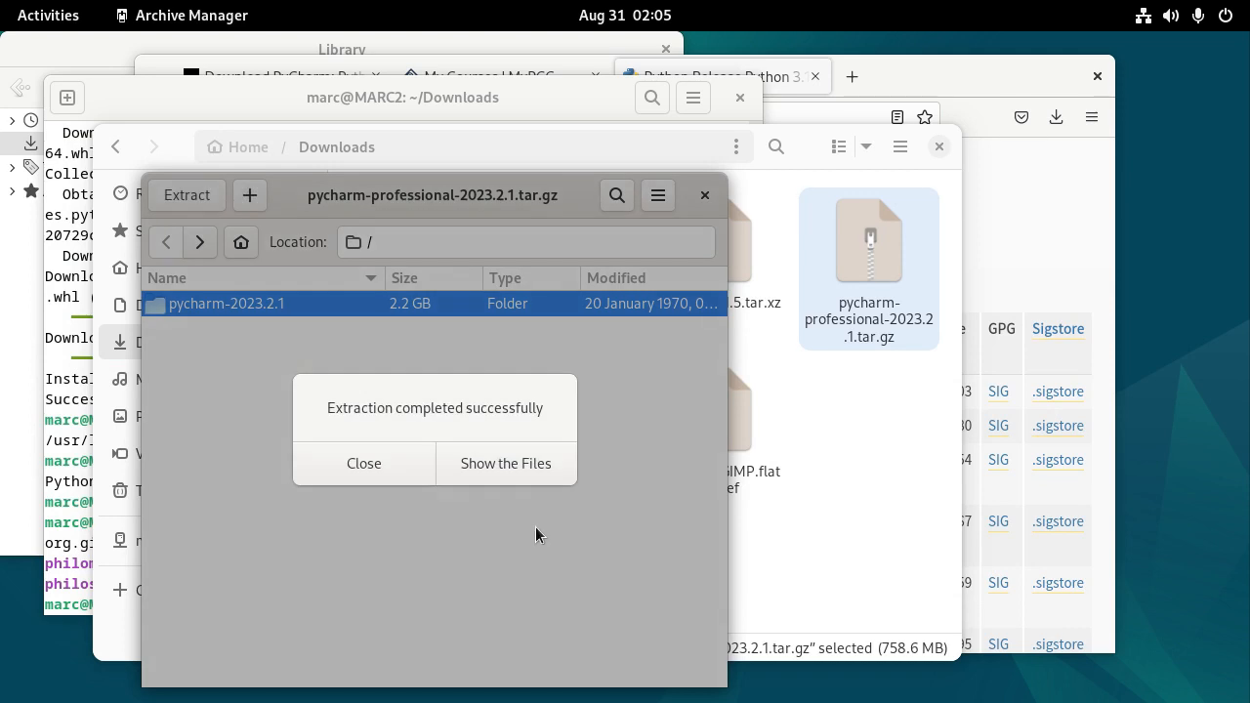
pyautogui.click(504, 462)
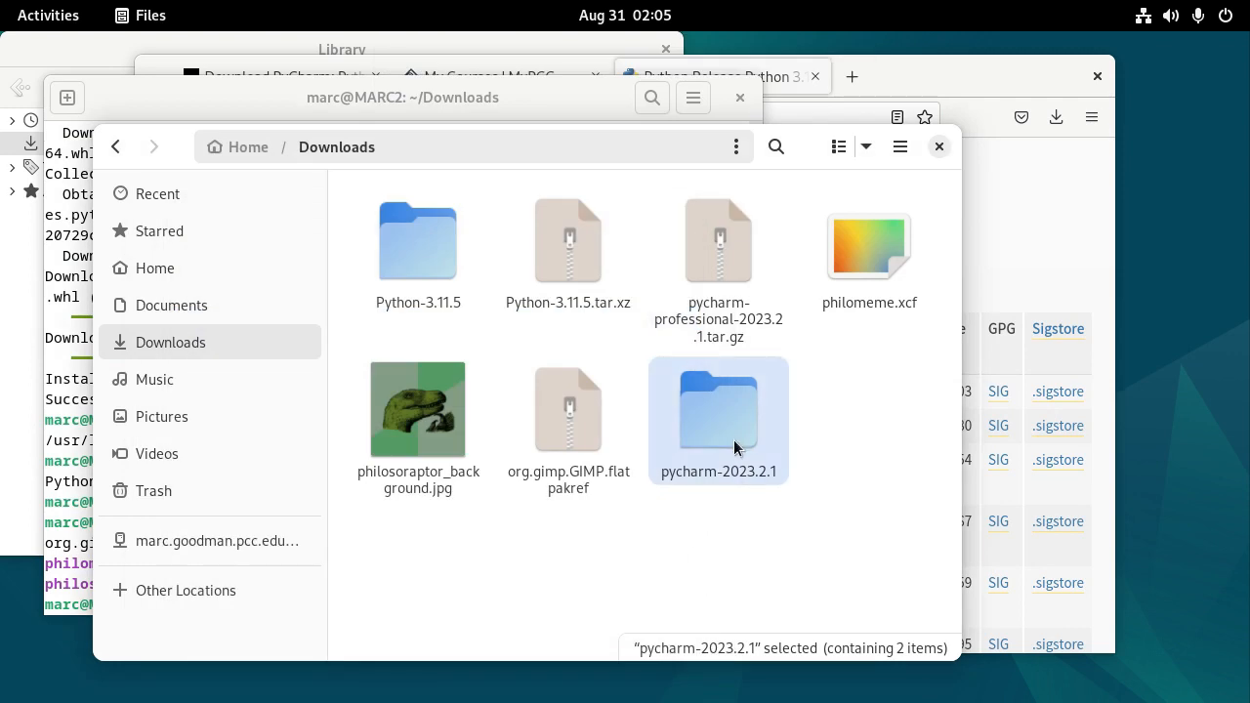
# Step: Open the extracted pycharm-2023.2.1 folder's Install-Linux-tar.txt instructions
pyautogui.doubleClick(719, 410)
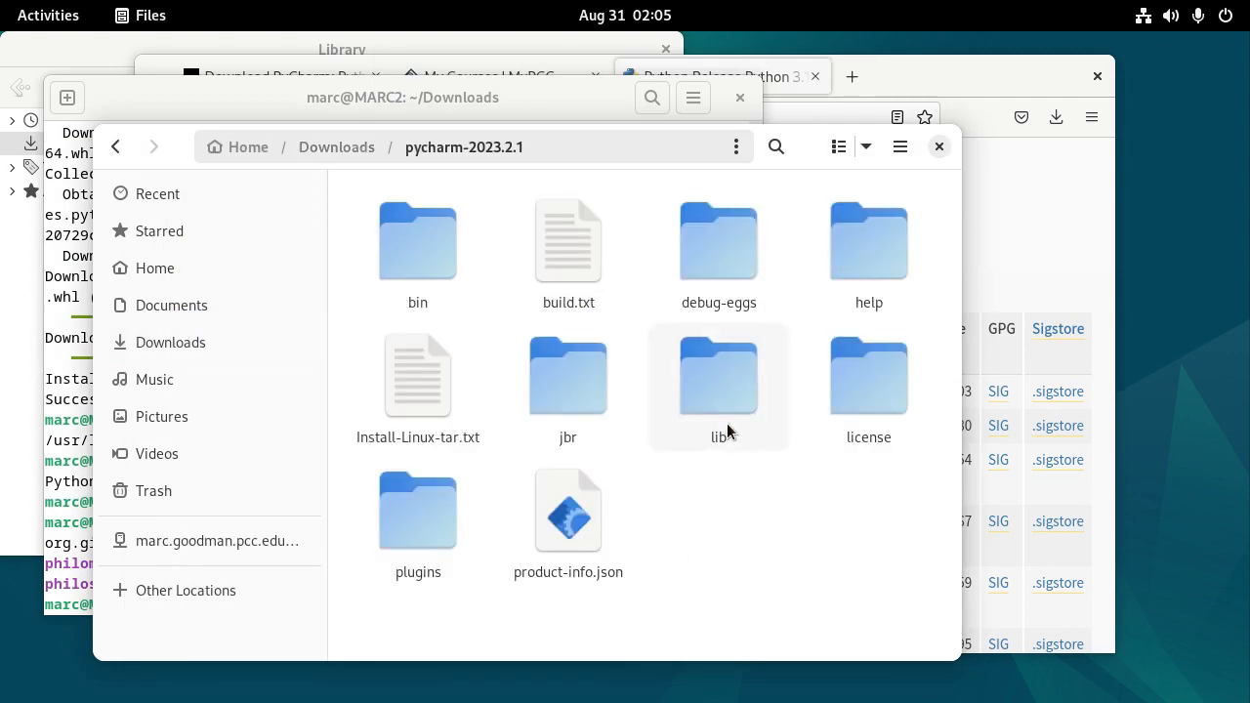
pyautogui.moveTo(570, 338)
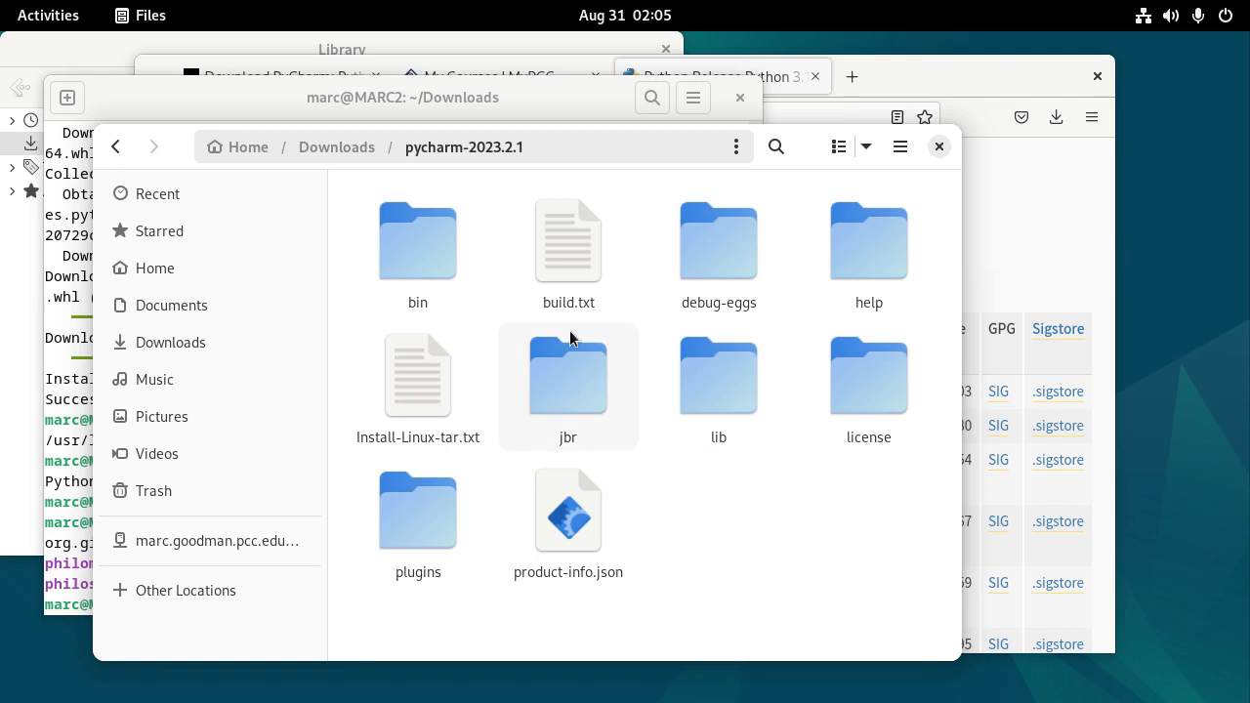
pyautogui.moveTo(613, 341)
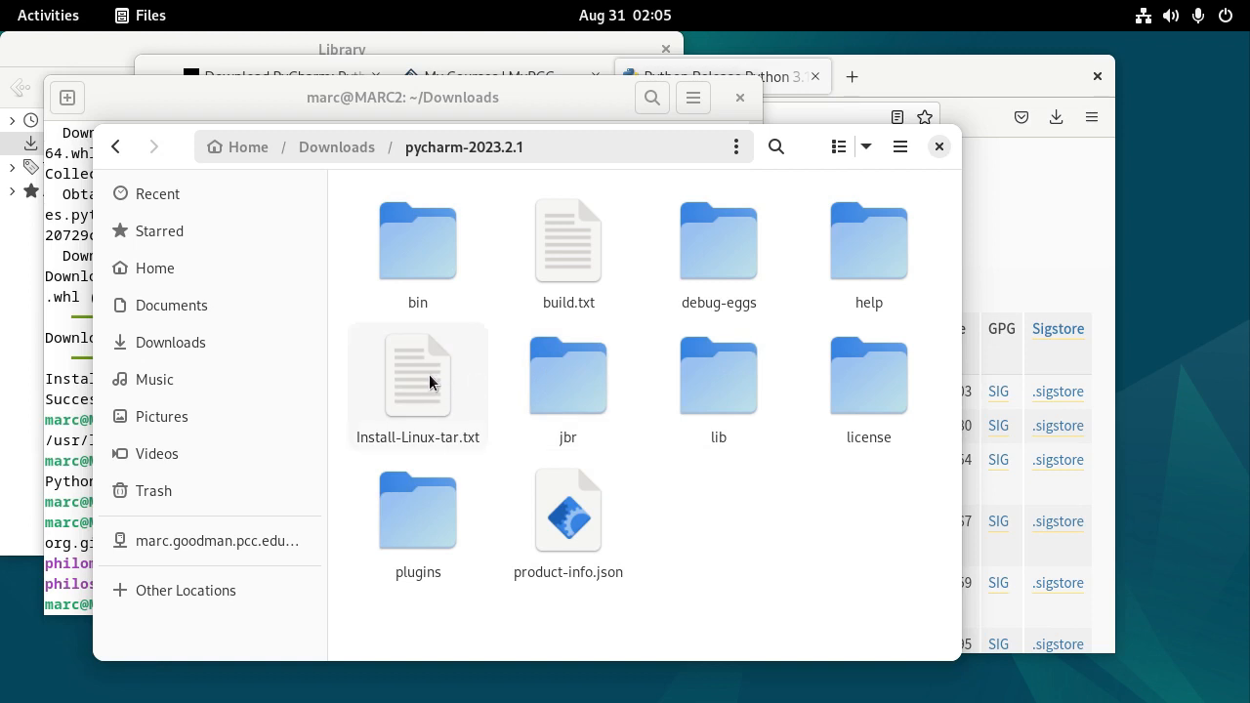
pyautogui.doubleClick(418, 374)
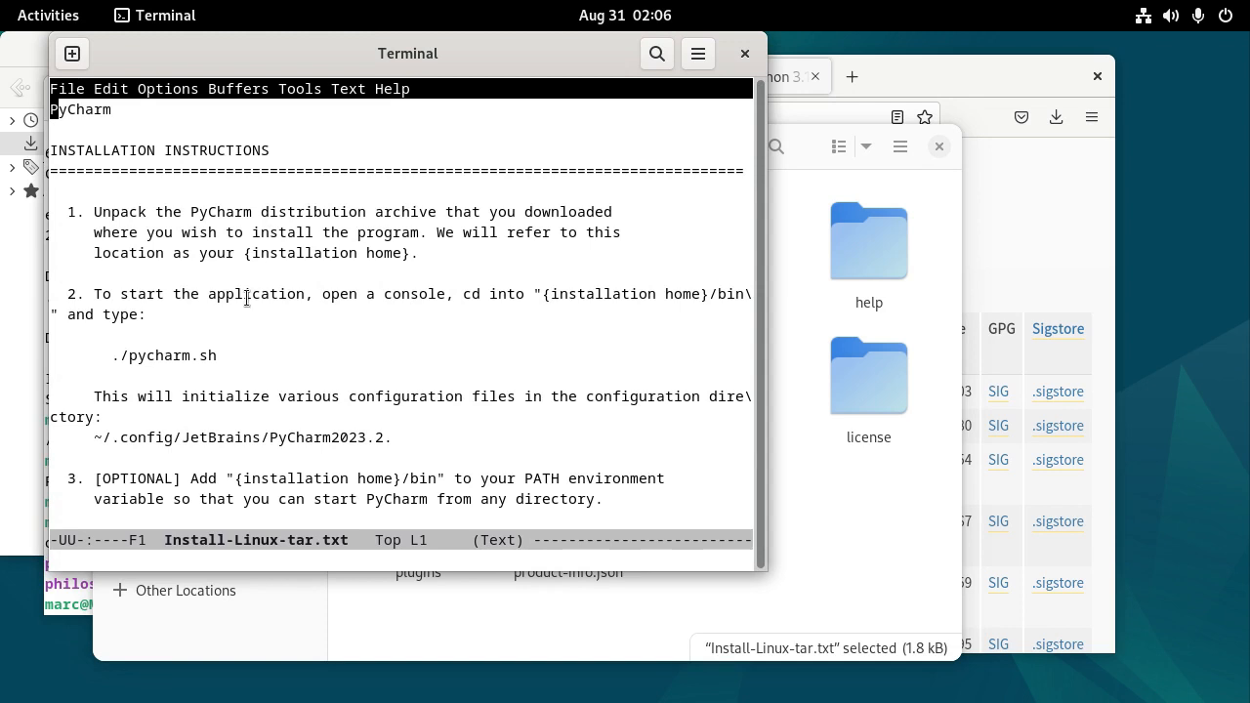
pyautogui.moveTo(222, 311)
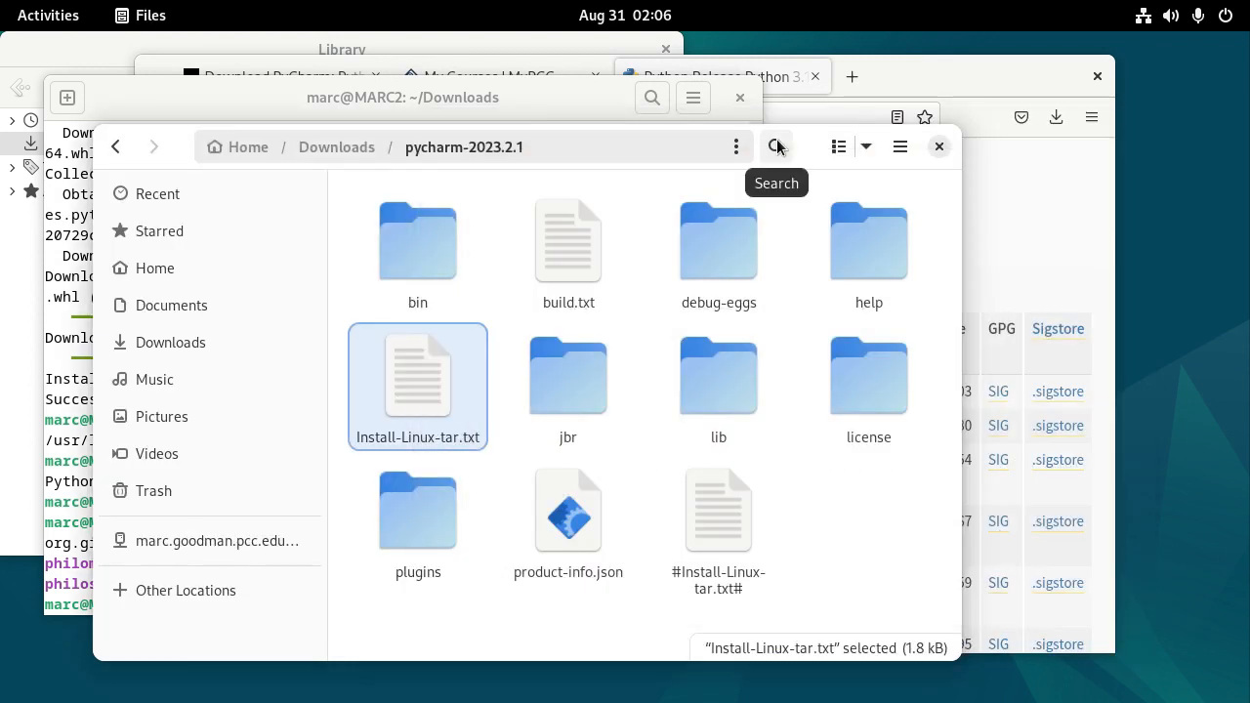
pyautogui.moveTo(644, 693)
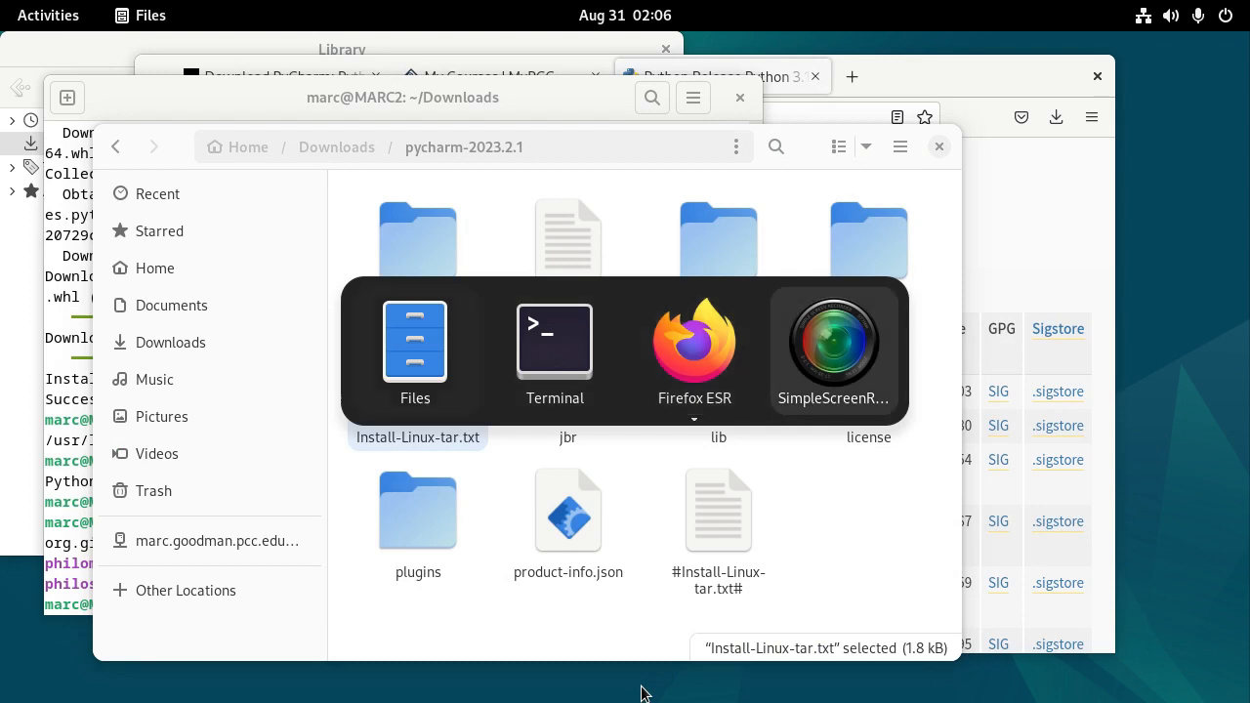
# Step: Change into pycharm-2023.2.1/bin and launch PyCharm with ./pycharm.sh
pyautogui.click(554, 342)
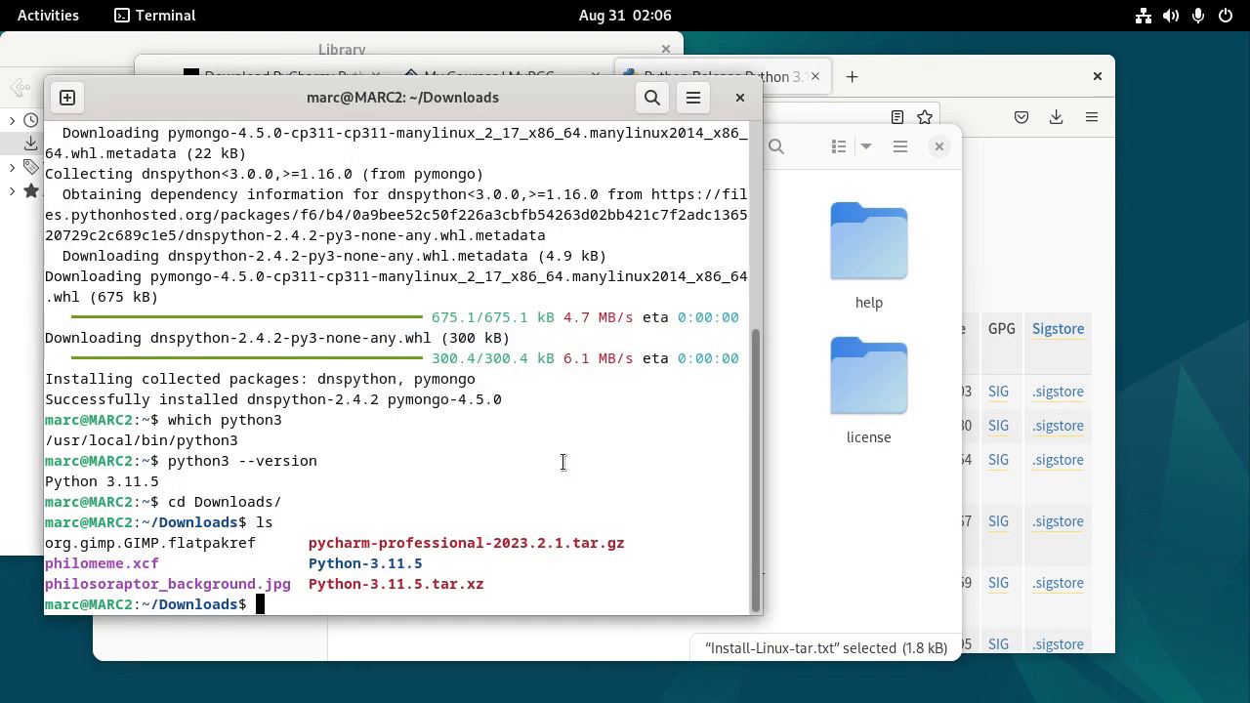
pyautogui.write('cd Python-3.11.5/')
pyautogui.write('cd pycharm-2023.2.1/')
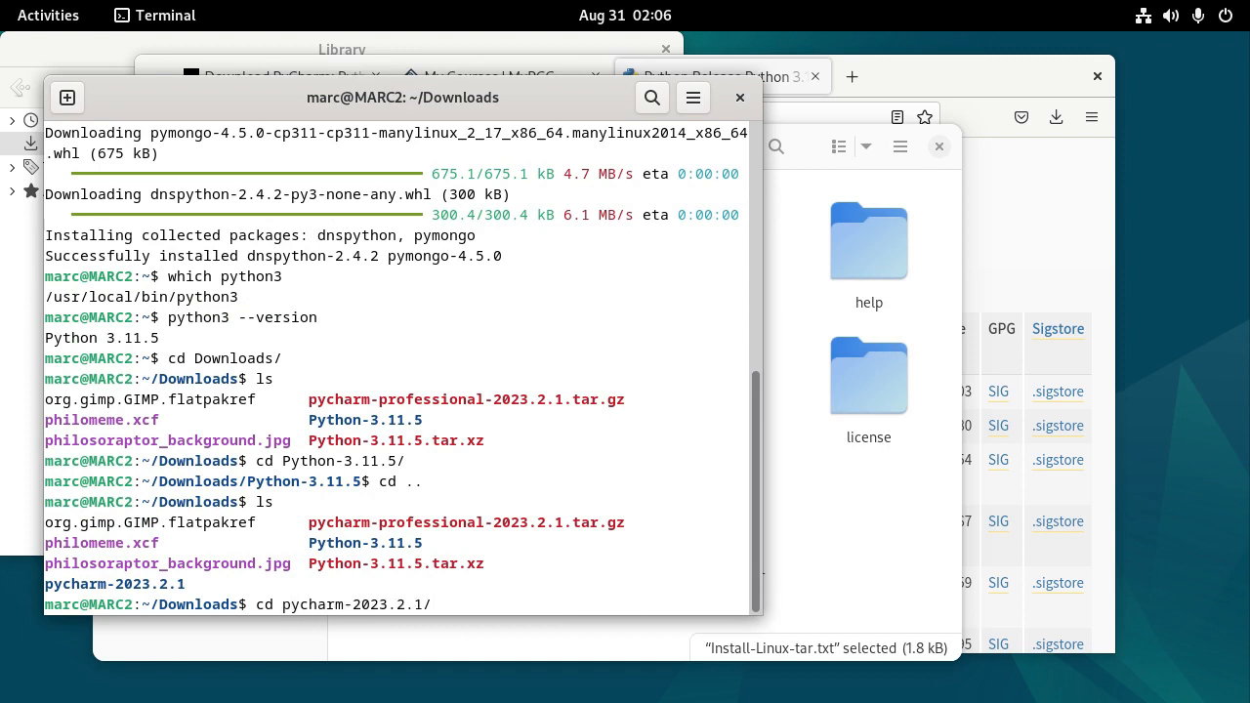
pyautogui.write('ls')
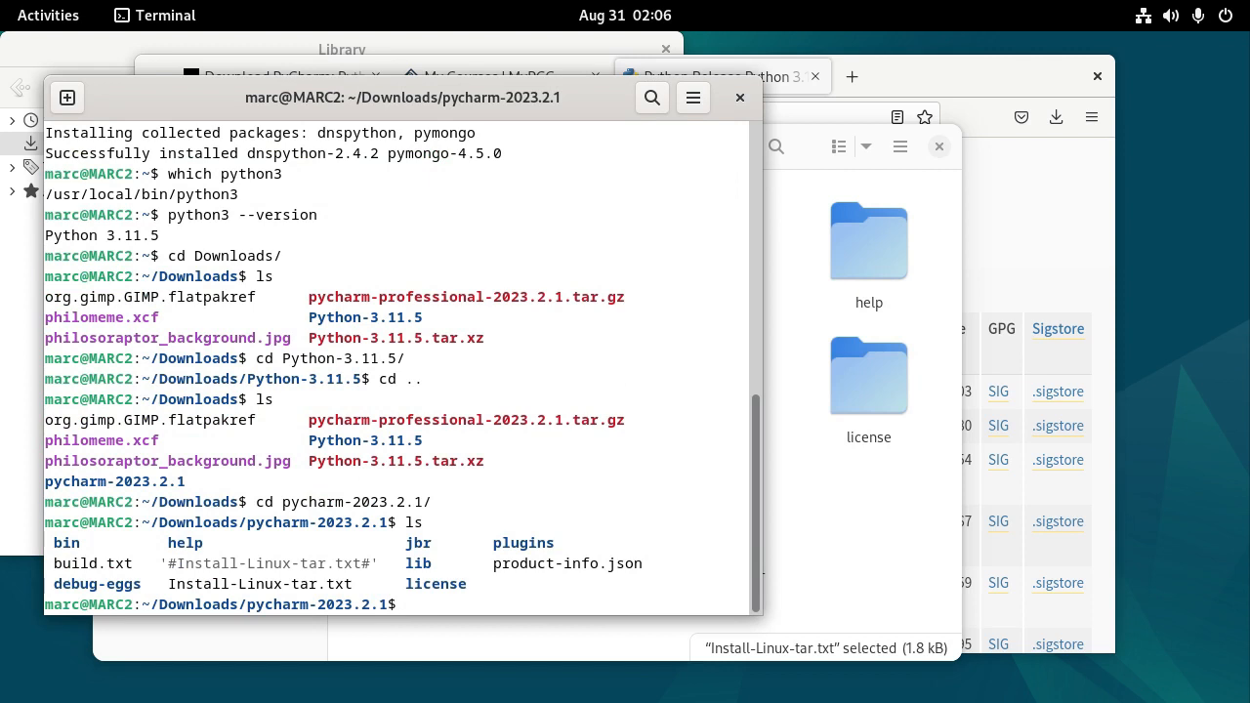
pyautogui.write('cd bin')
pyautogui.write('l')
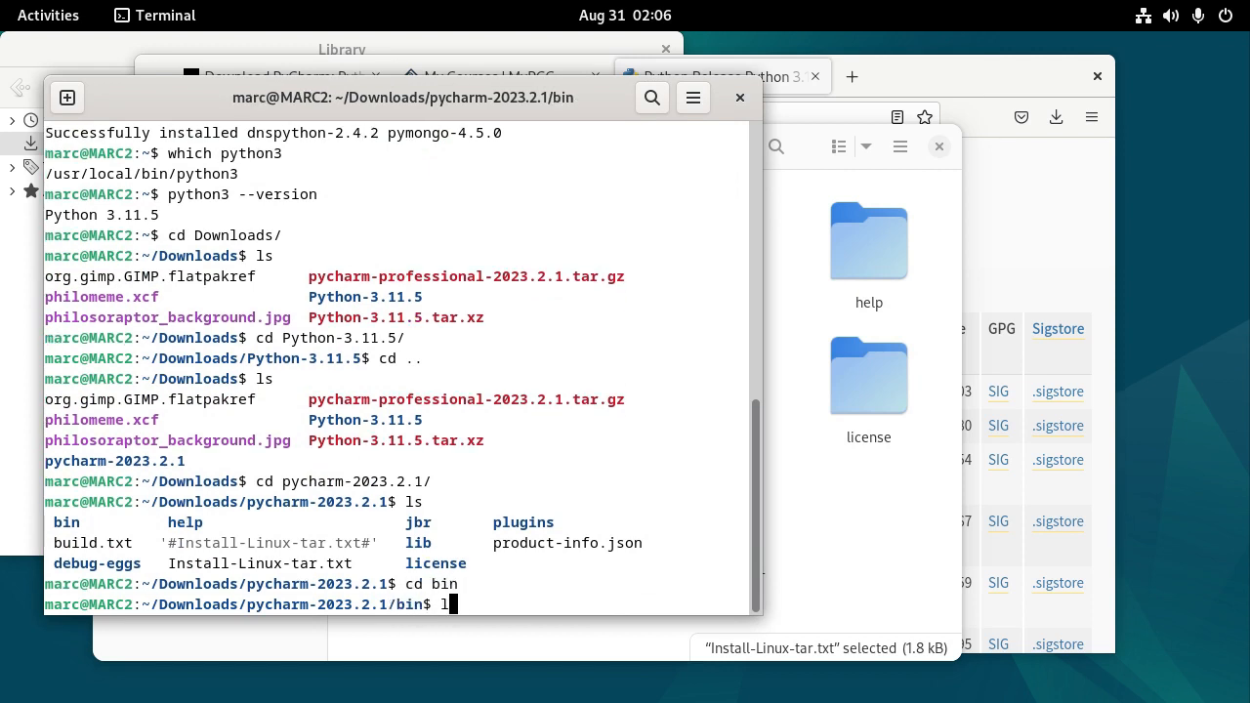
pyautogui.write('s')
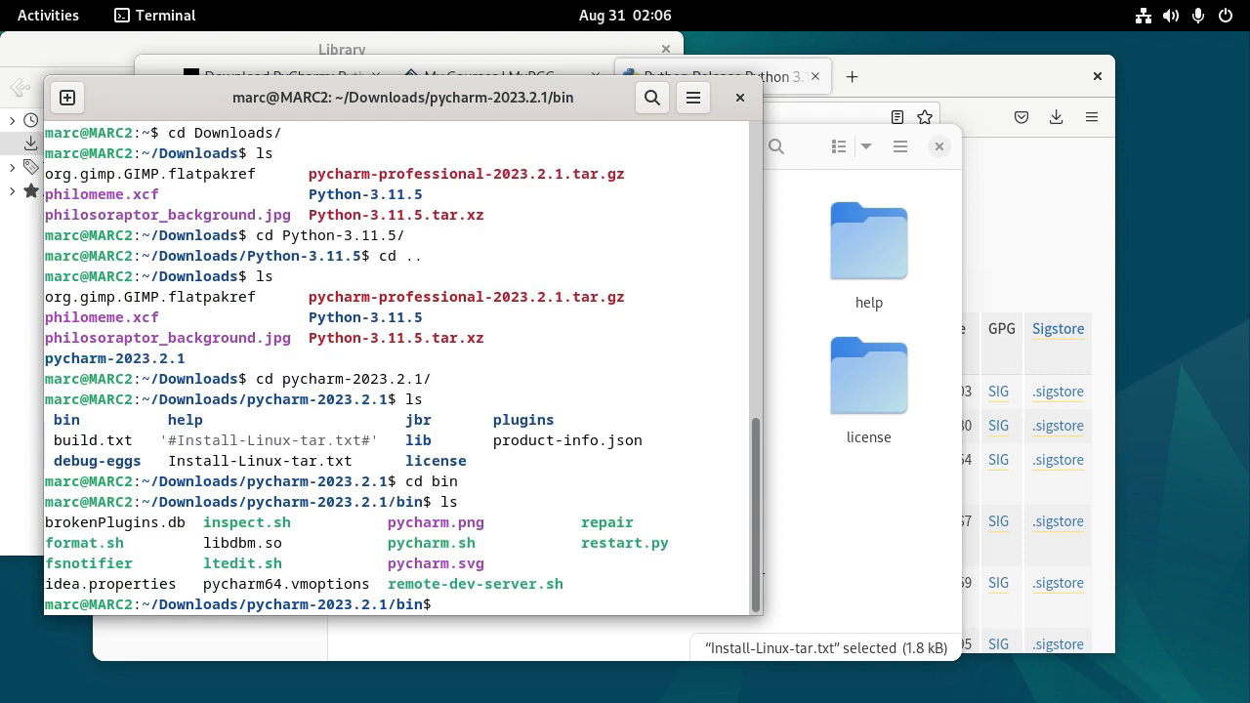
pyautogui.write('./p')
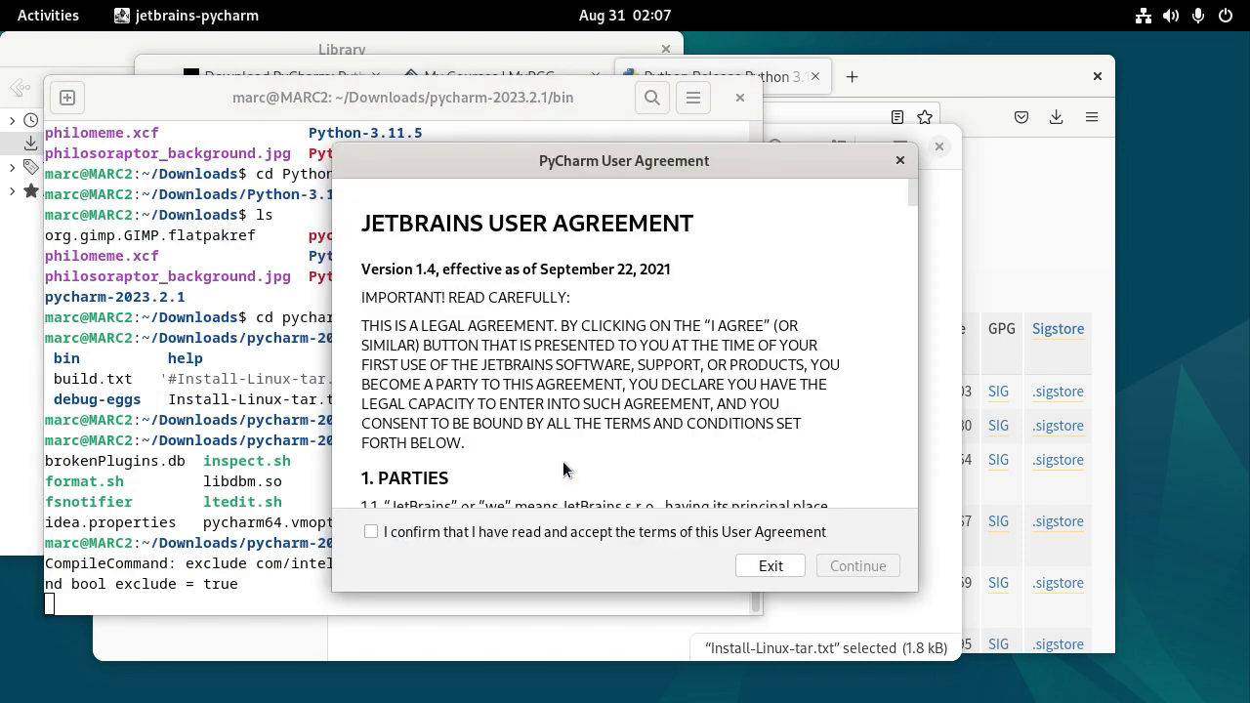
# Step: Accept the PyCharm user agreement and decline anonymous data sharing
pyautogui.click(371, 531)
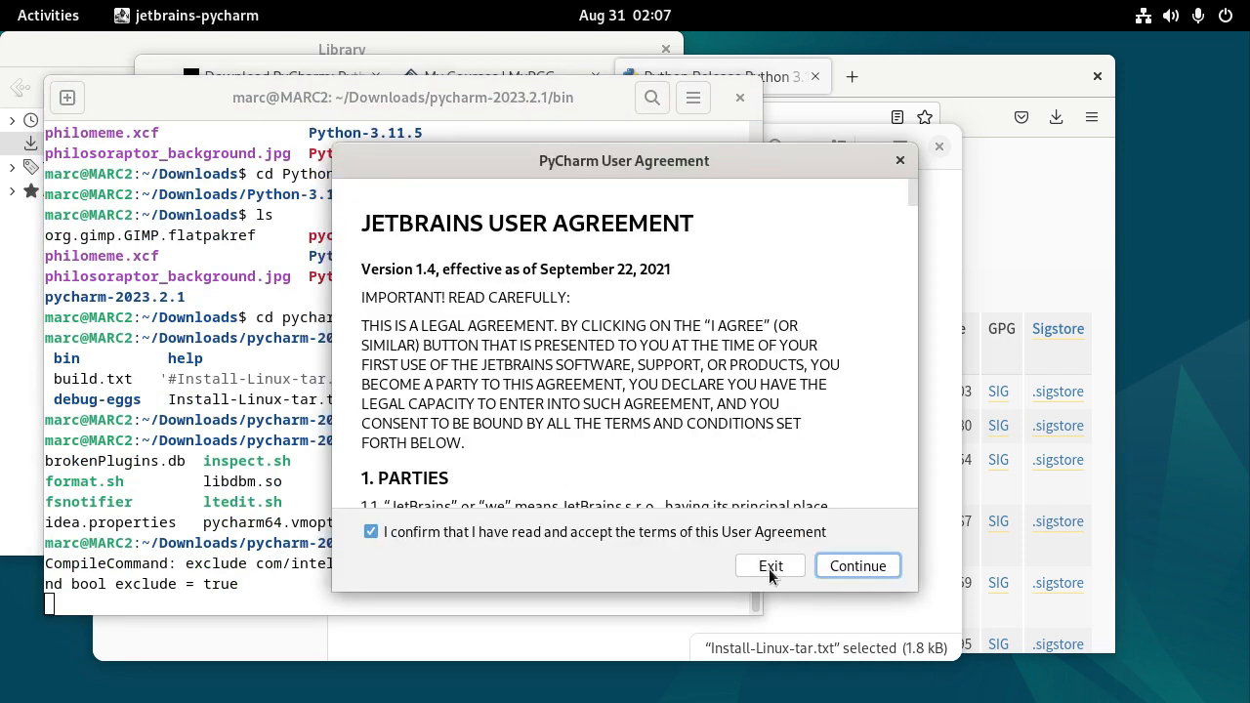
pyautogui.moveTo(810, 570)
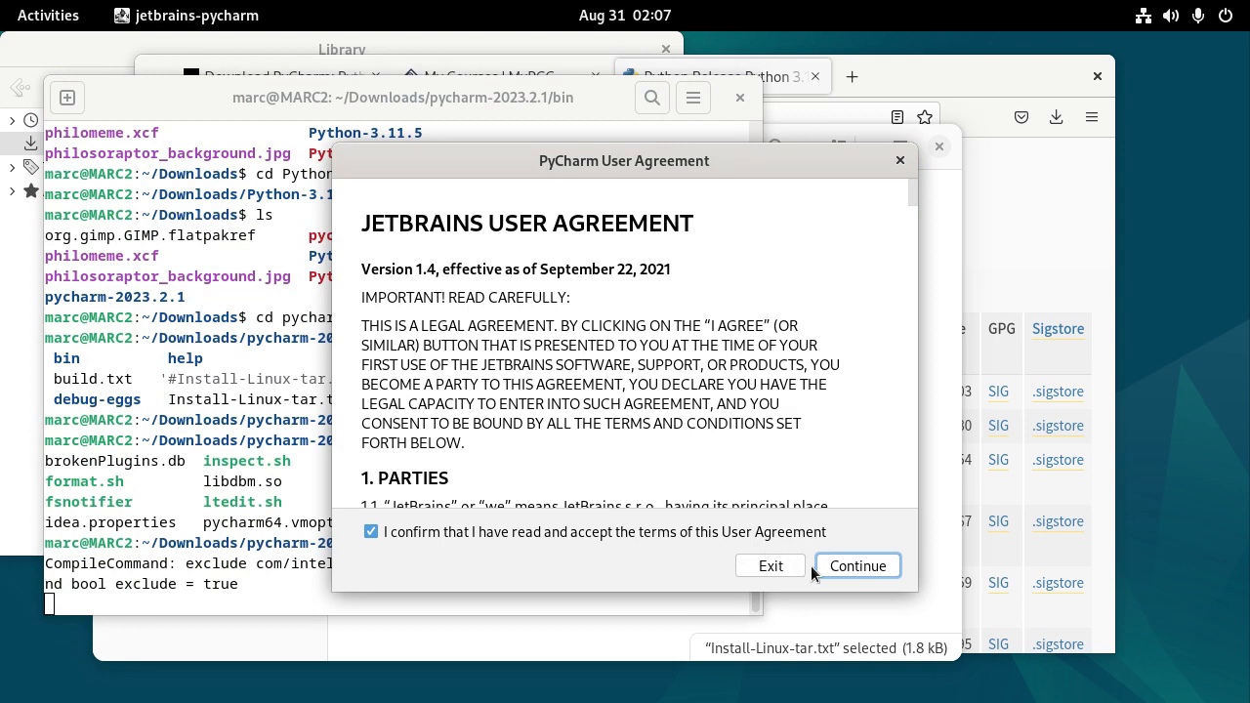
pyautogui.click(855, 567)
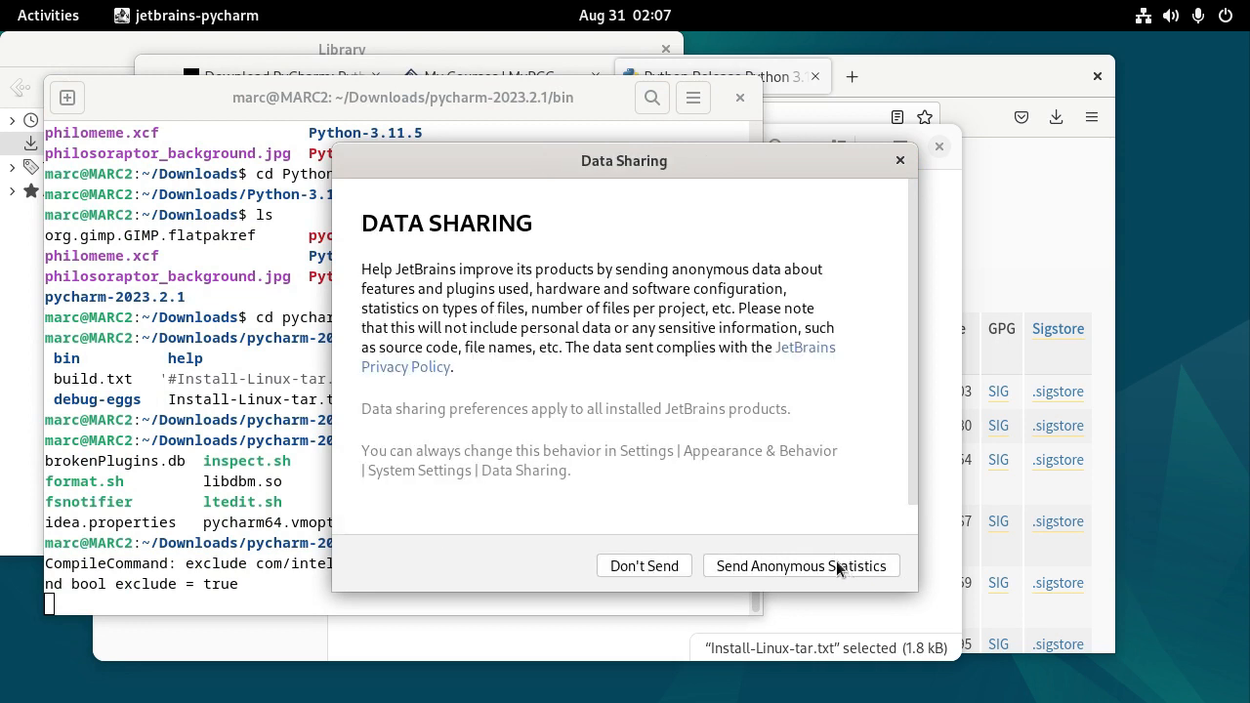
pyautogui.moveTo(645, 566)
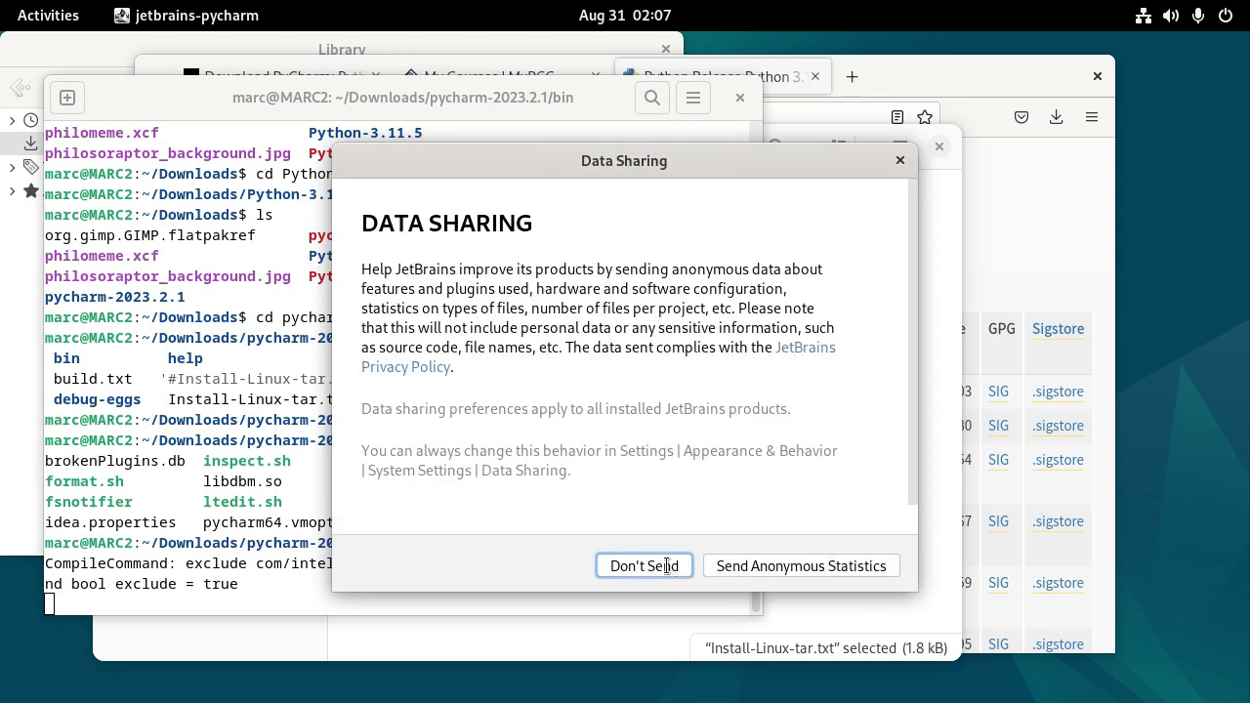
pyautogui.click(644, 567)
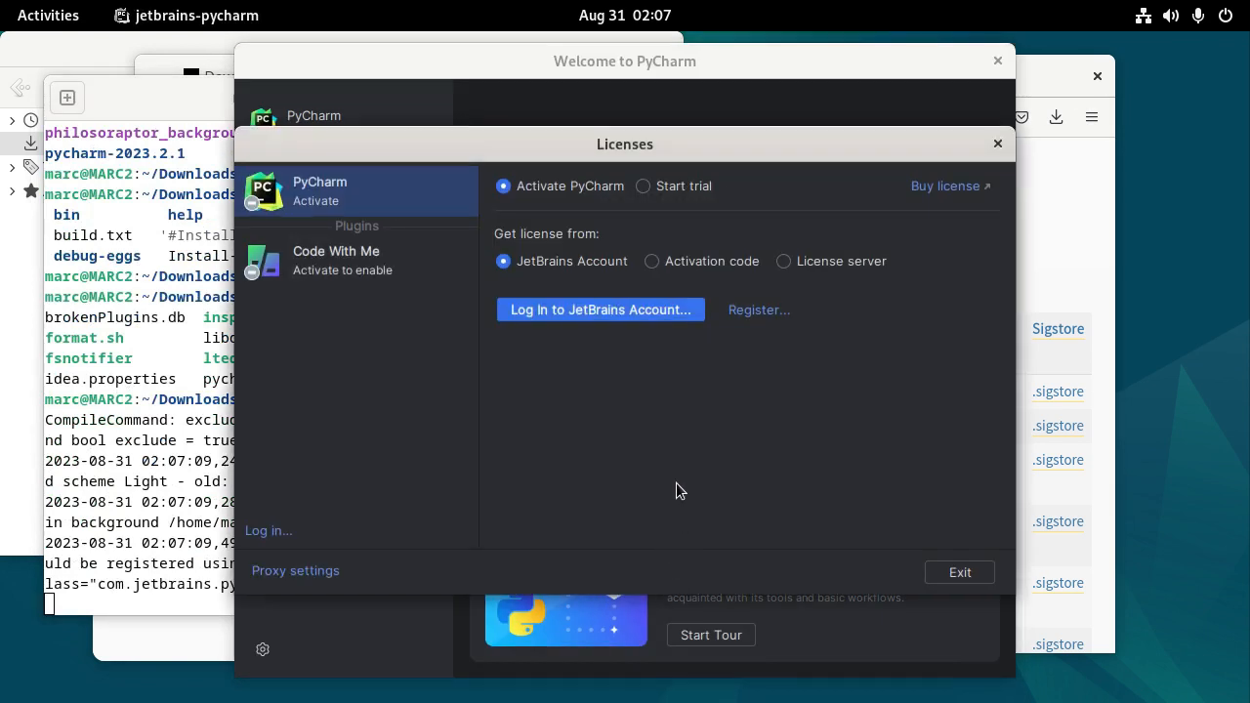
pyautogui.moveTo(622, 187)
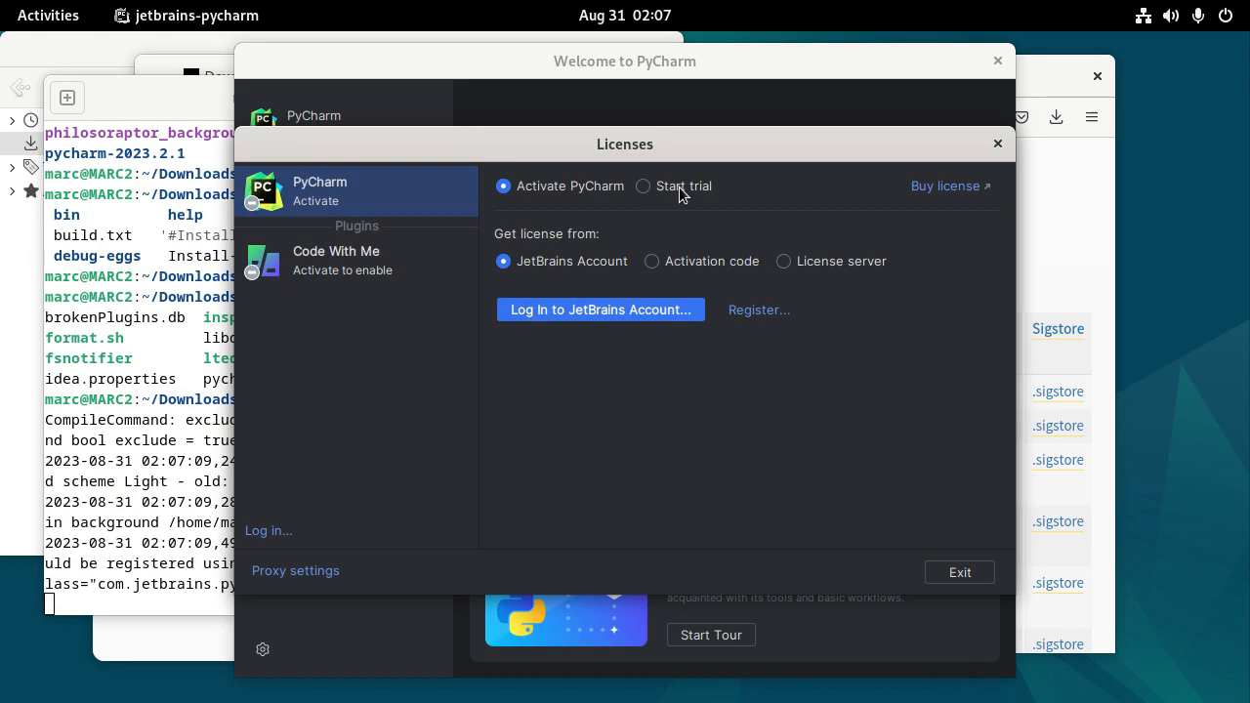
pyautogui.moveTo(589, 199)
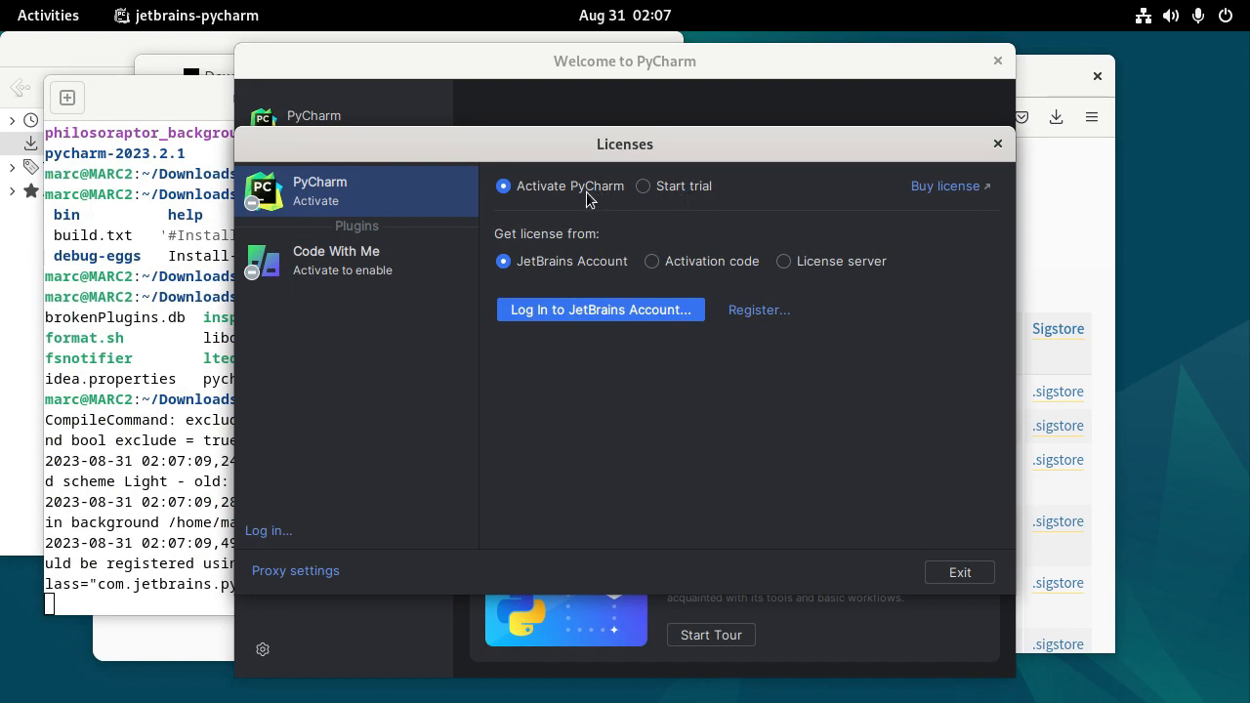
pyautogui.moveTo(640, 195)
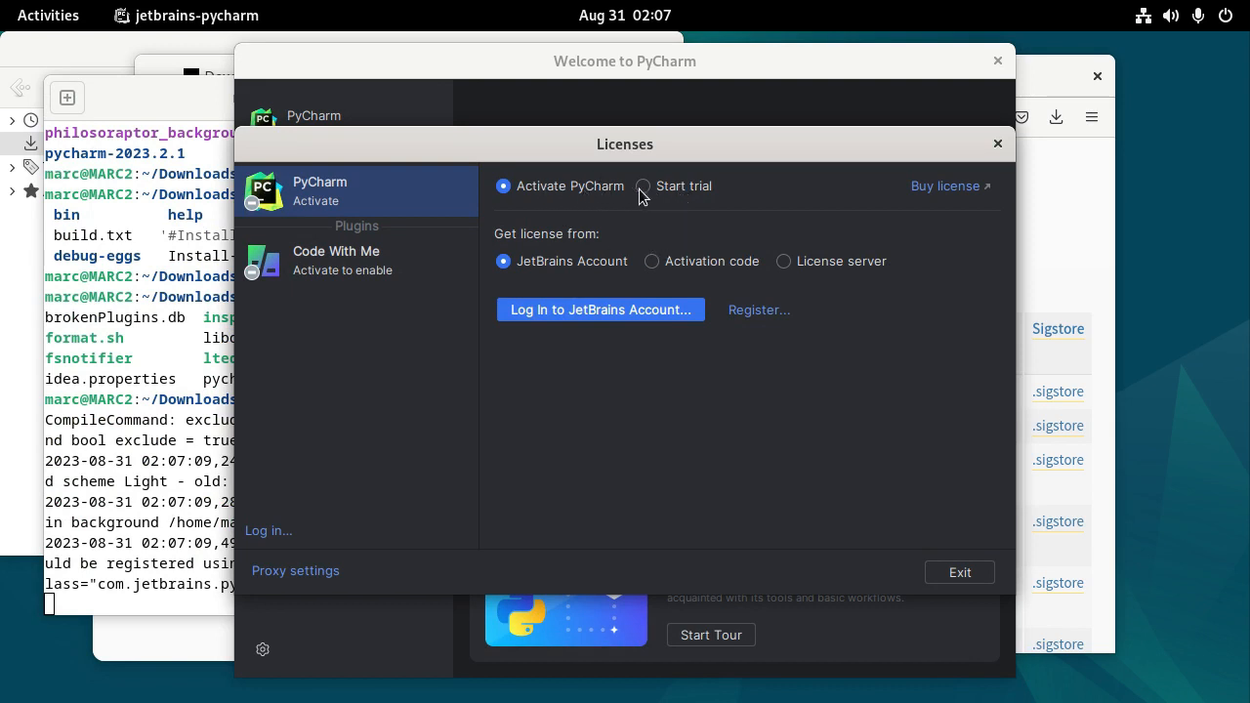
pyautogui.moveTo(645, 187)
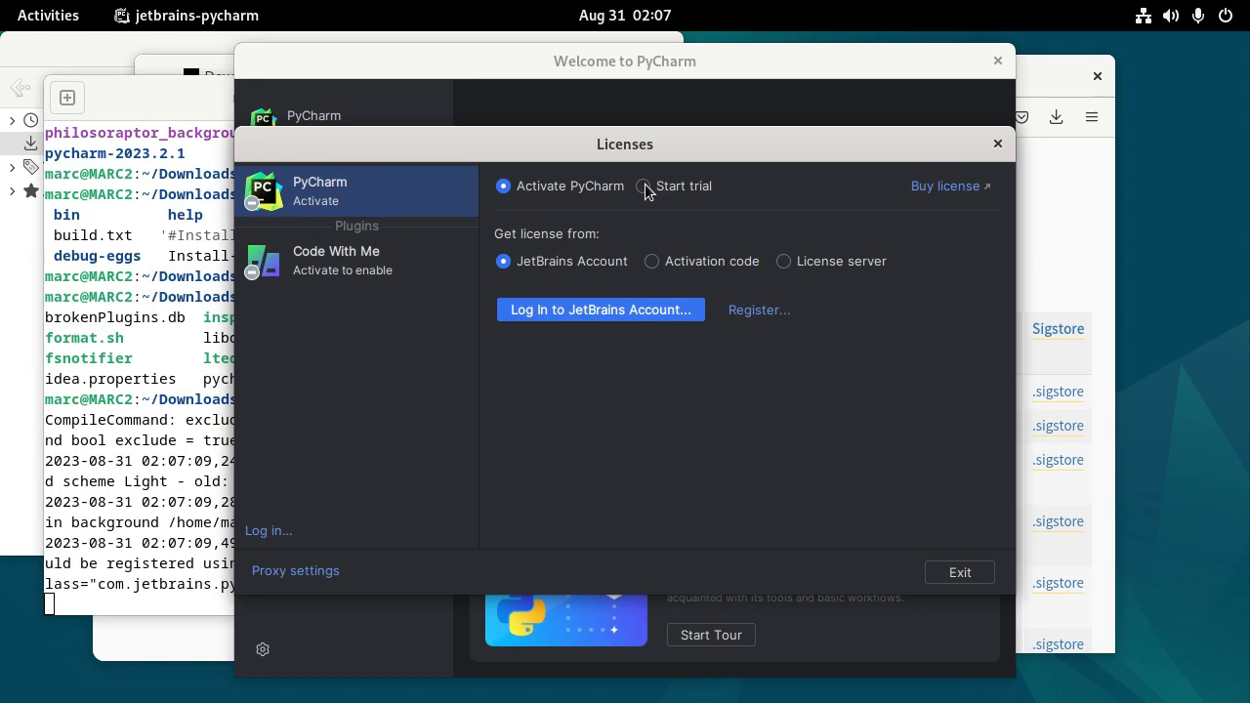
pyautogui.moveTo(641, 156)
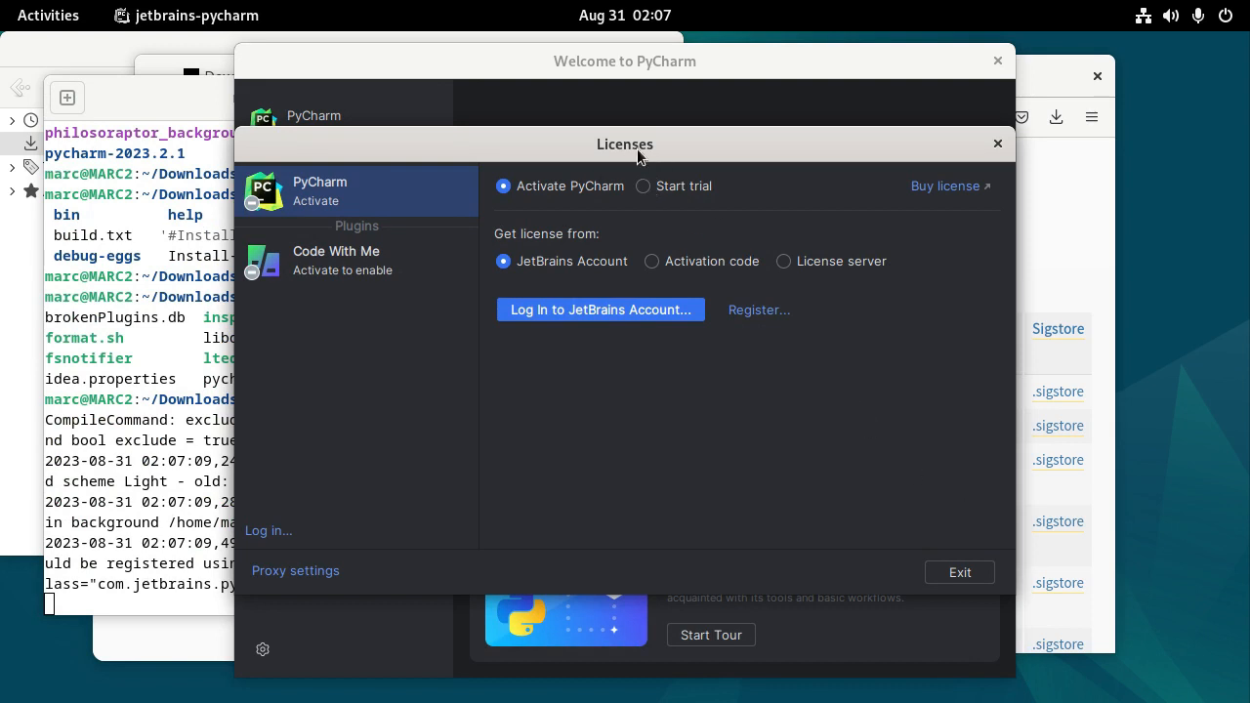
# Step: Choose JetBrains Account activation over the free trial and request the account login in Firefox
pyautogui.click(642, 186)
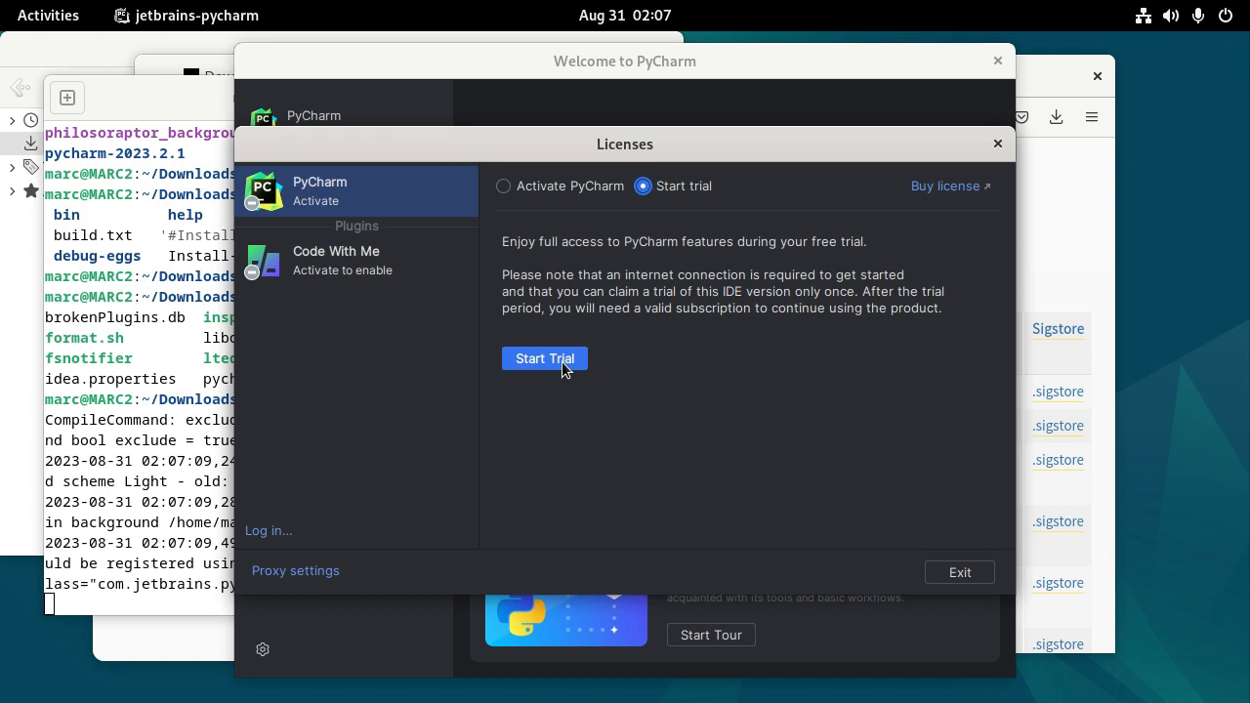
pyautogui.click(504, 185)
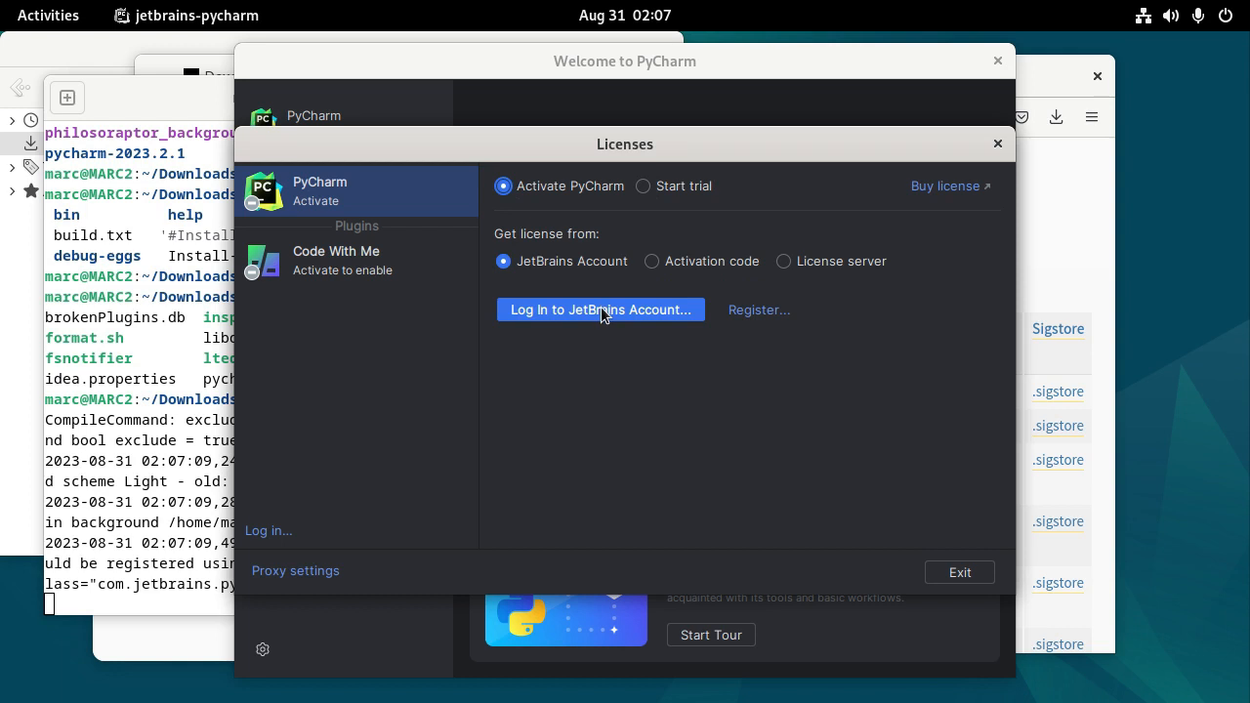
pyautogui.click(602, 309)
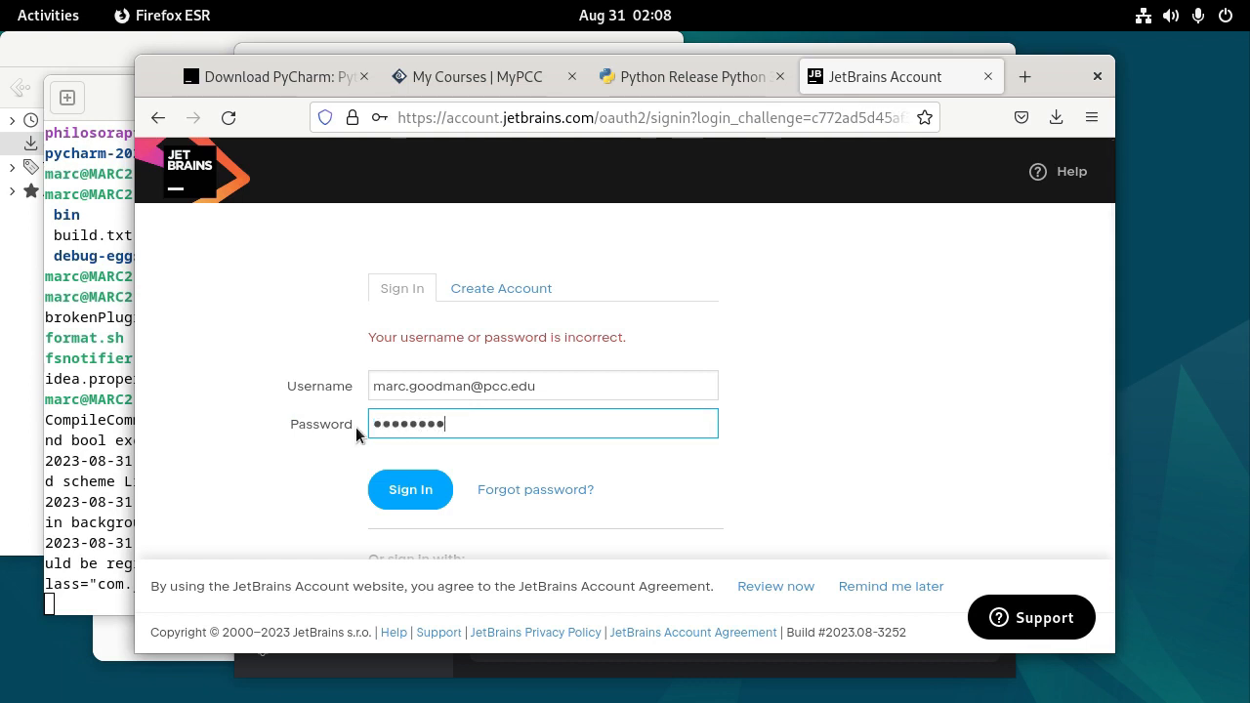
# Step: Submit the JetBrains credentials and close the Authorization Successful tab
pyautogui.click(410, 488)
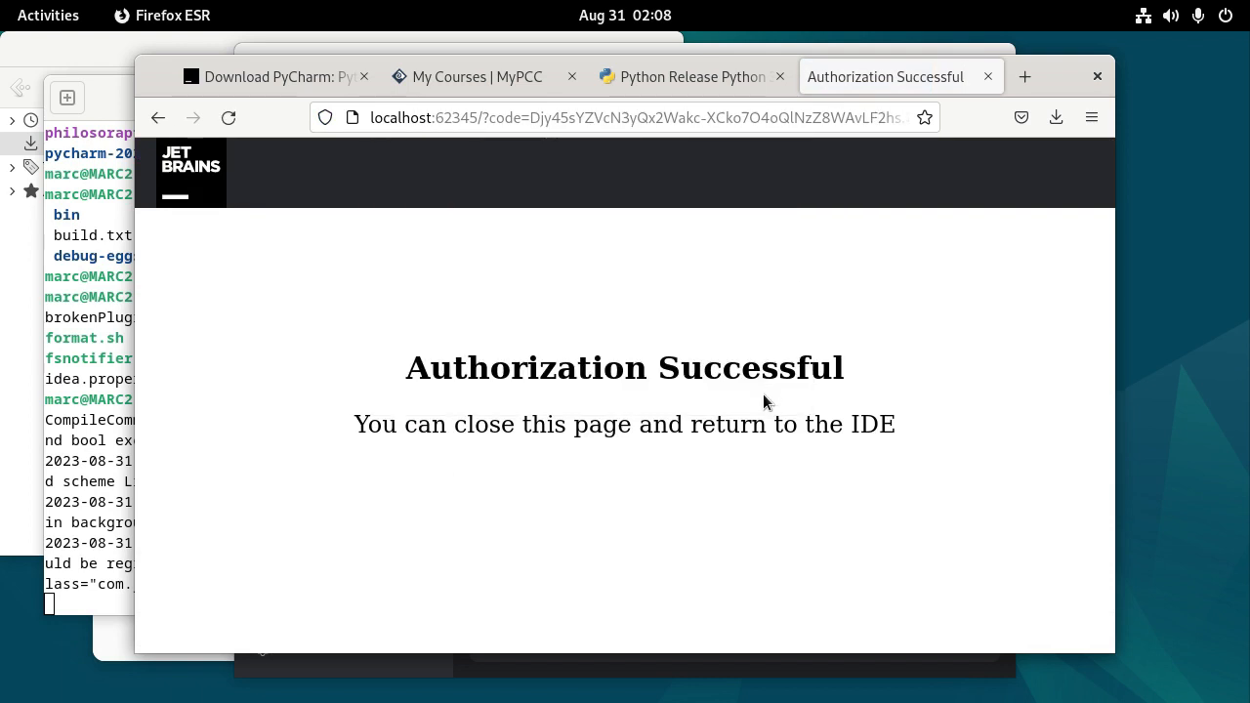
pyautogui.moveTo(726, 353)
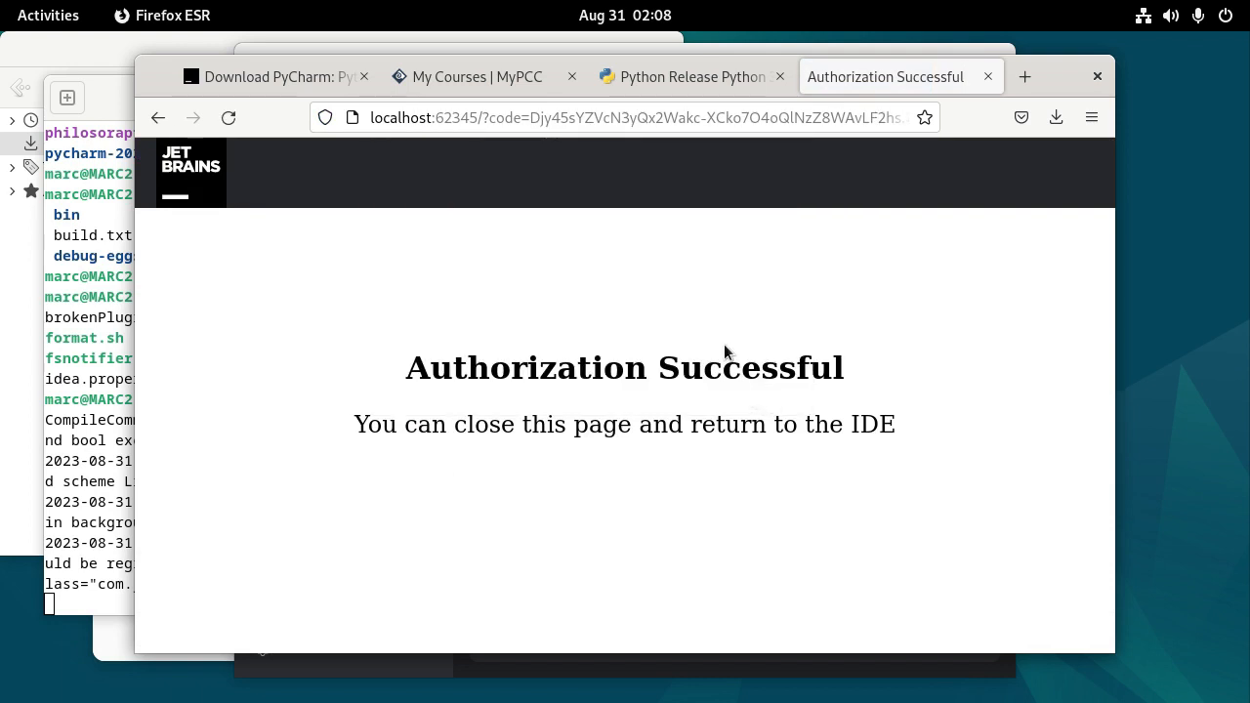
pyautogui.moveTo(644, 399)
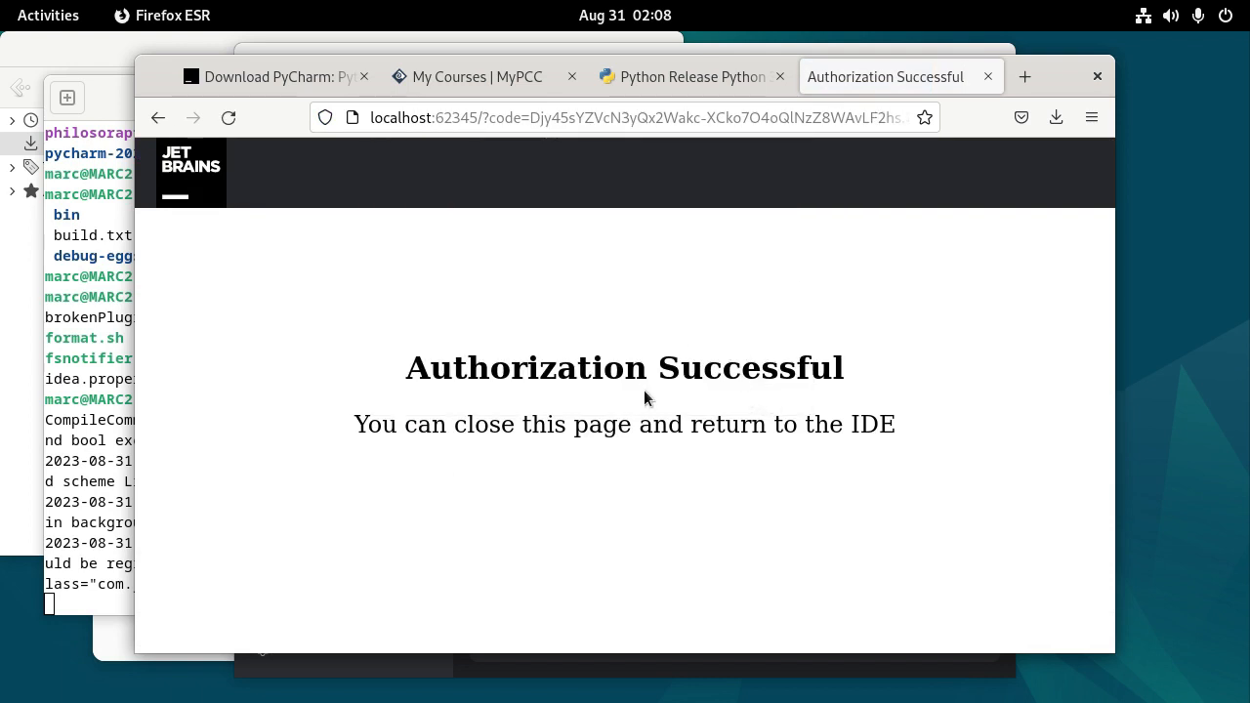
pyautogui.moveTo(980, 117)
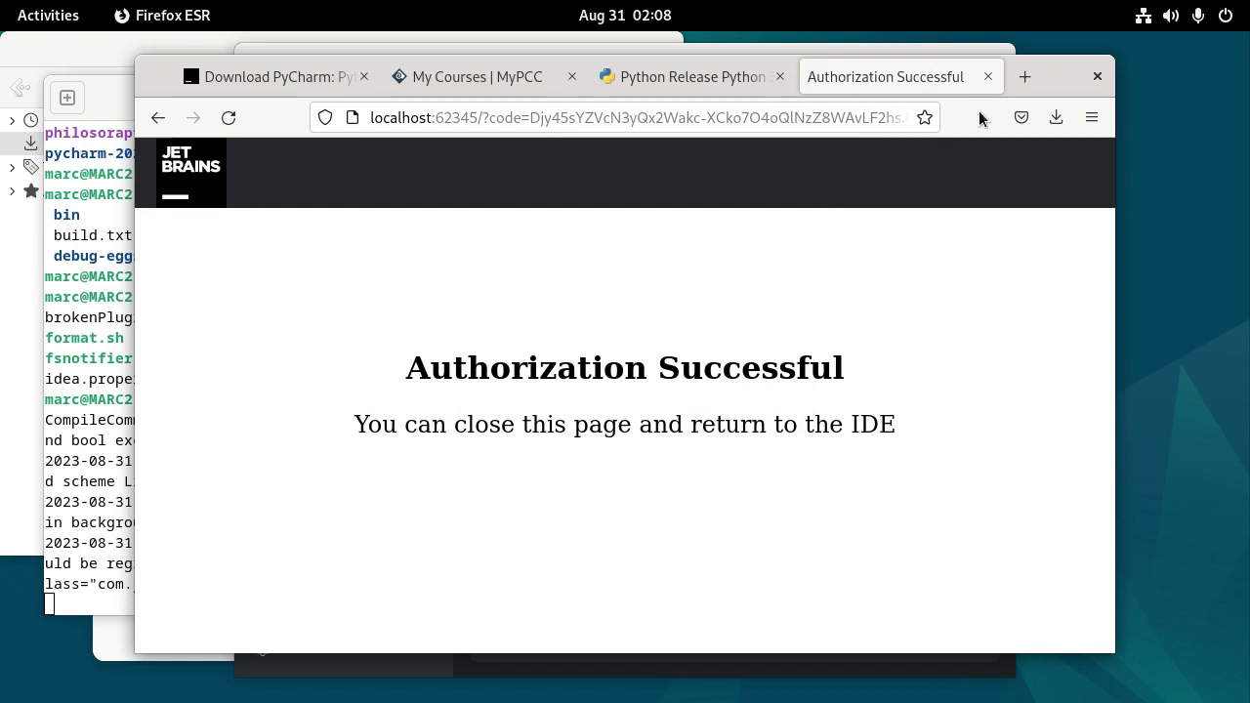
pyautogui.click(988, 76)
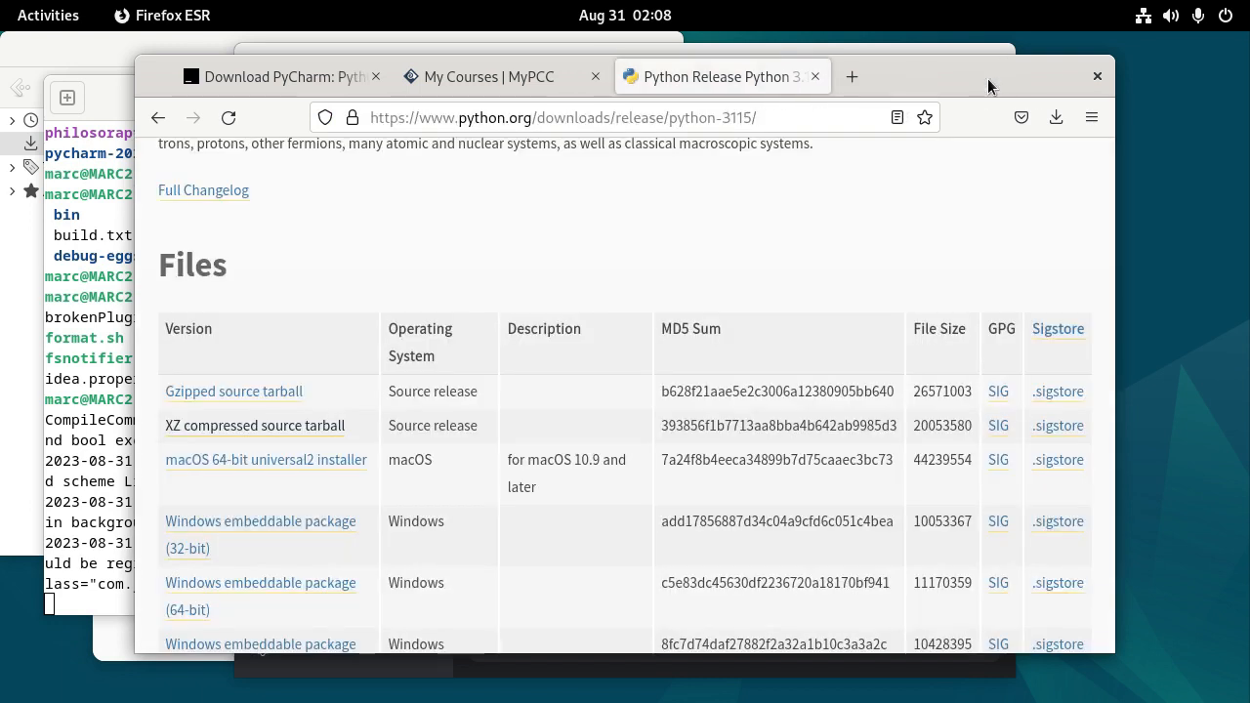
pyautogui.moveTo(687, 680)
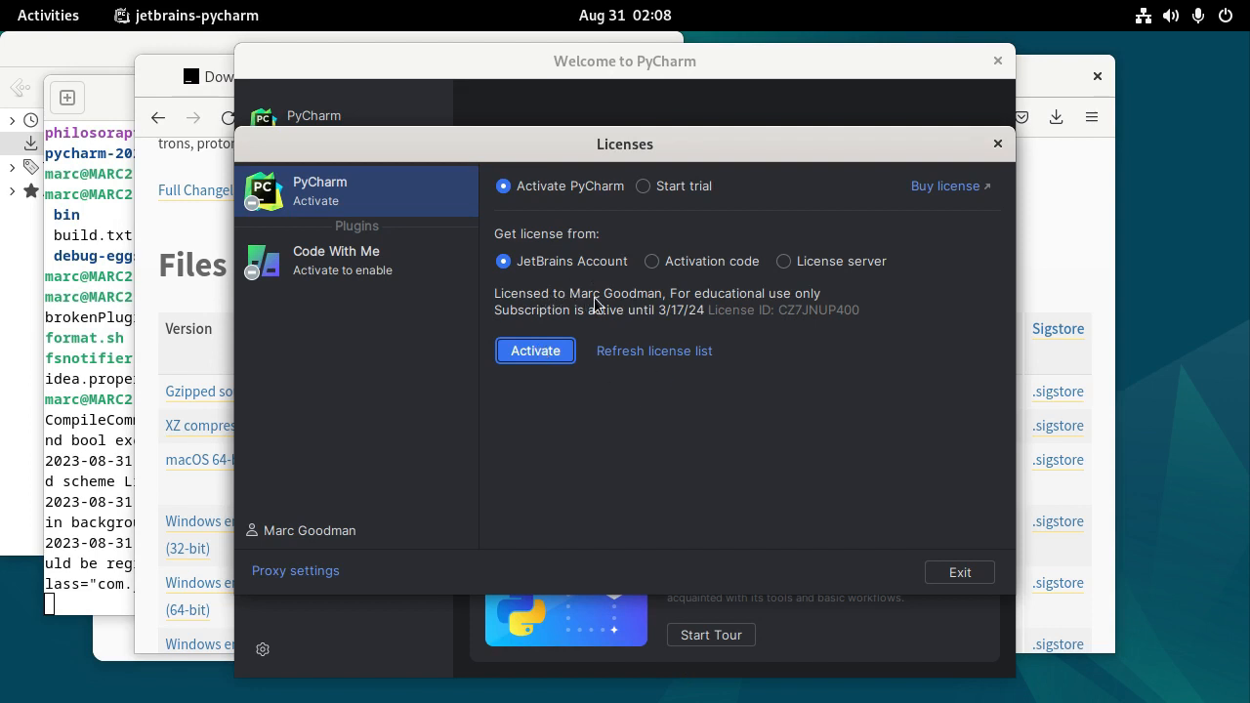
pyautogui.moveTo(570, 317)
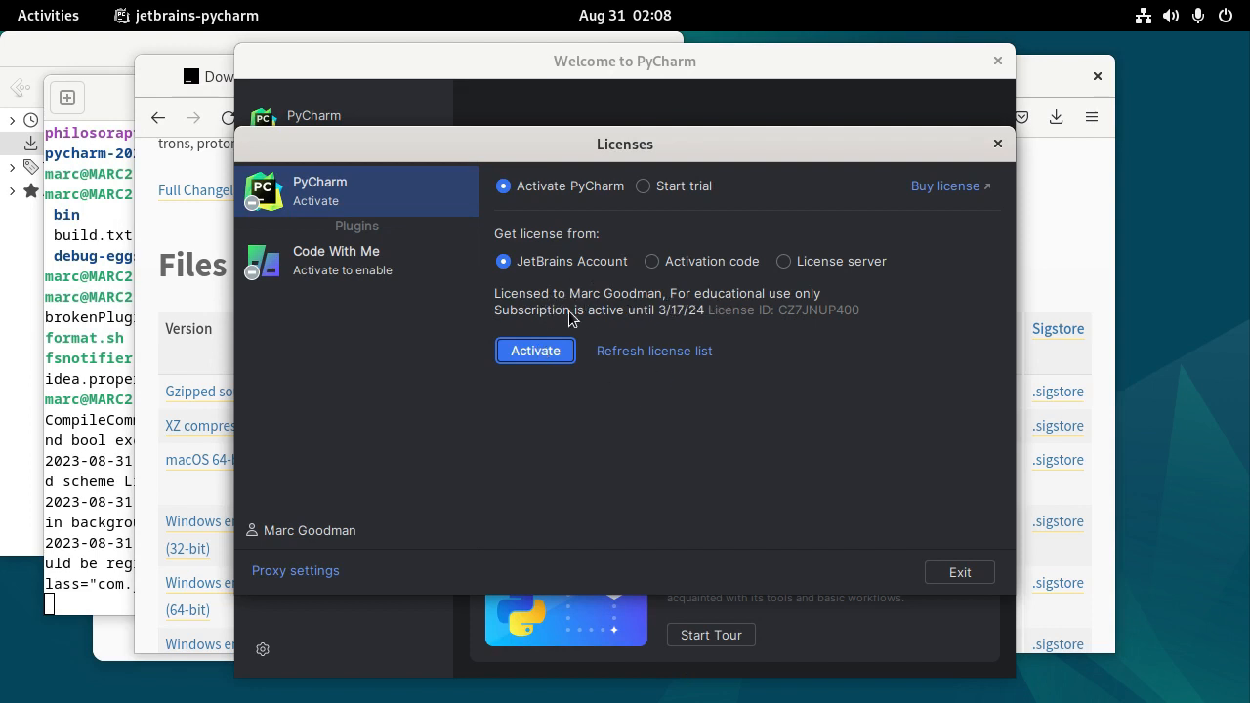
pyautogui.moveTo(684, 323)
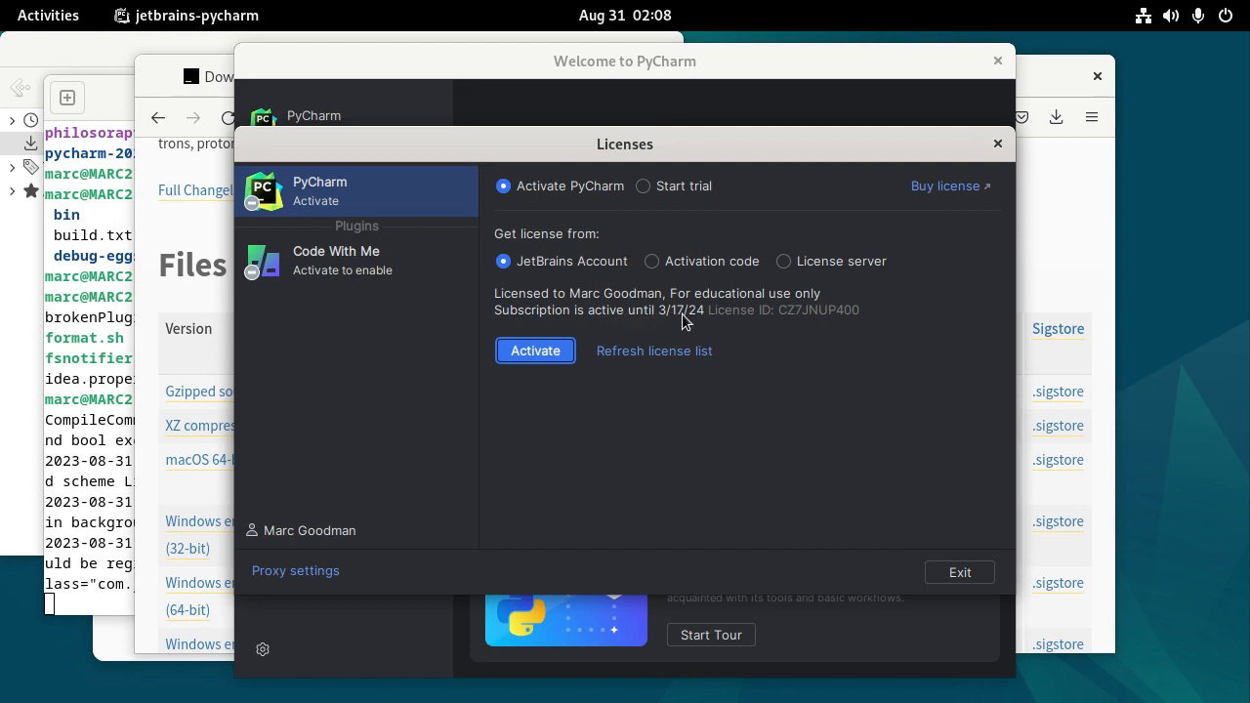